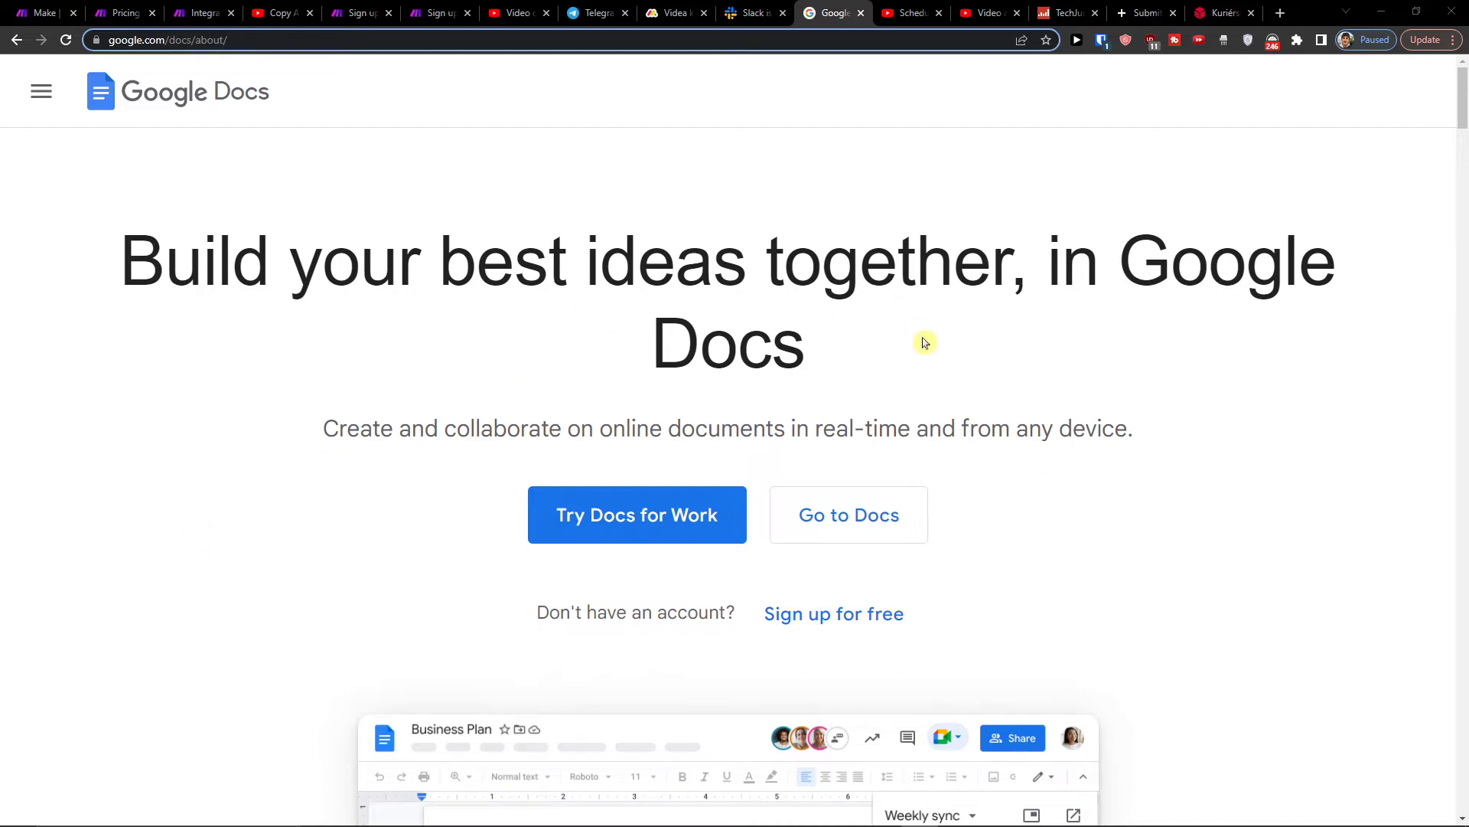
mouse_move(919, 329)
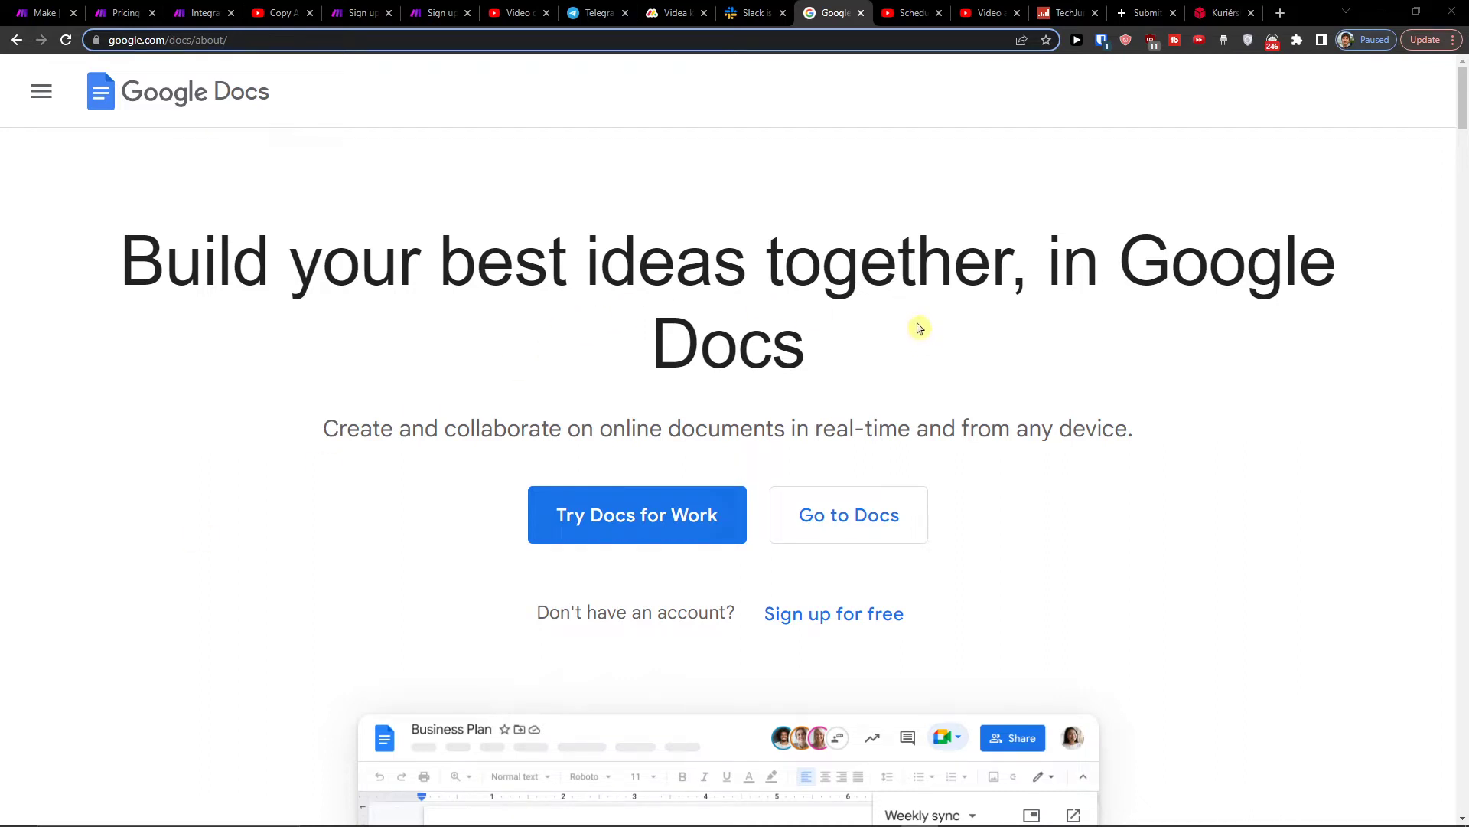
mouse_move(456, 68)
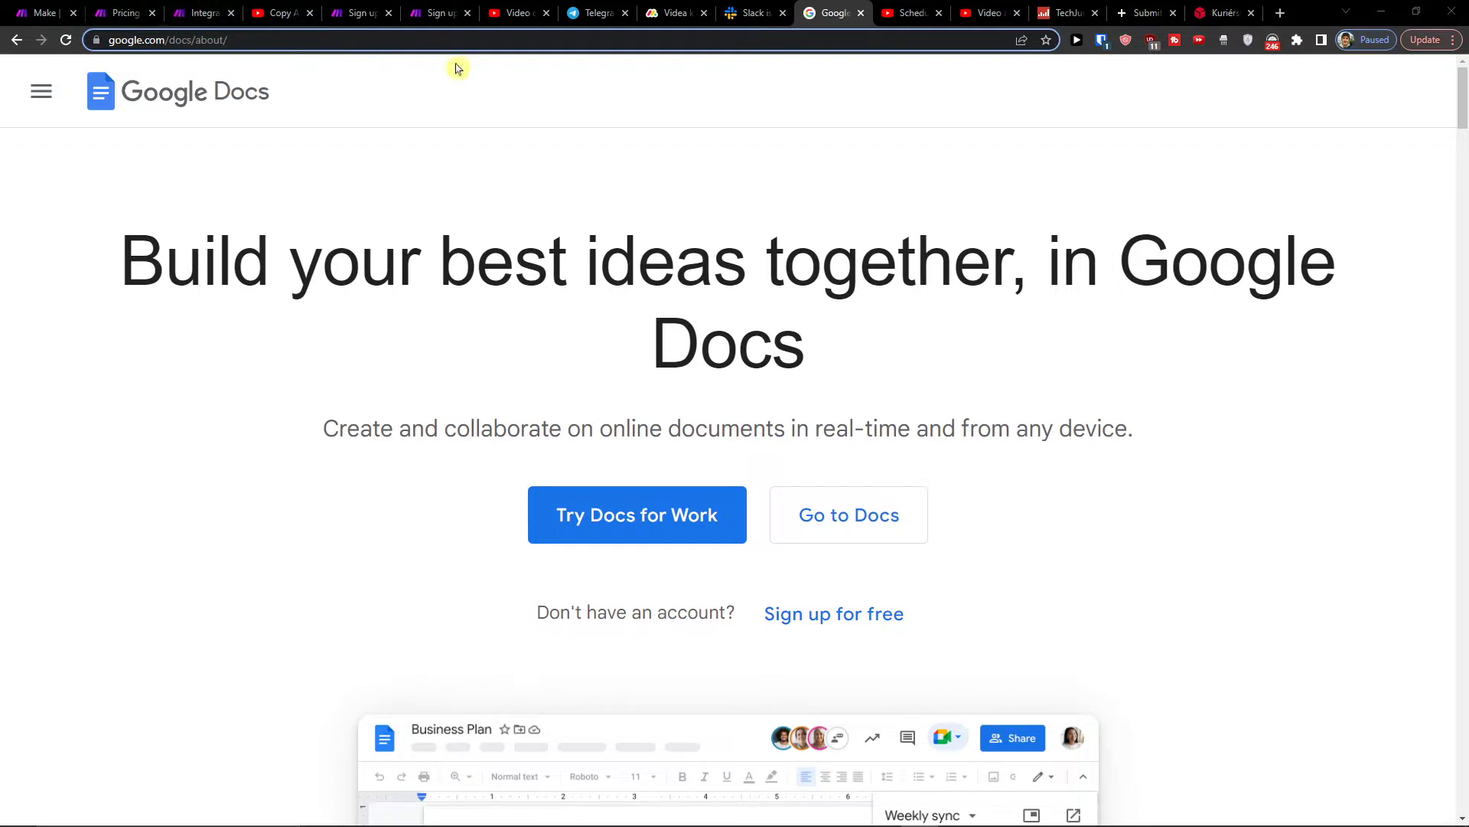
mouse_move(75, 7)
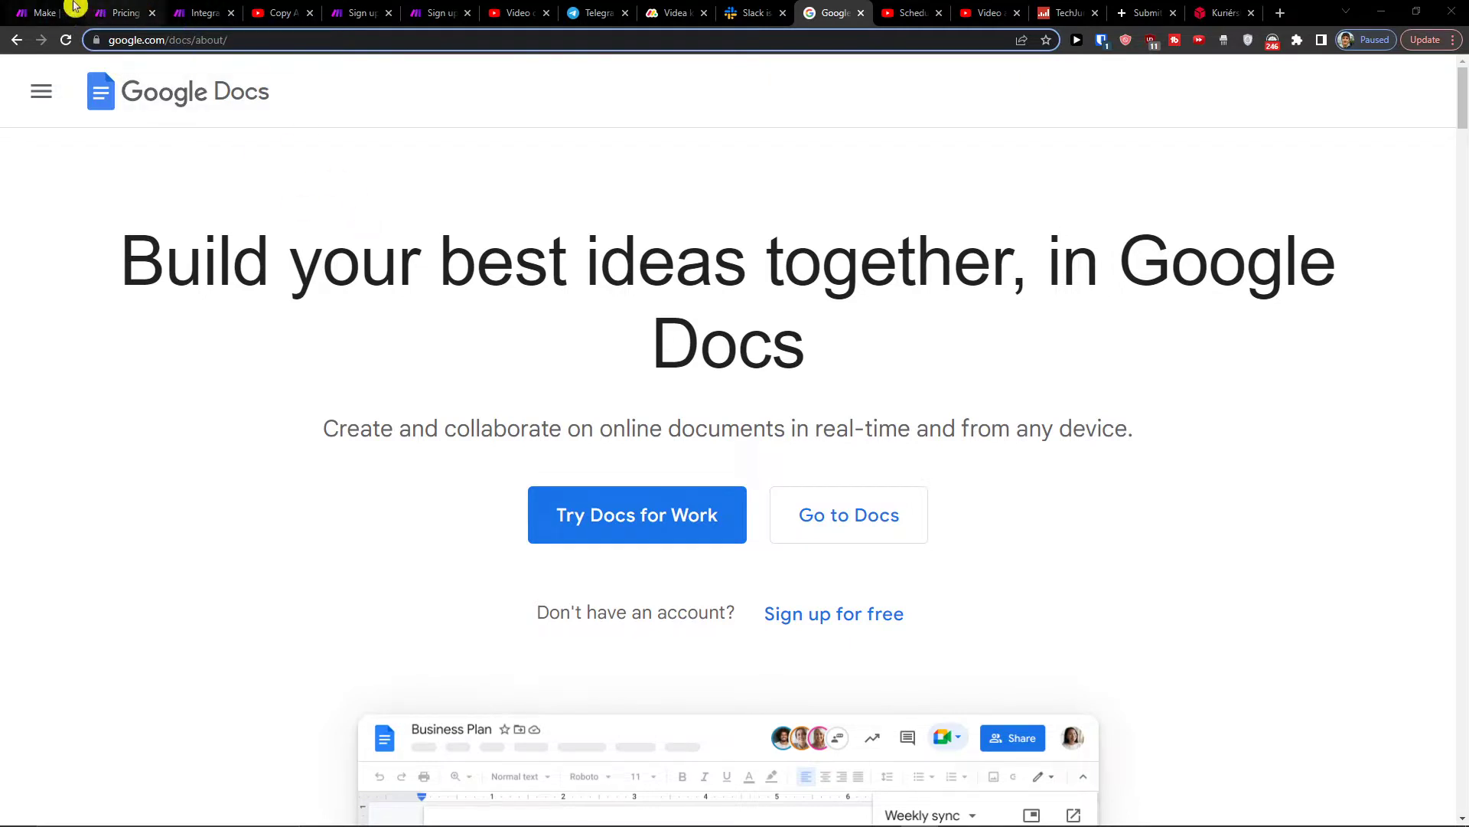
mouse_move(199, 13)
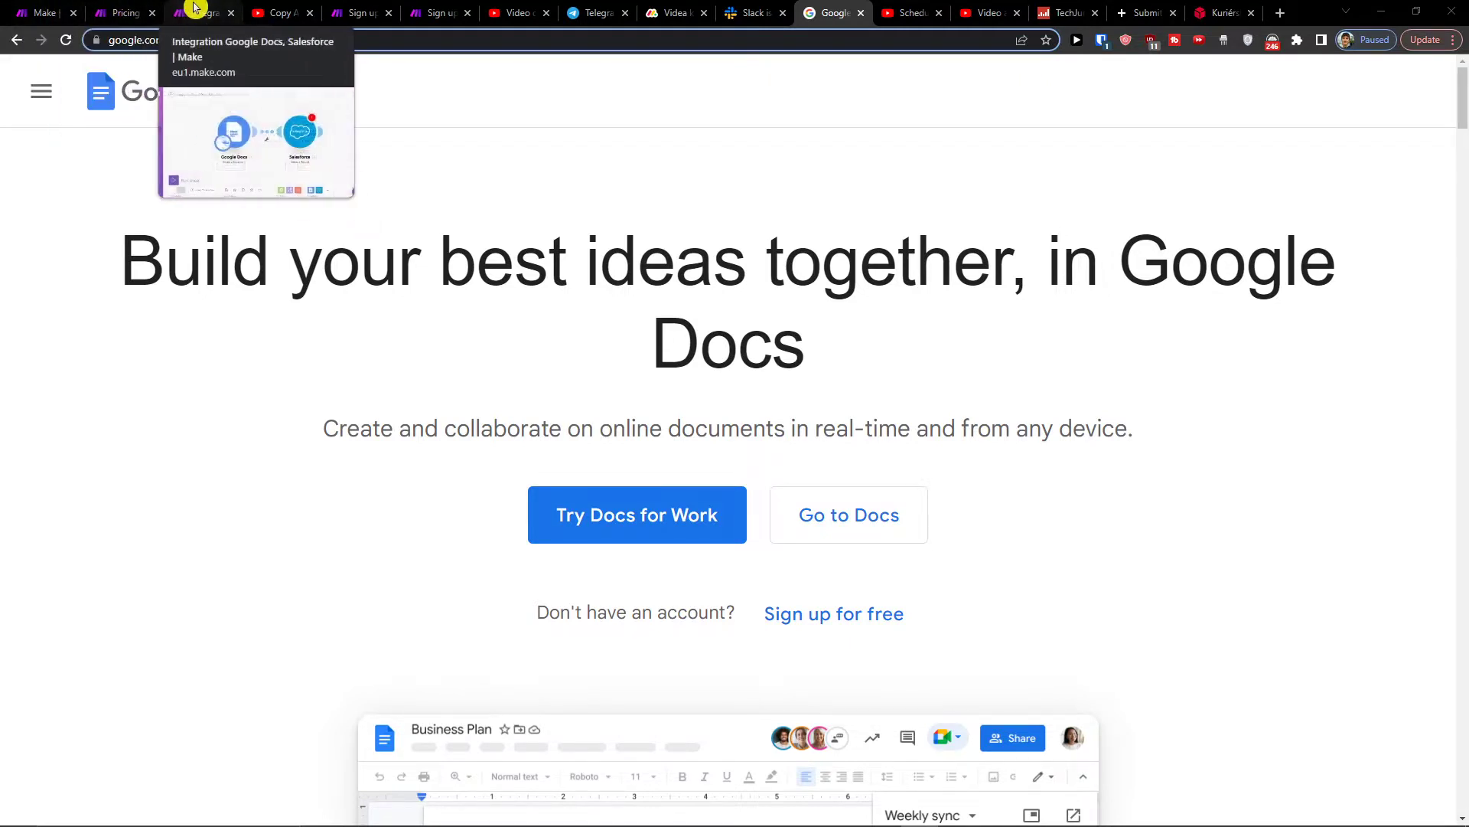
Scroll through the Make sign-up page.
click(276, 12)
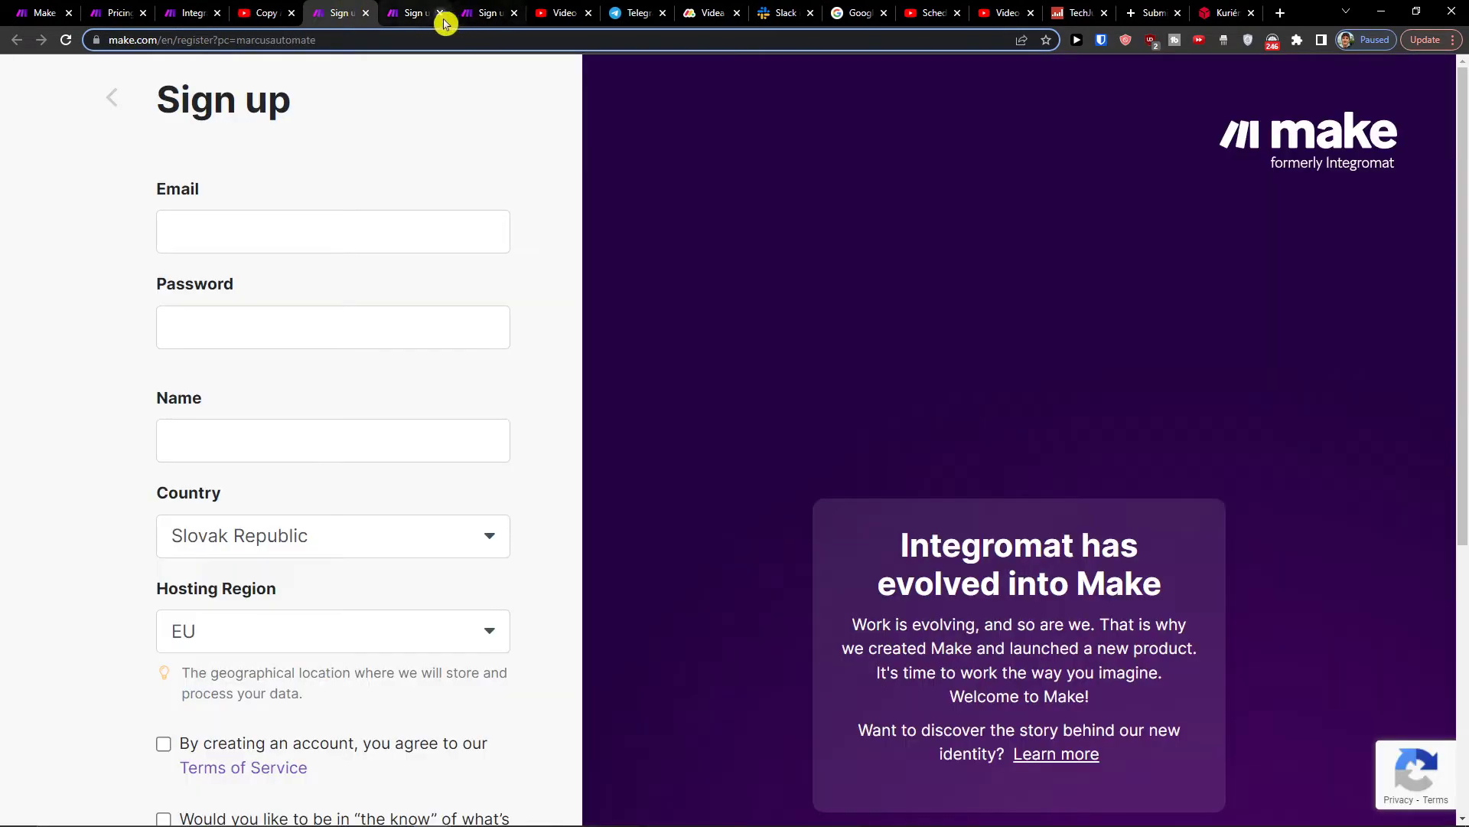
scroll(down, 3)
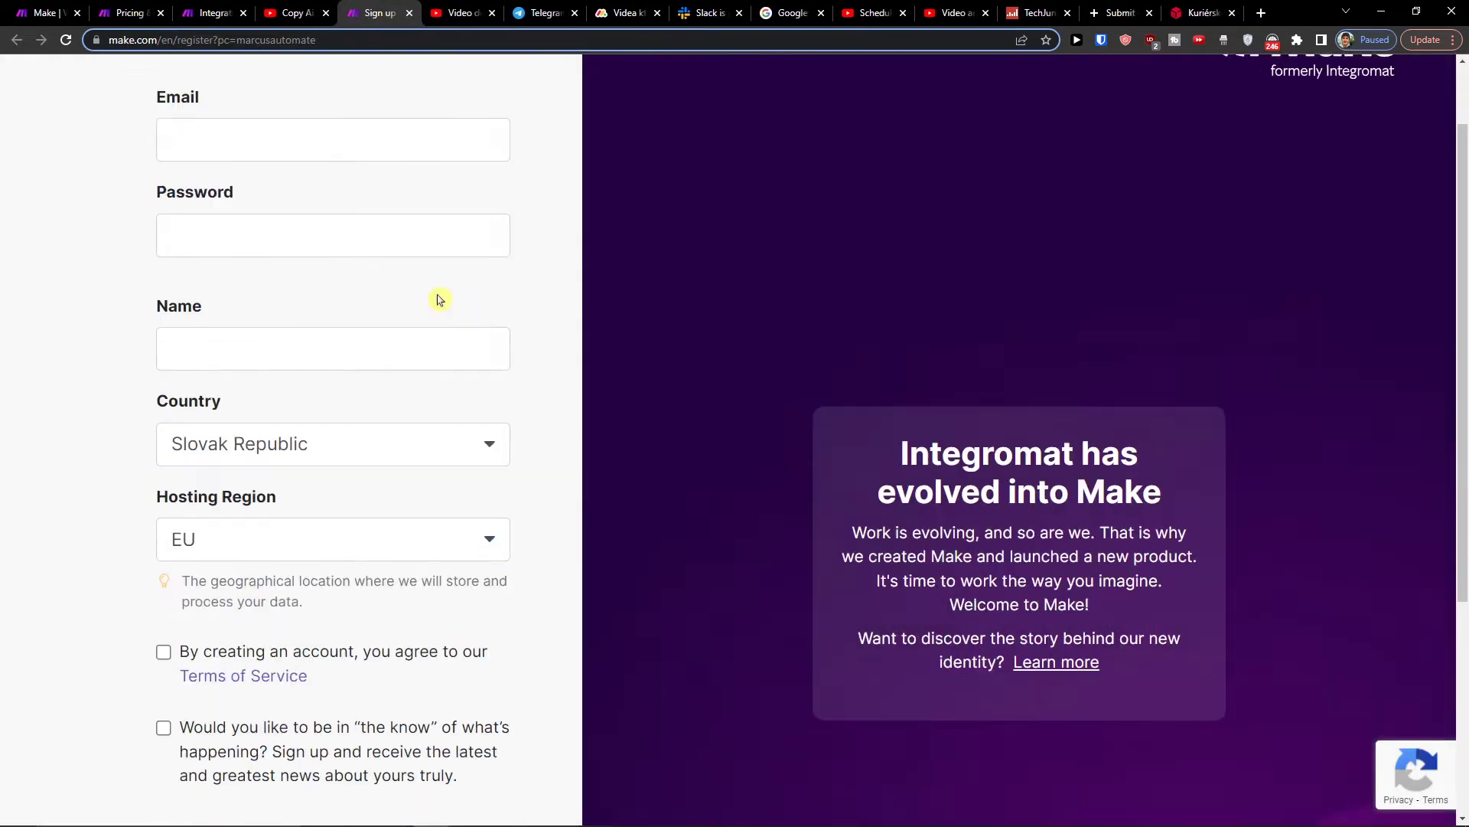
scroll(down, 3)
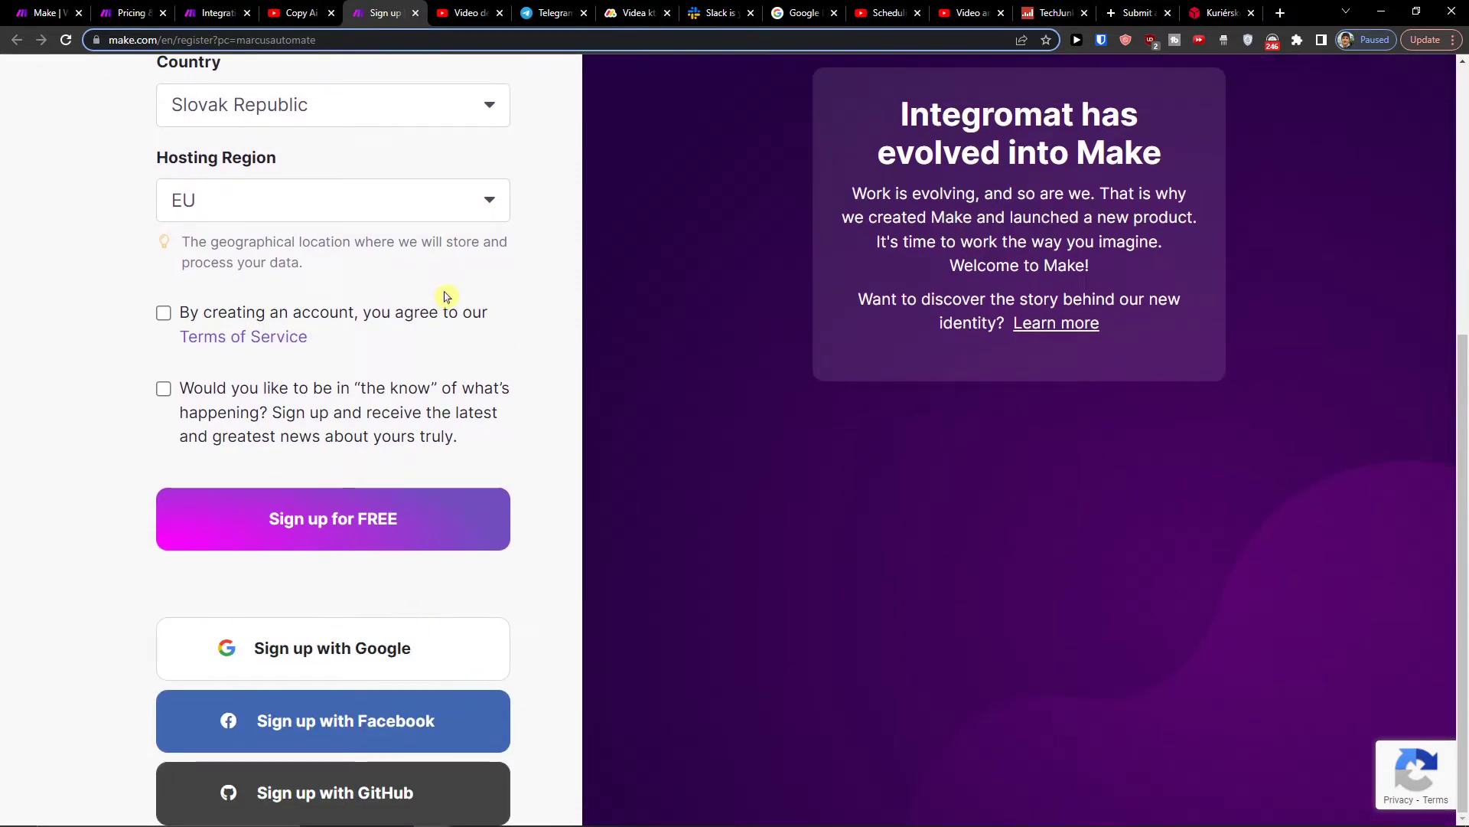
View Make's home page and pricing plans, then open the Google Docs–Salesforce scenario.
click(45, 12)
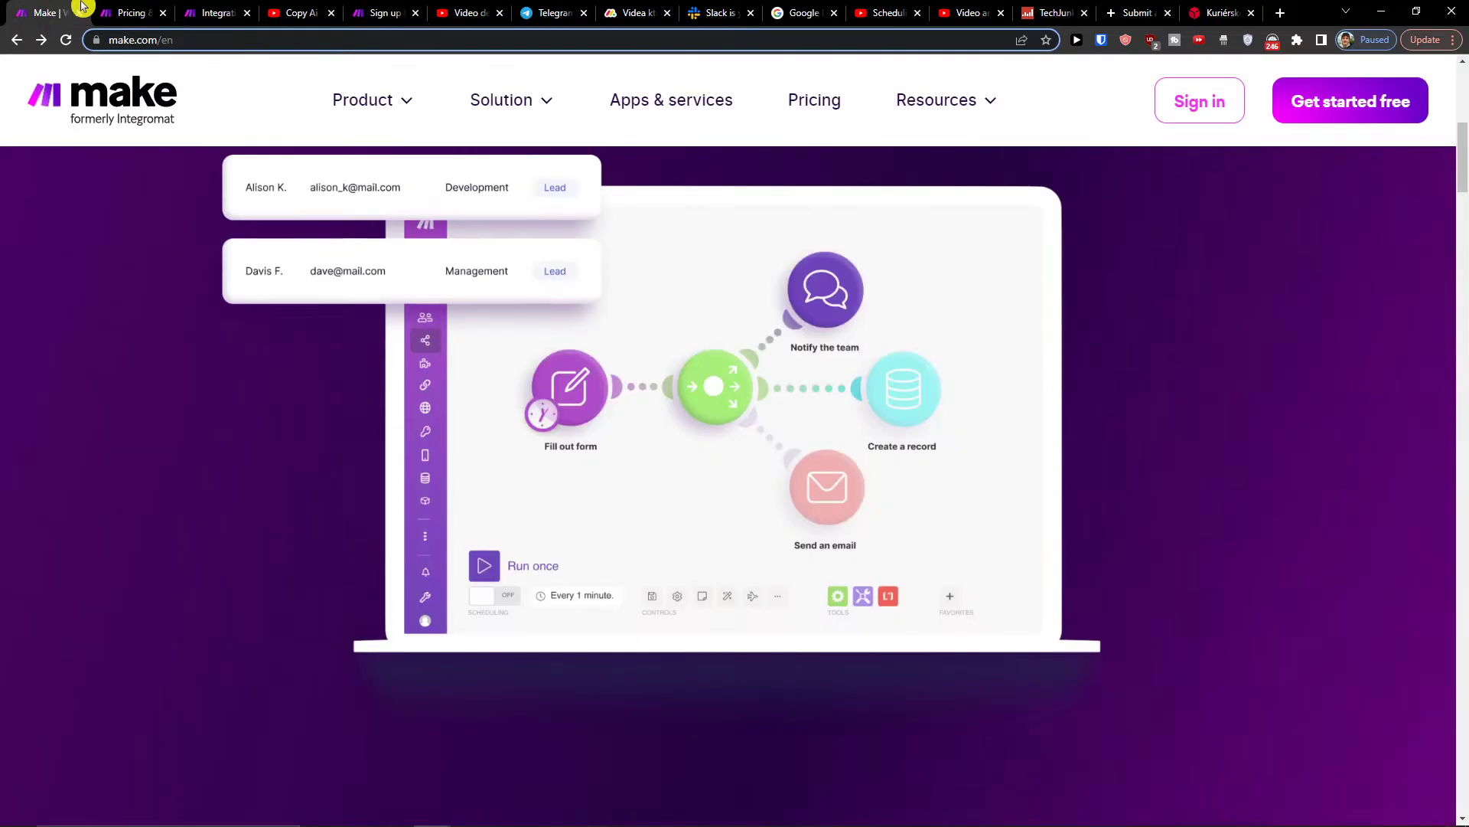
click(813, 100)
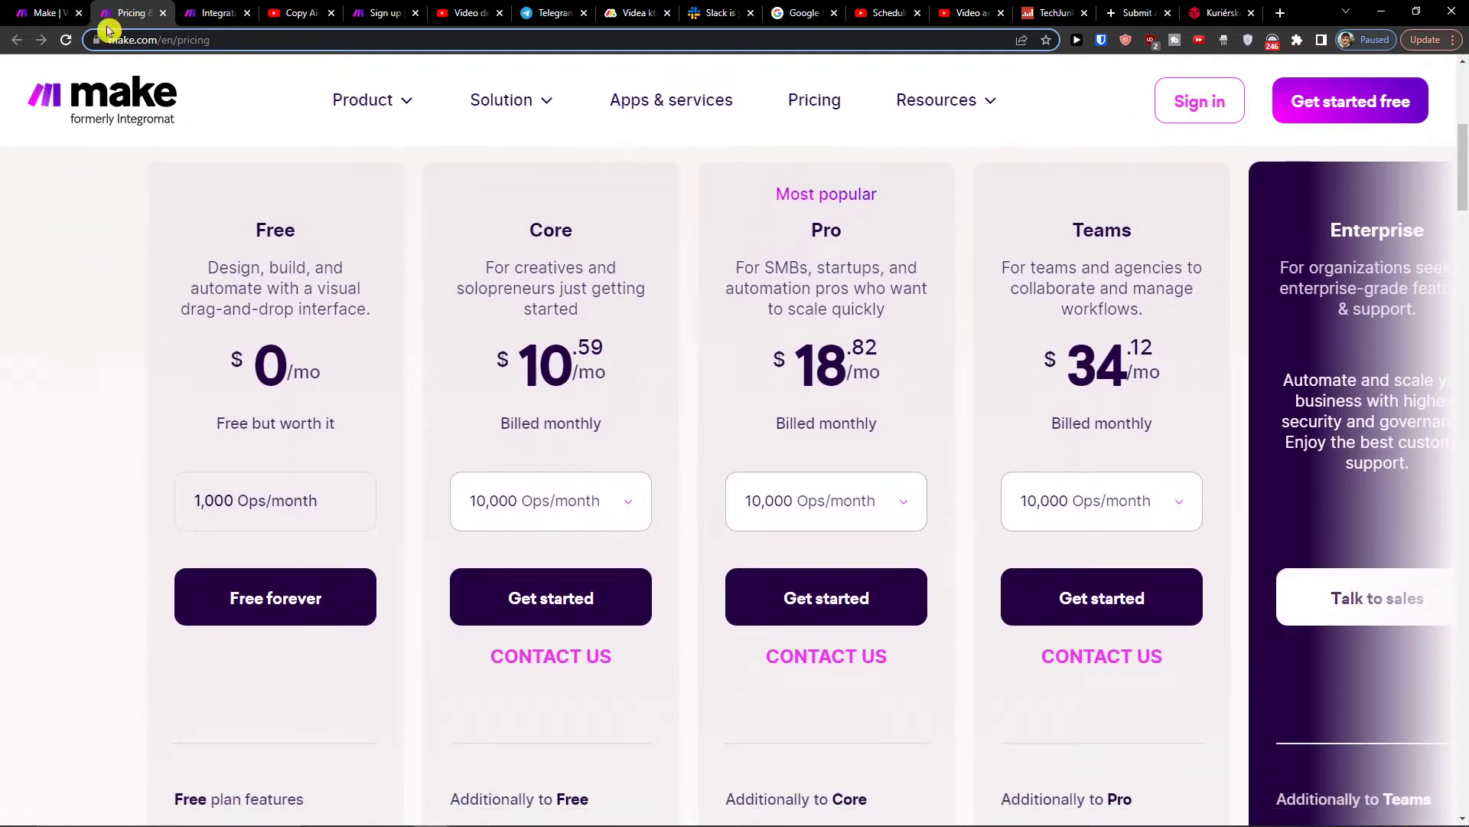
click(216, 12)
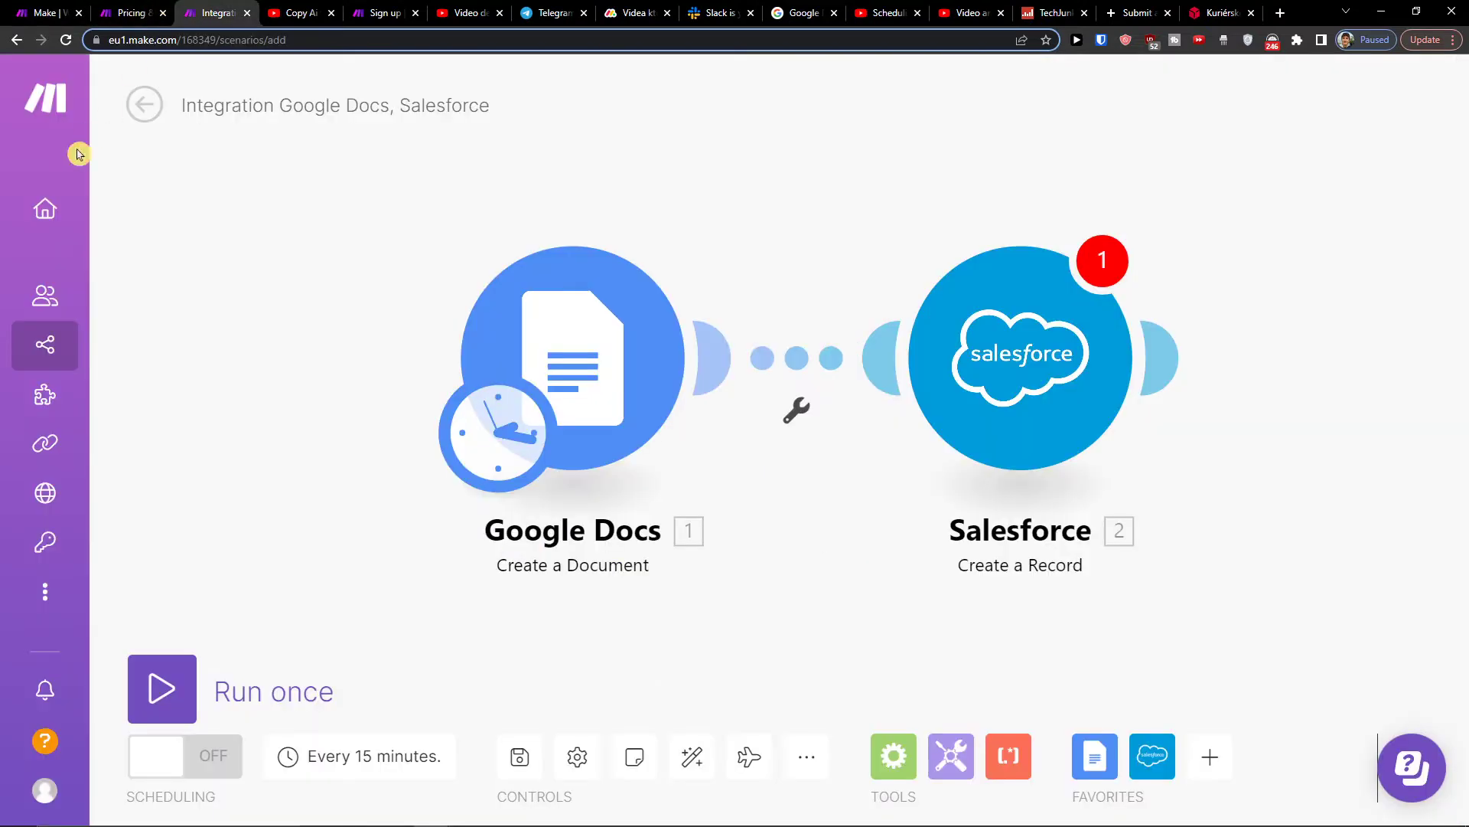
Leave the Google Docs–Salesforce scenario, discard its changes, and show all scenarios.
click(145, 104)
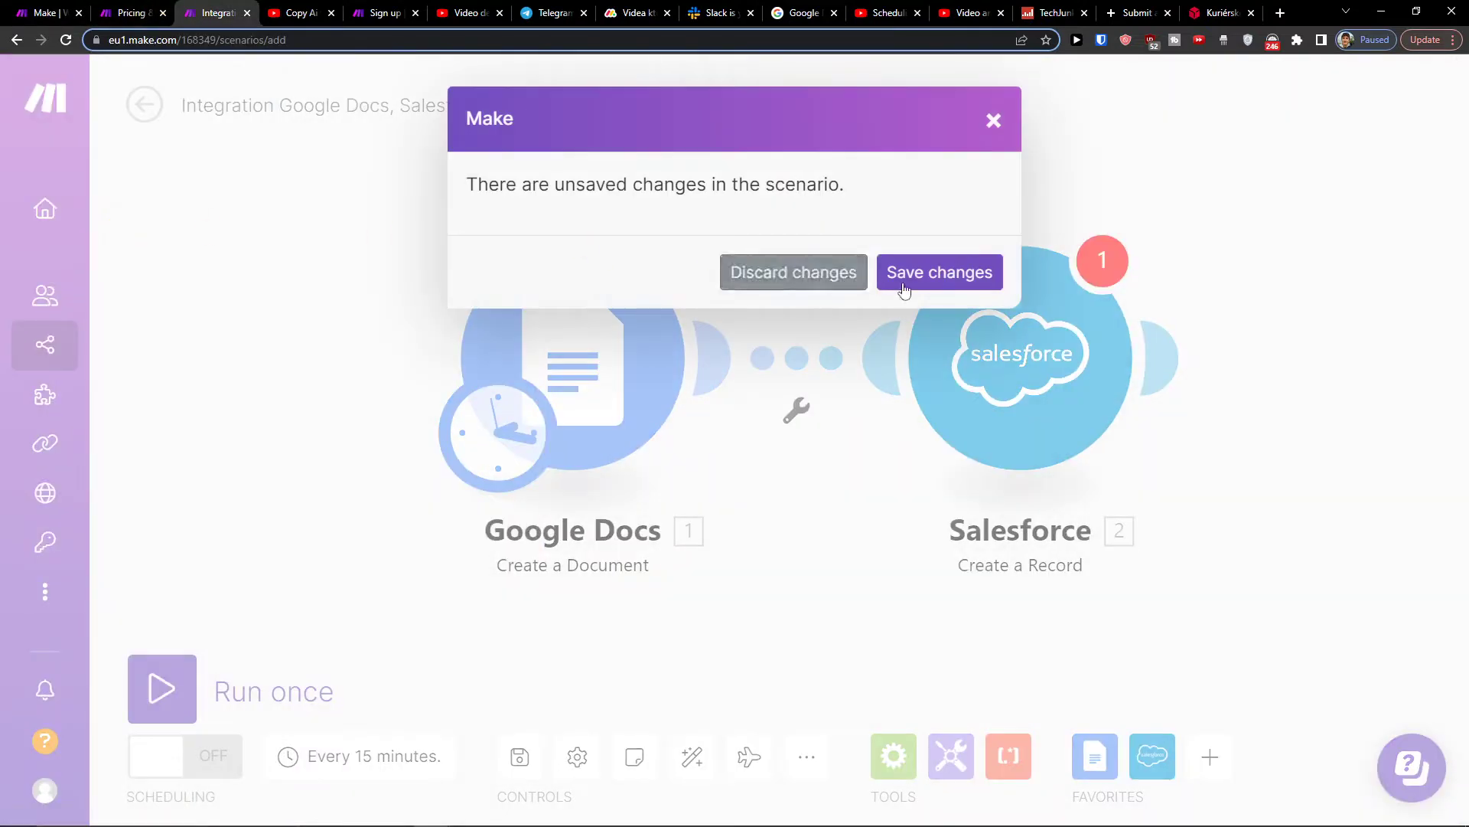
click(792, 272)
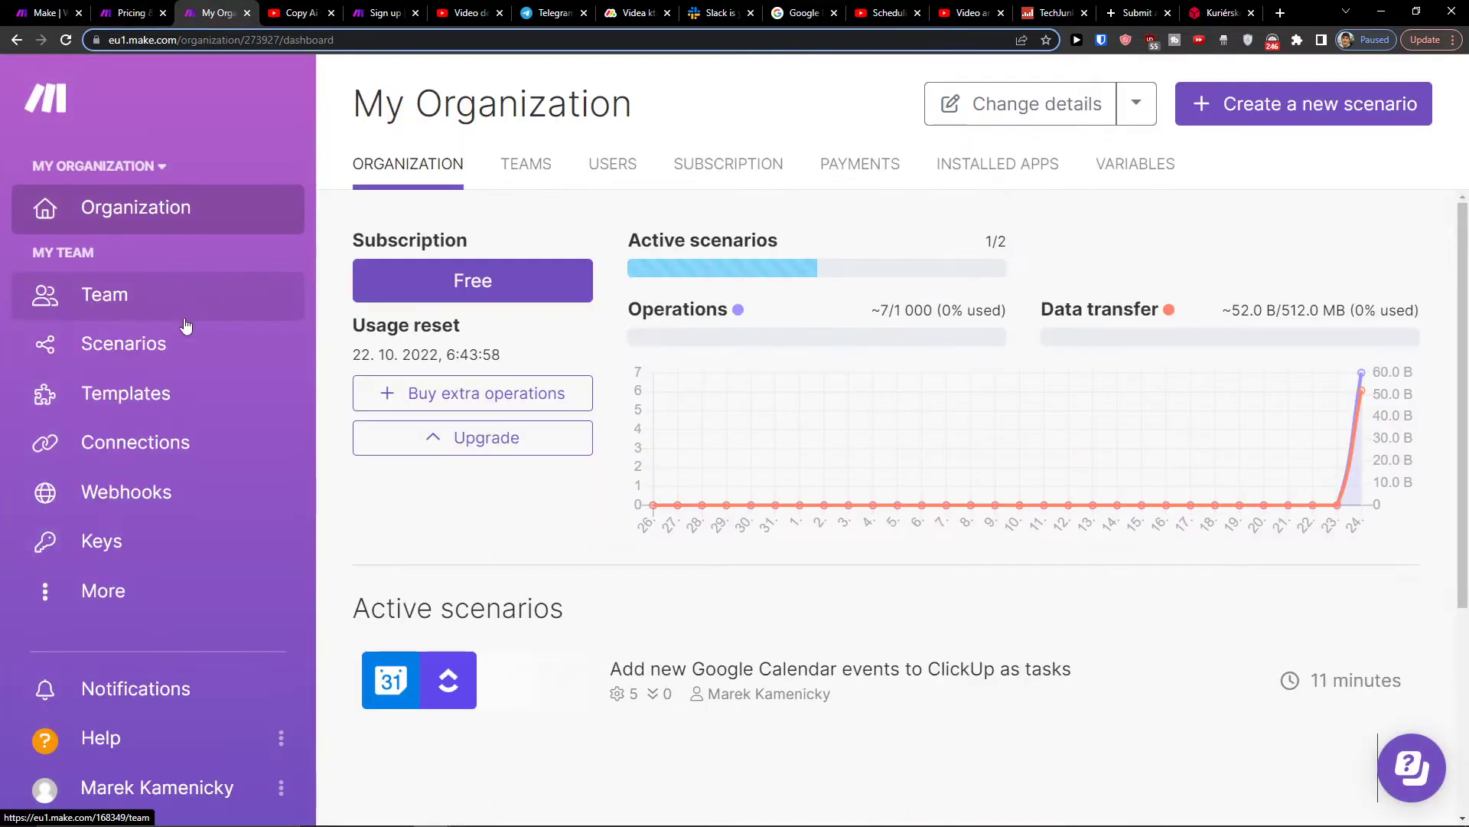
click(123, 343)
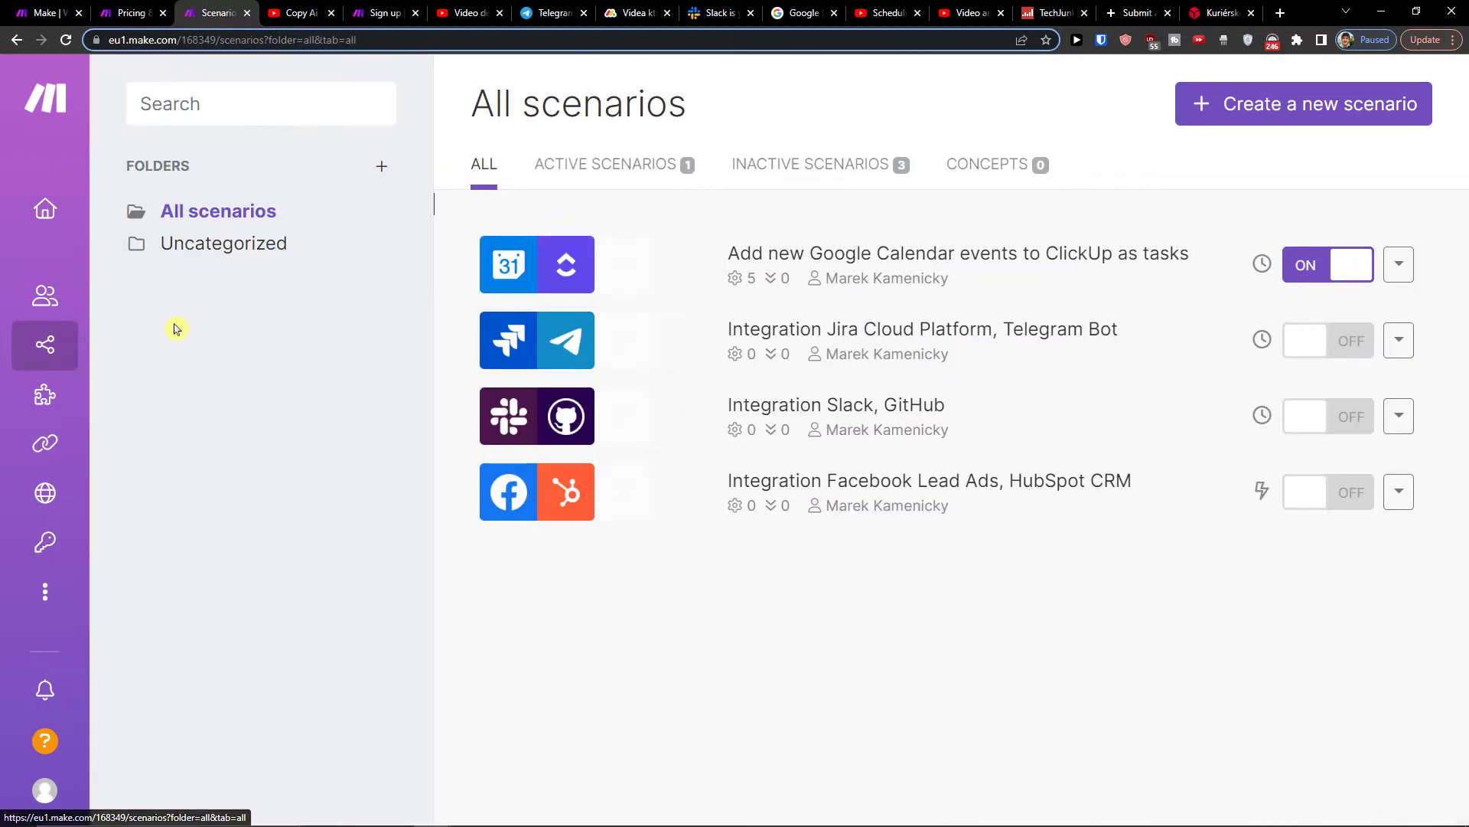
Delete the Jira–Telegram and Slack–GitHub scenarios, then start a new scenario.
click(1398, 339)
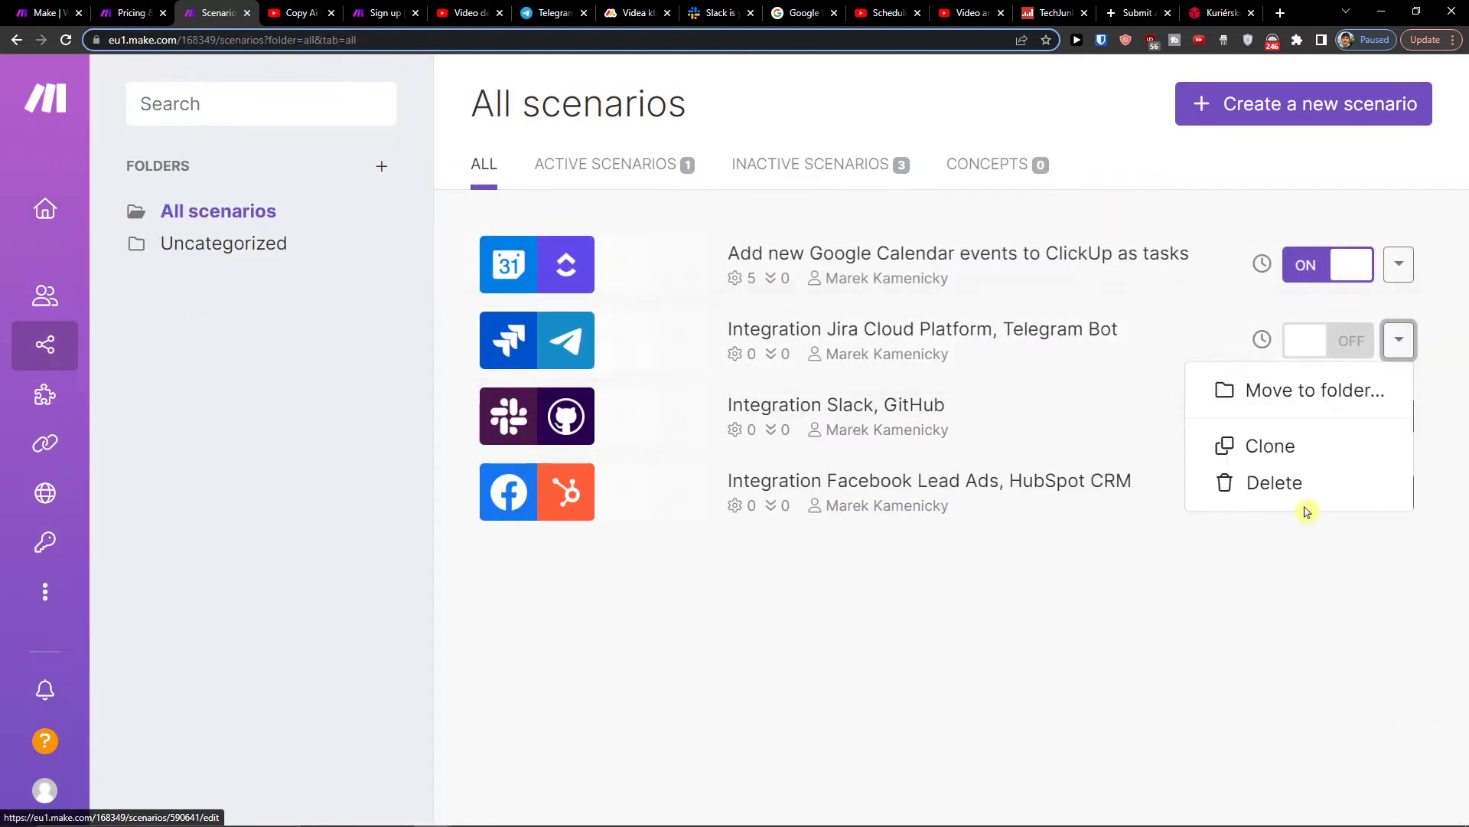
click(1273, 481)
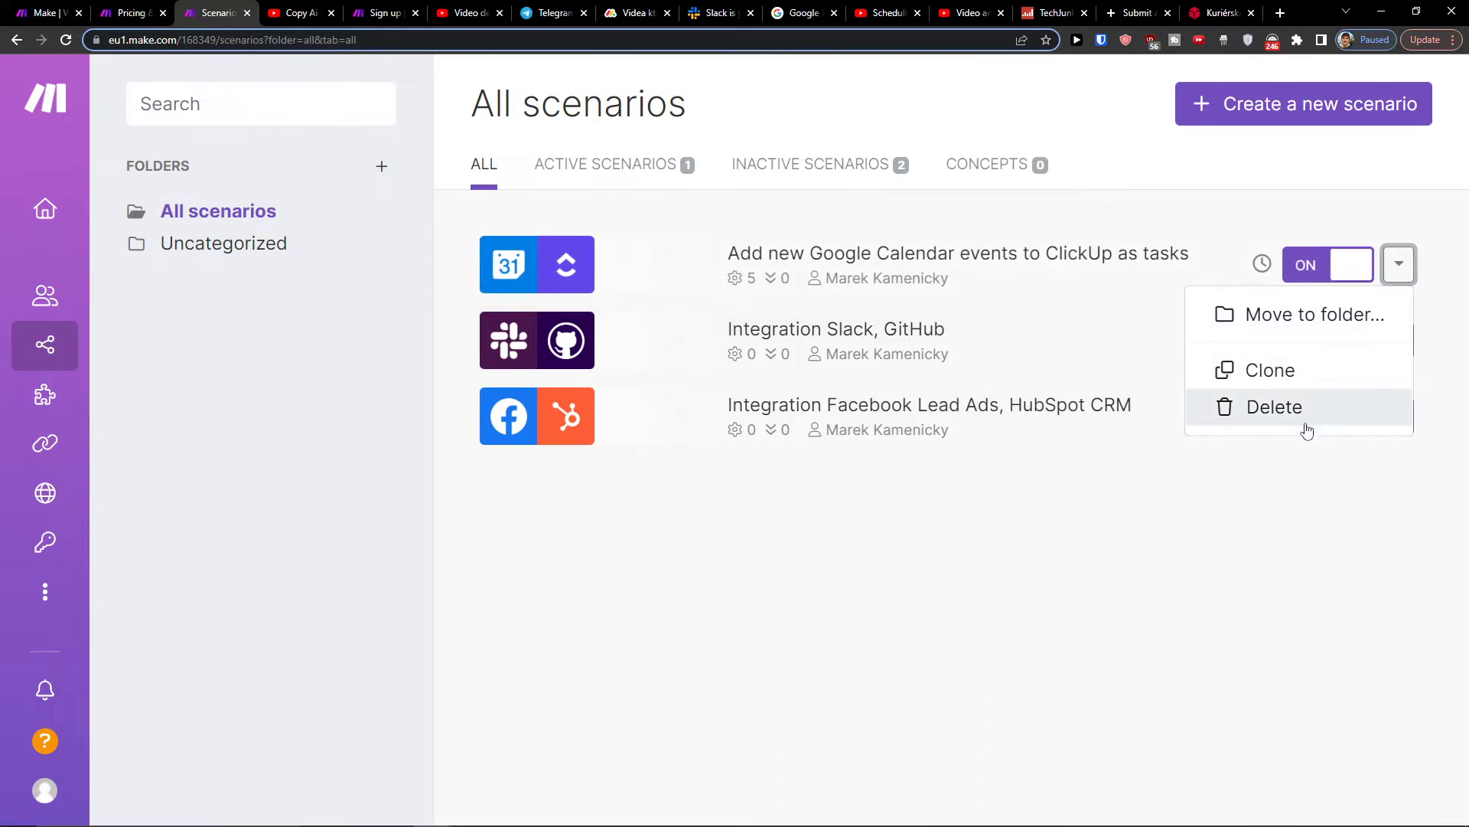
click(1274, 405)
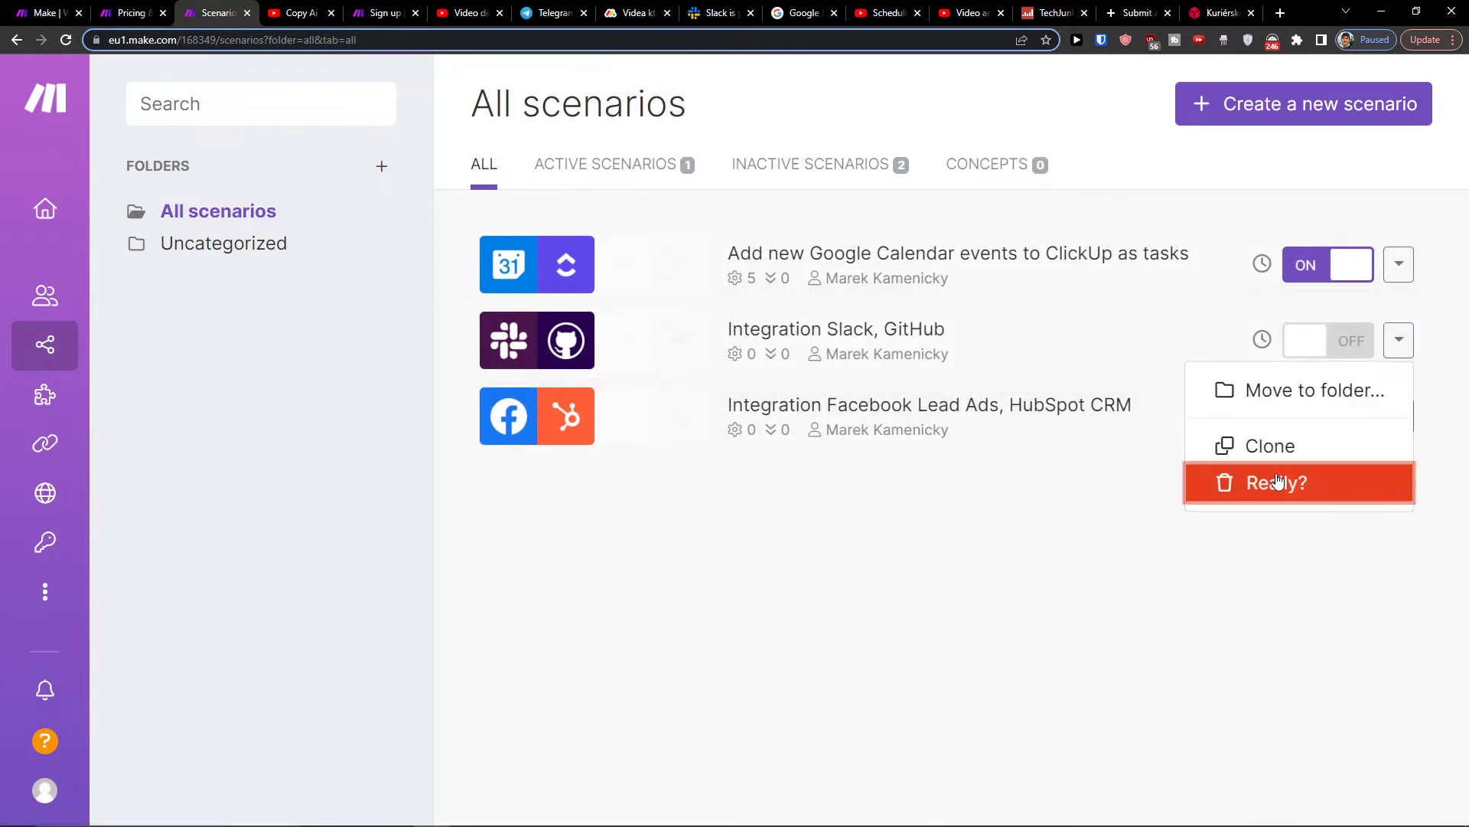
click(1274, 482)
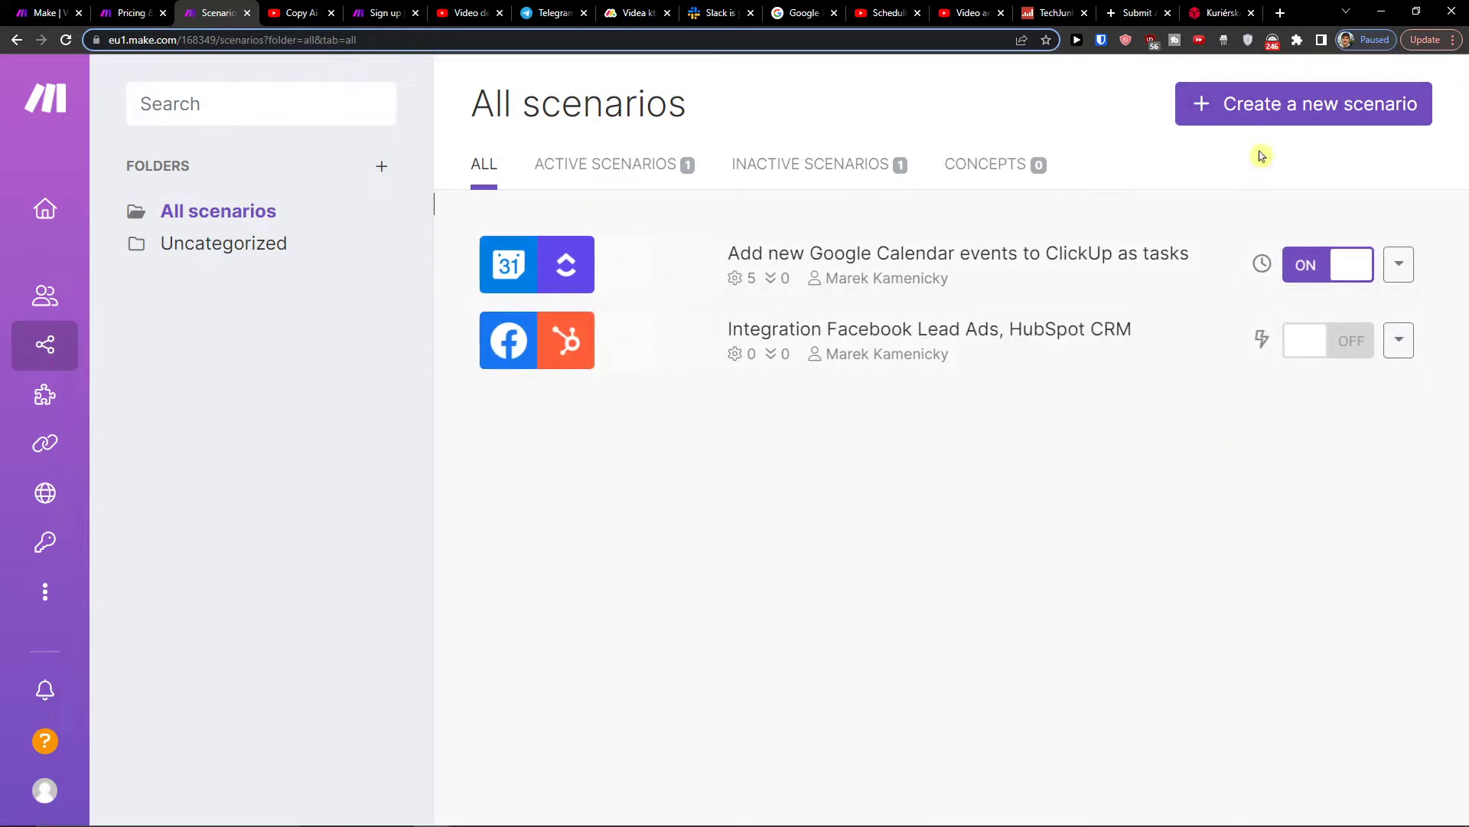
click(1302, 103)
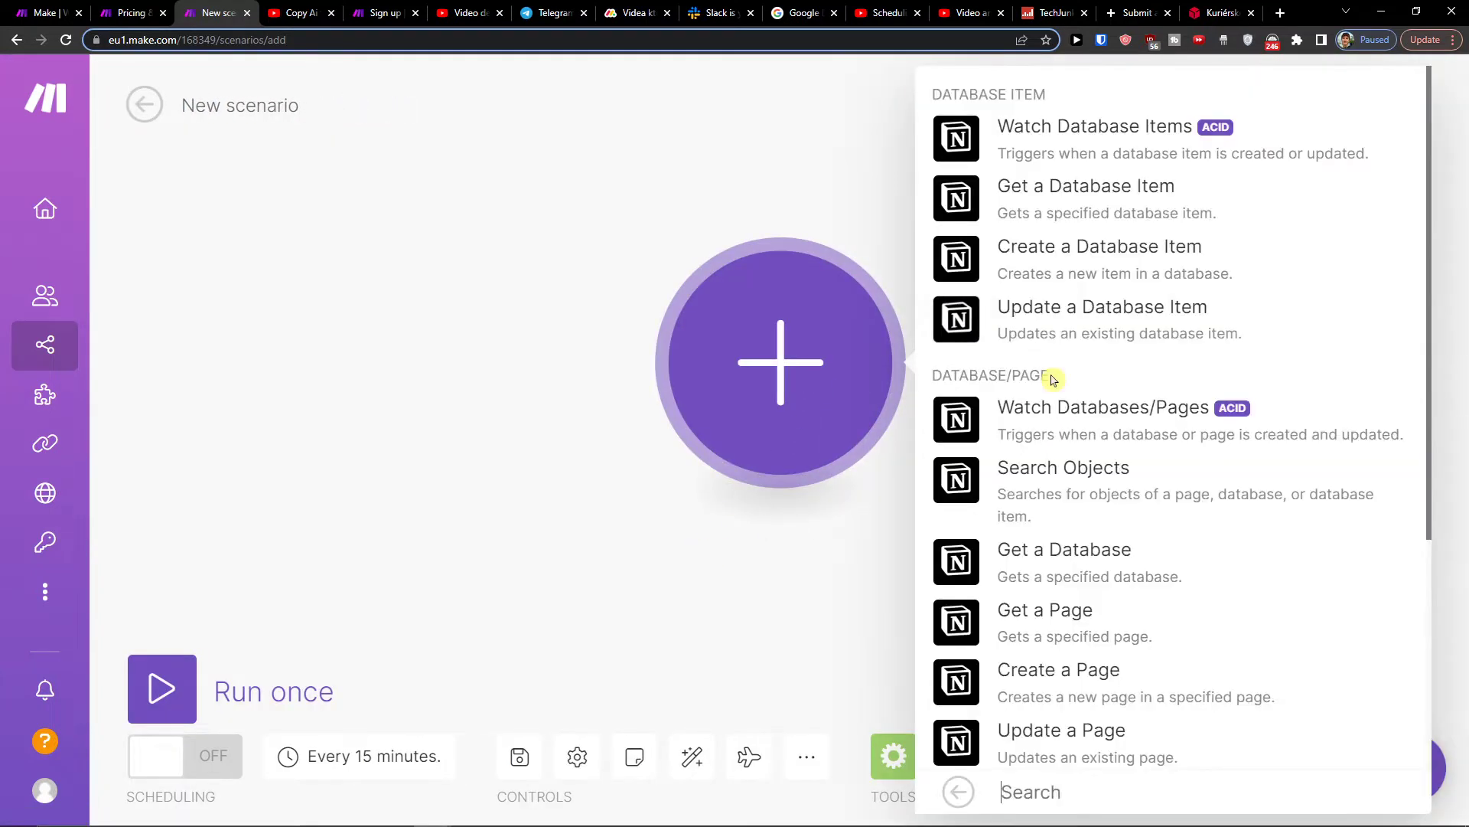
Browse the Notion module list and choose Create a Database Item.
scroll(down, 3)
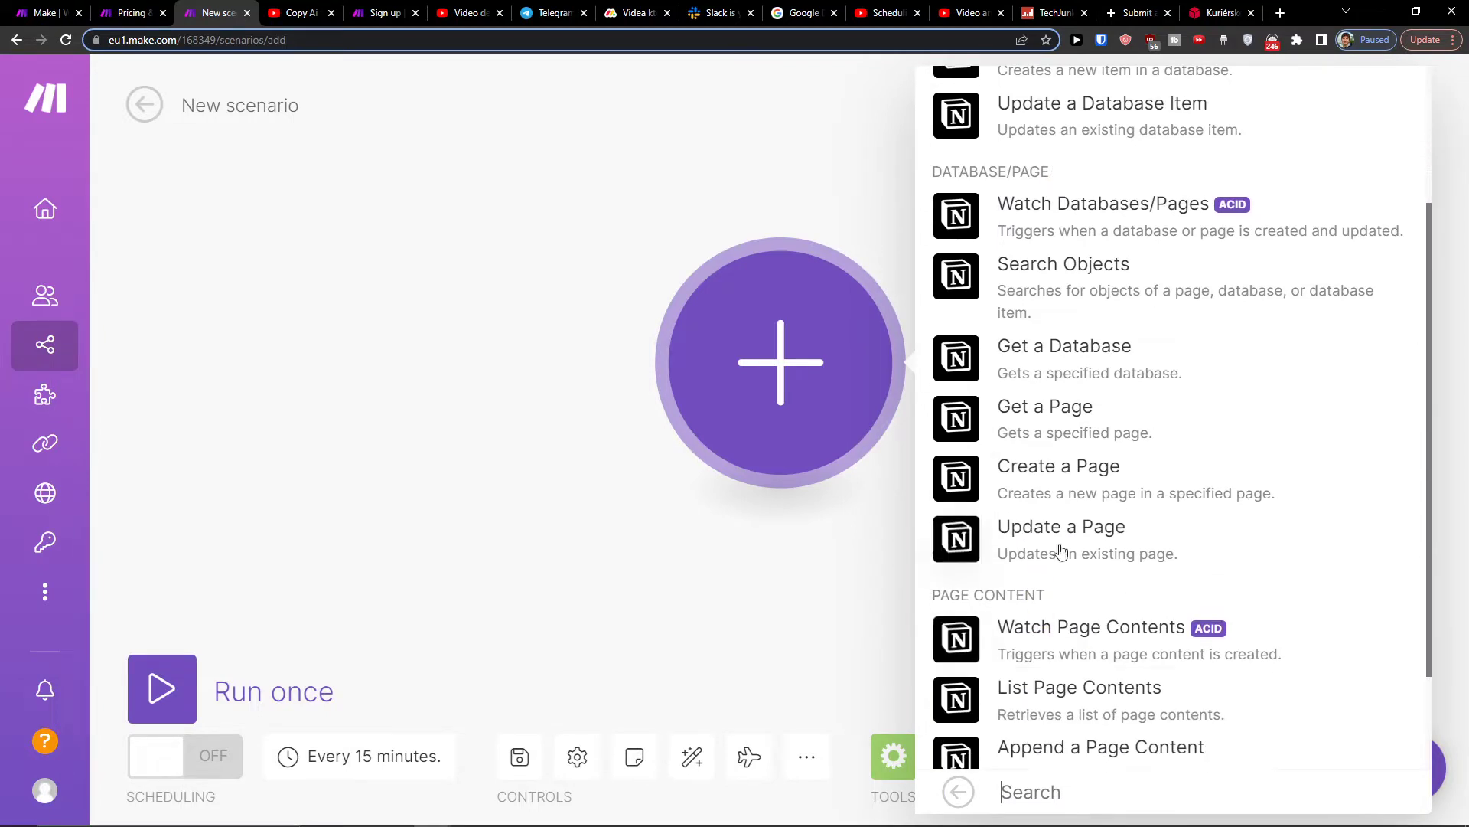
scroll(up, 3)
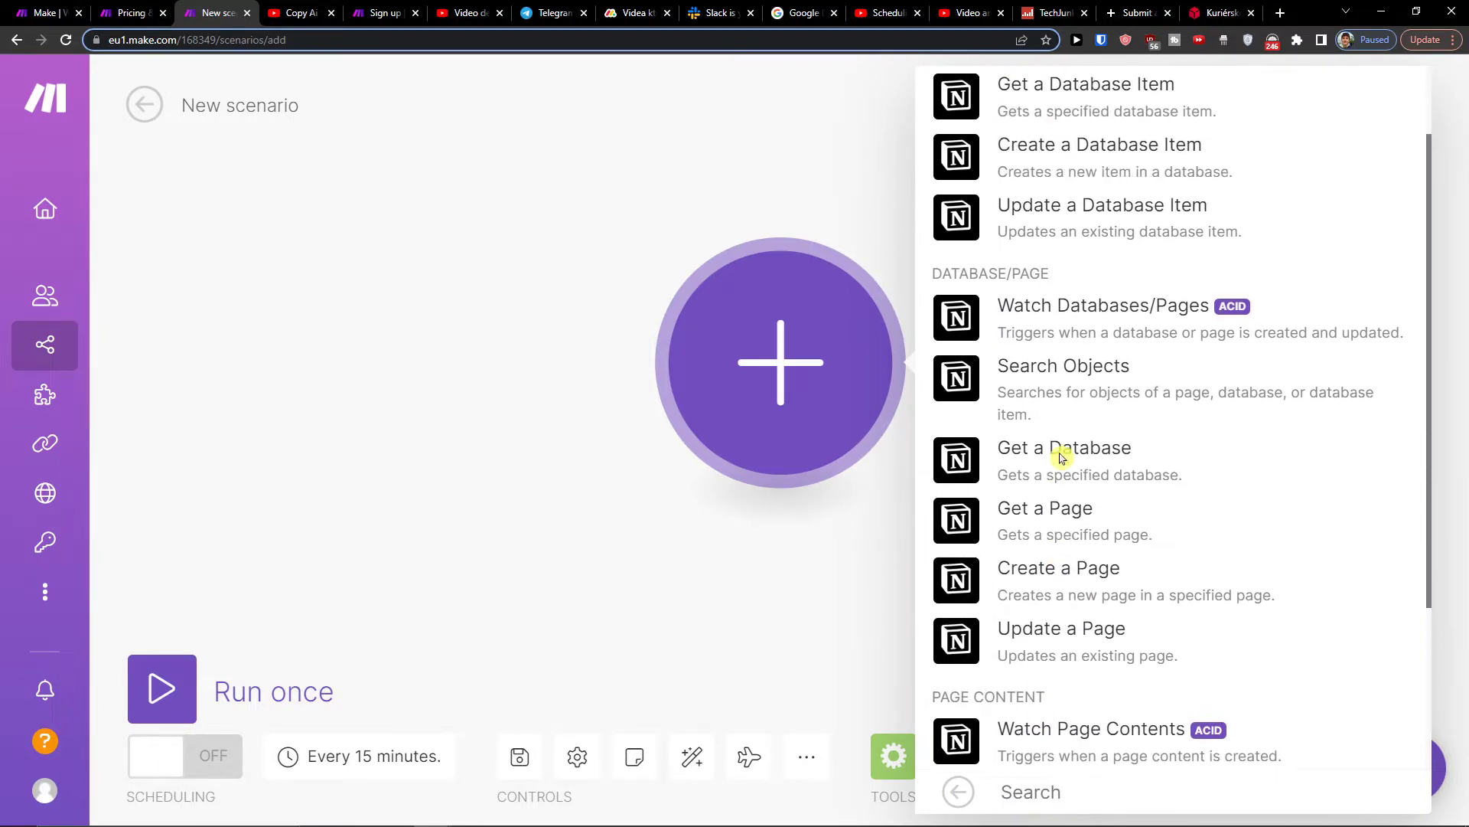
scroll(up, 3)
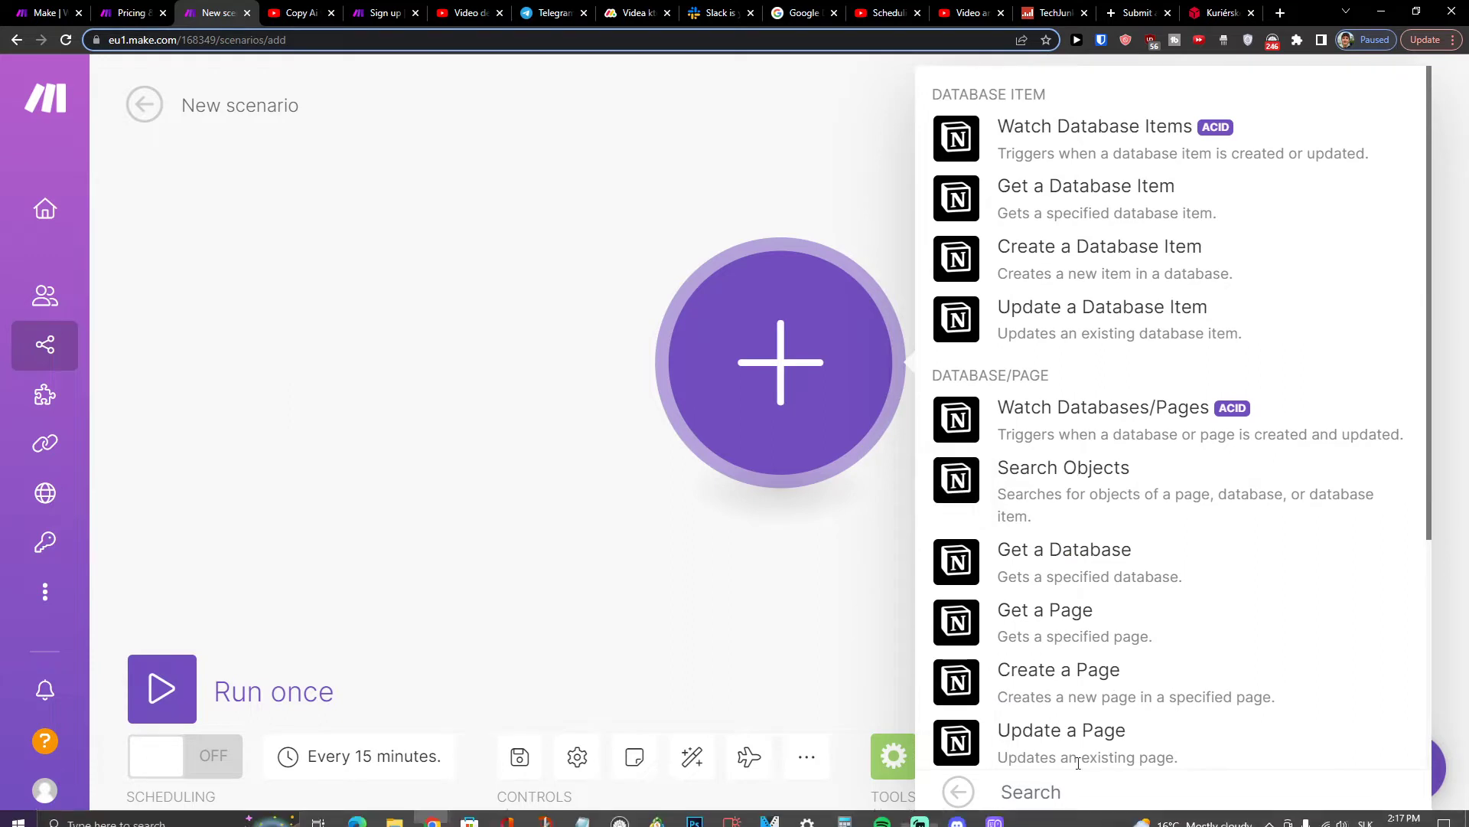
mouse_move(1073, 255)
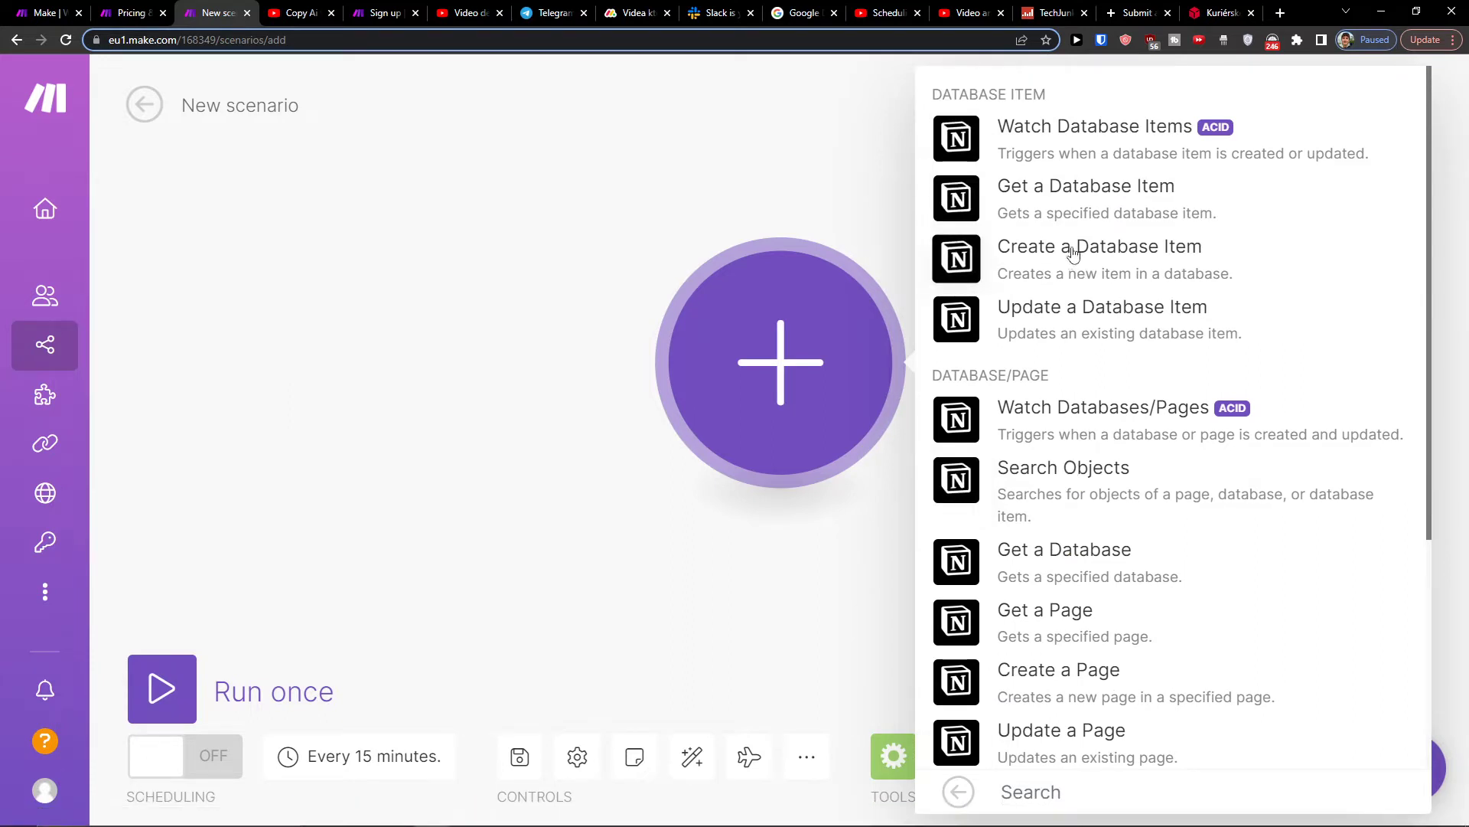
click(1099, 246)
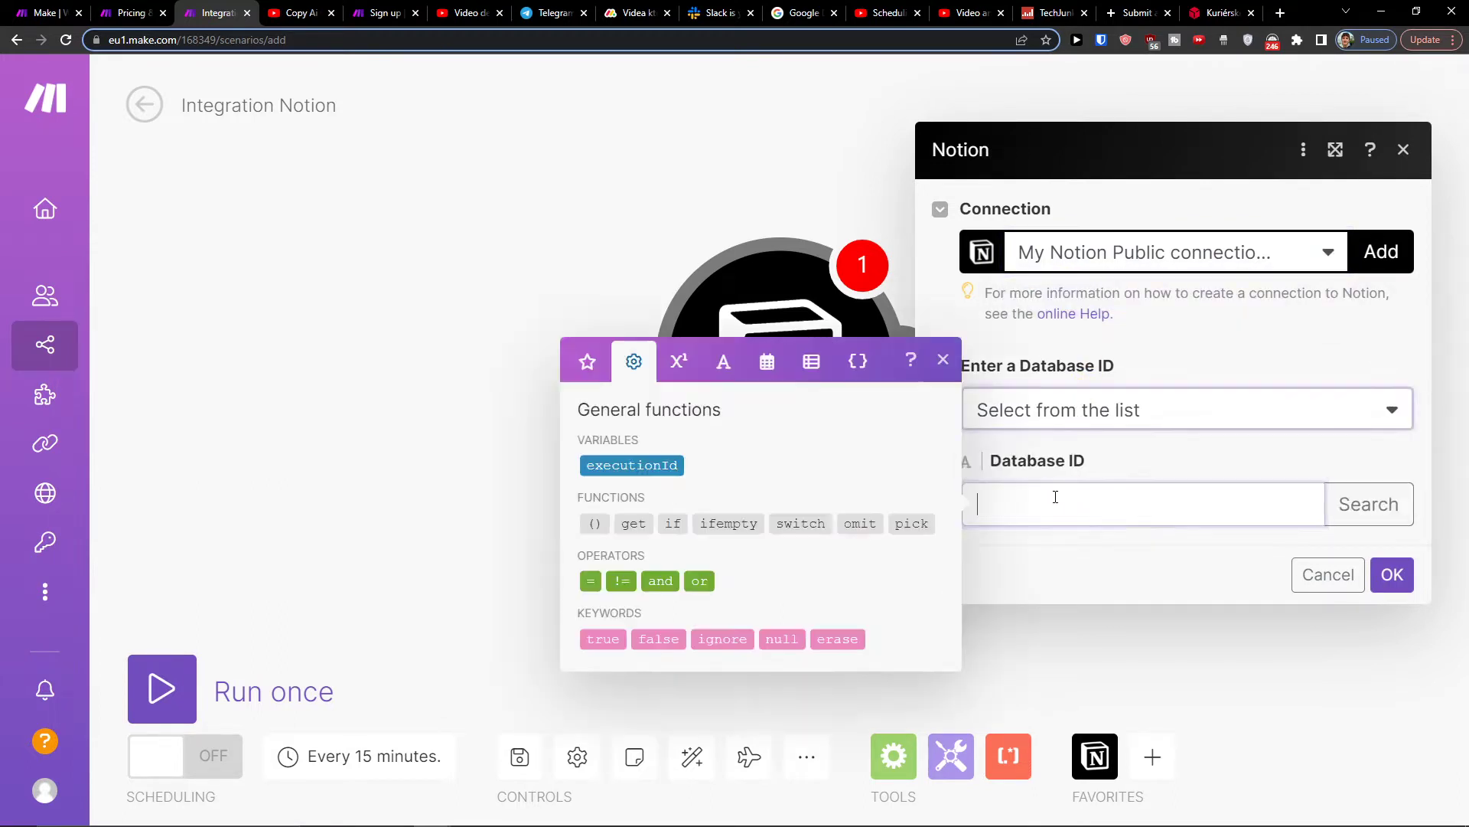
Enter CRM manually as the Notion module's database ID and confirm.
click(1367, 504)
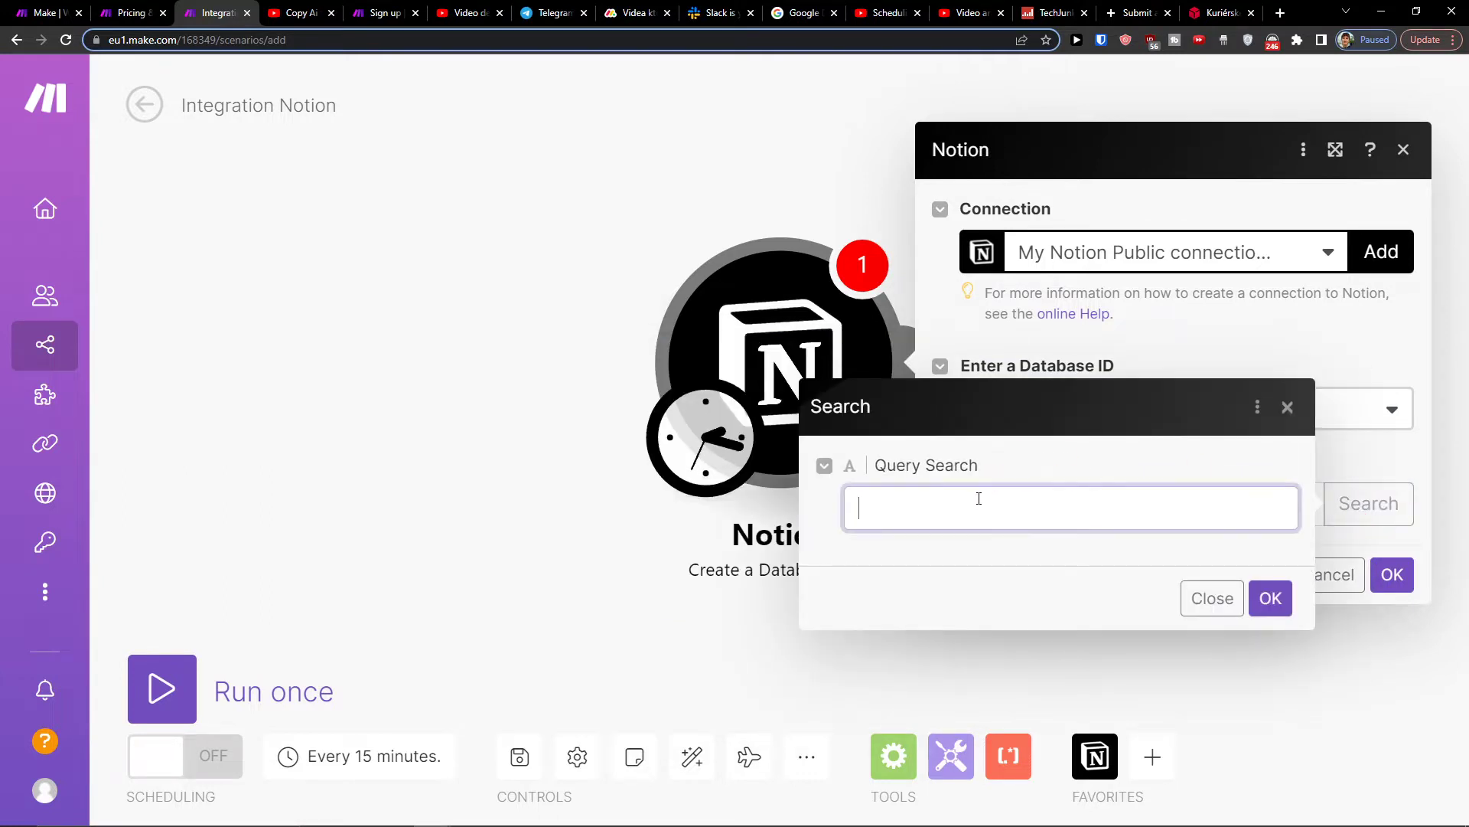
click(1210, 598)
text(C)
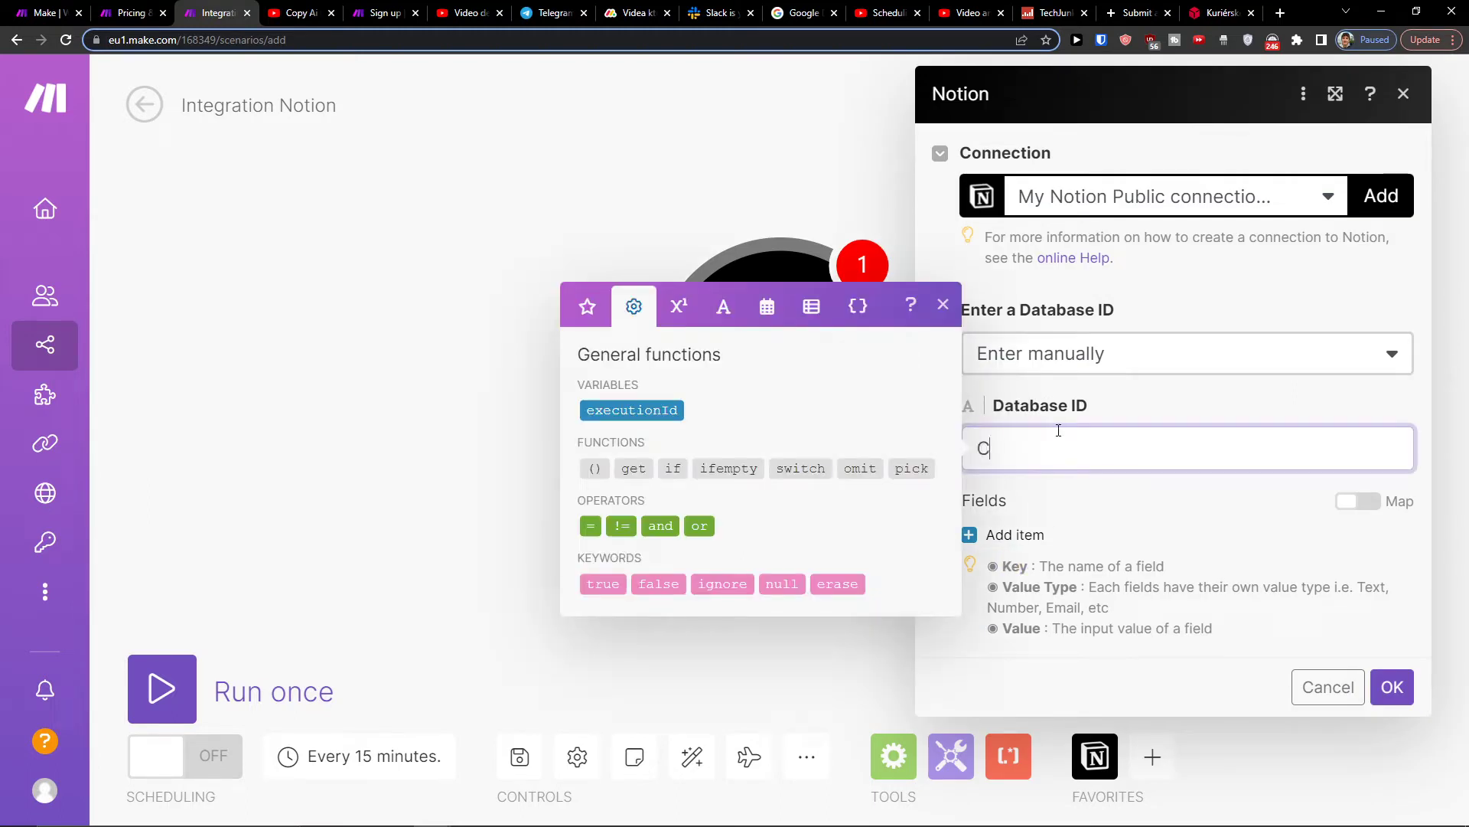
text(RM)
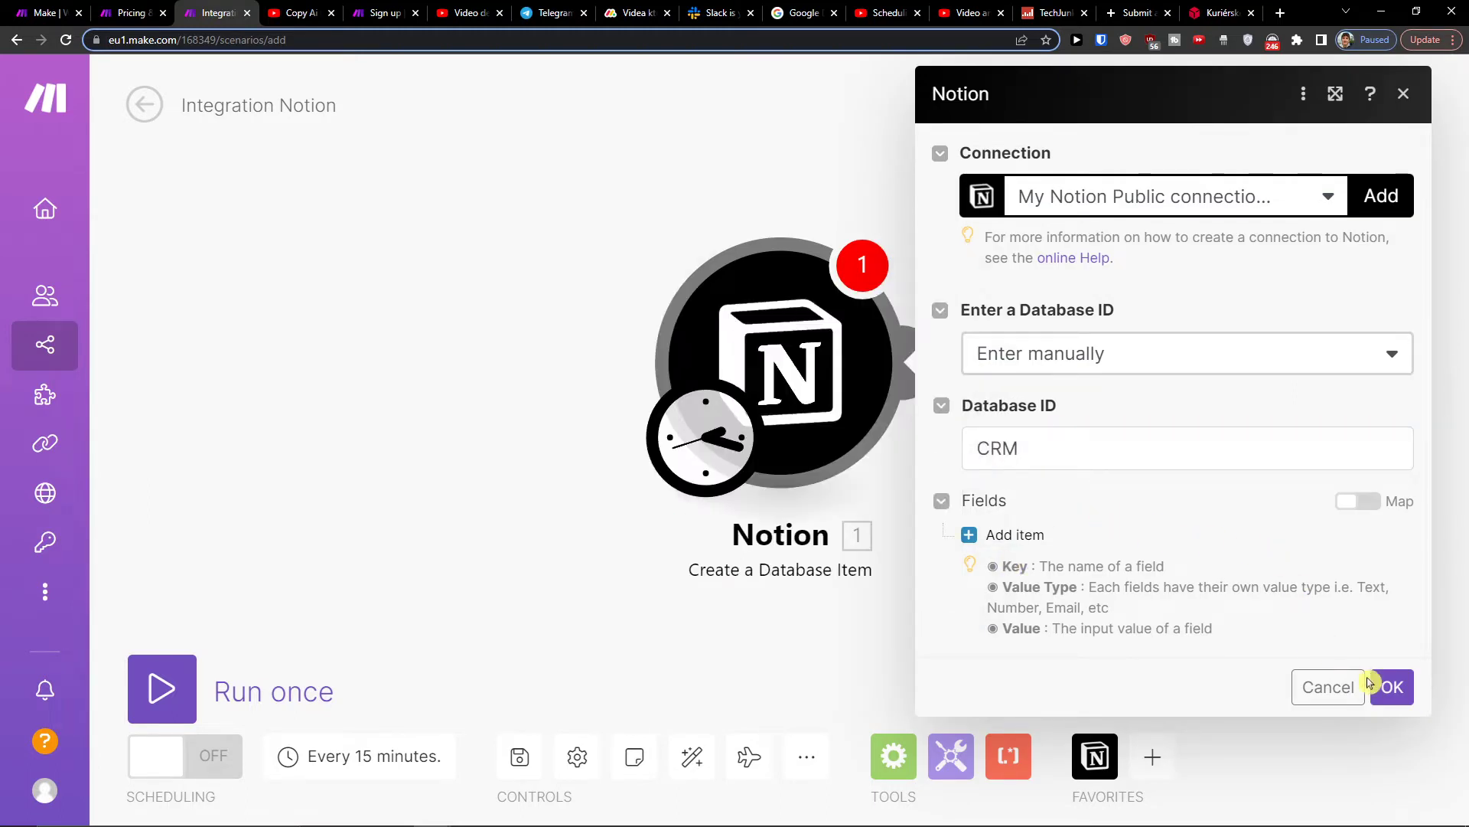
click(1390, 687)
text(google docs)
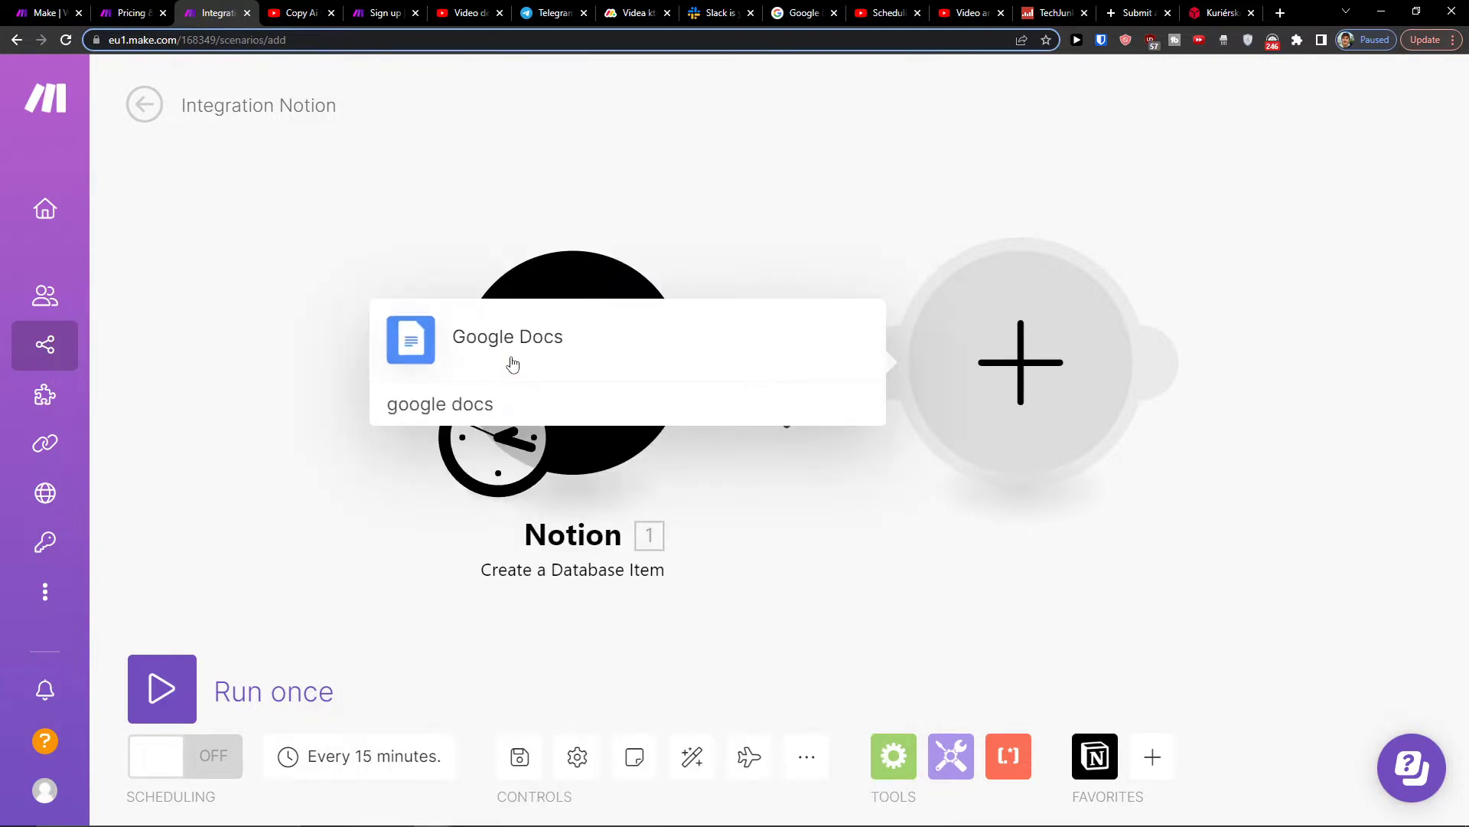
Add Google Docs as the second module and open its settings.
click(506, 337)
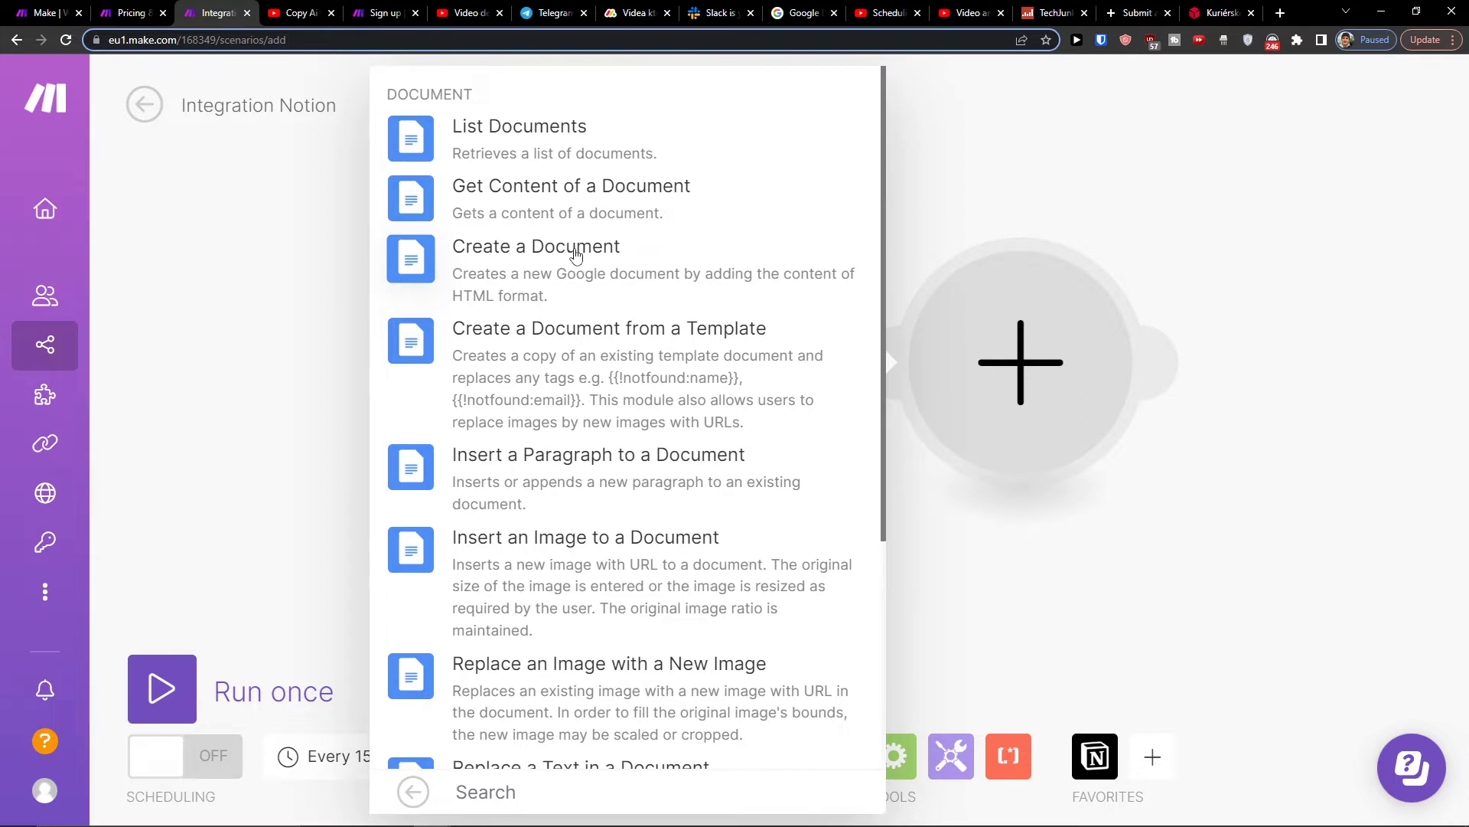
scroll(down, 3)
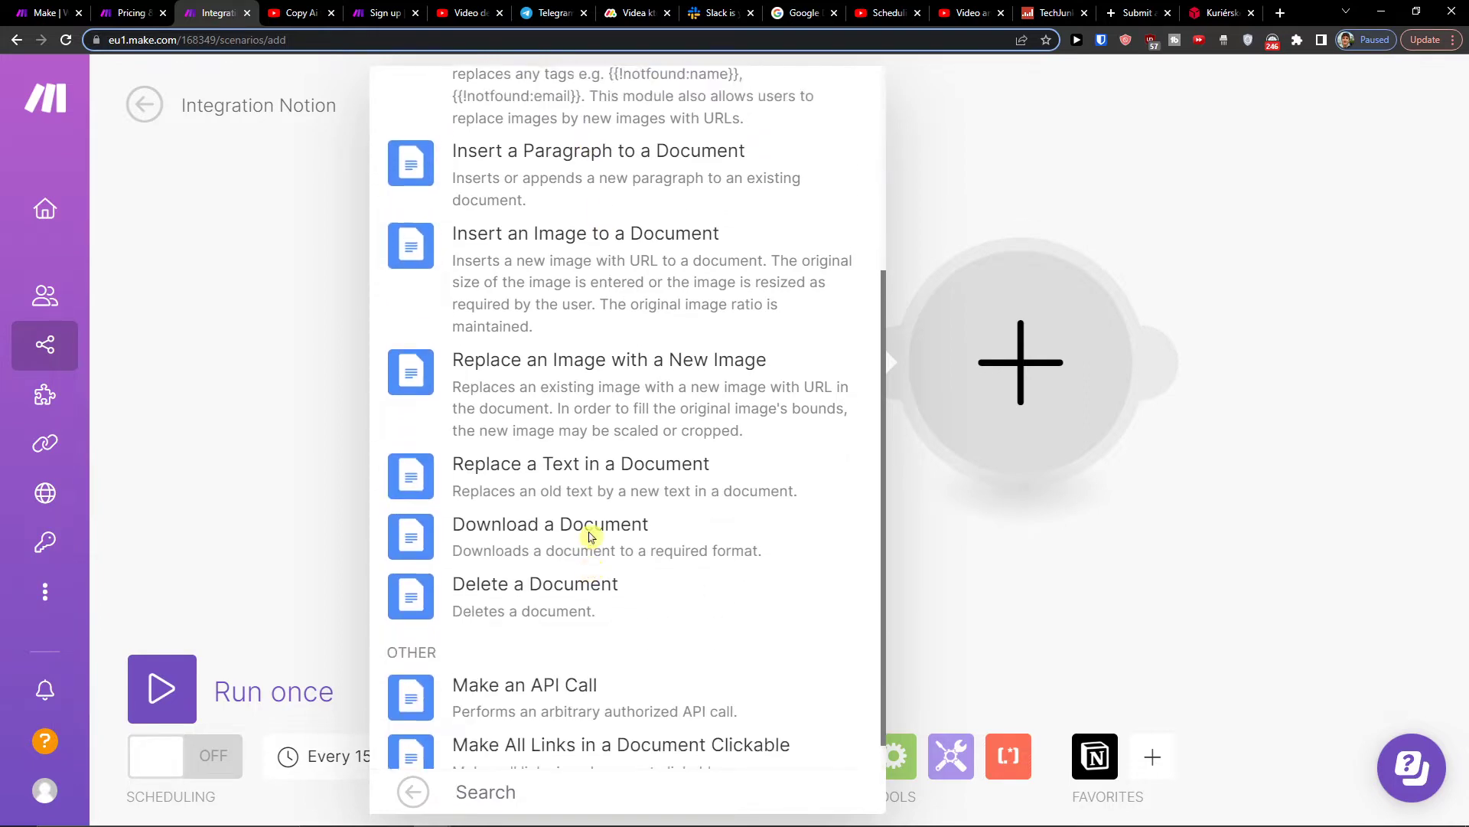
scroll(up, 3)
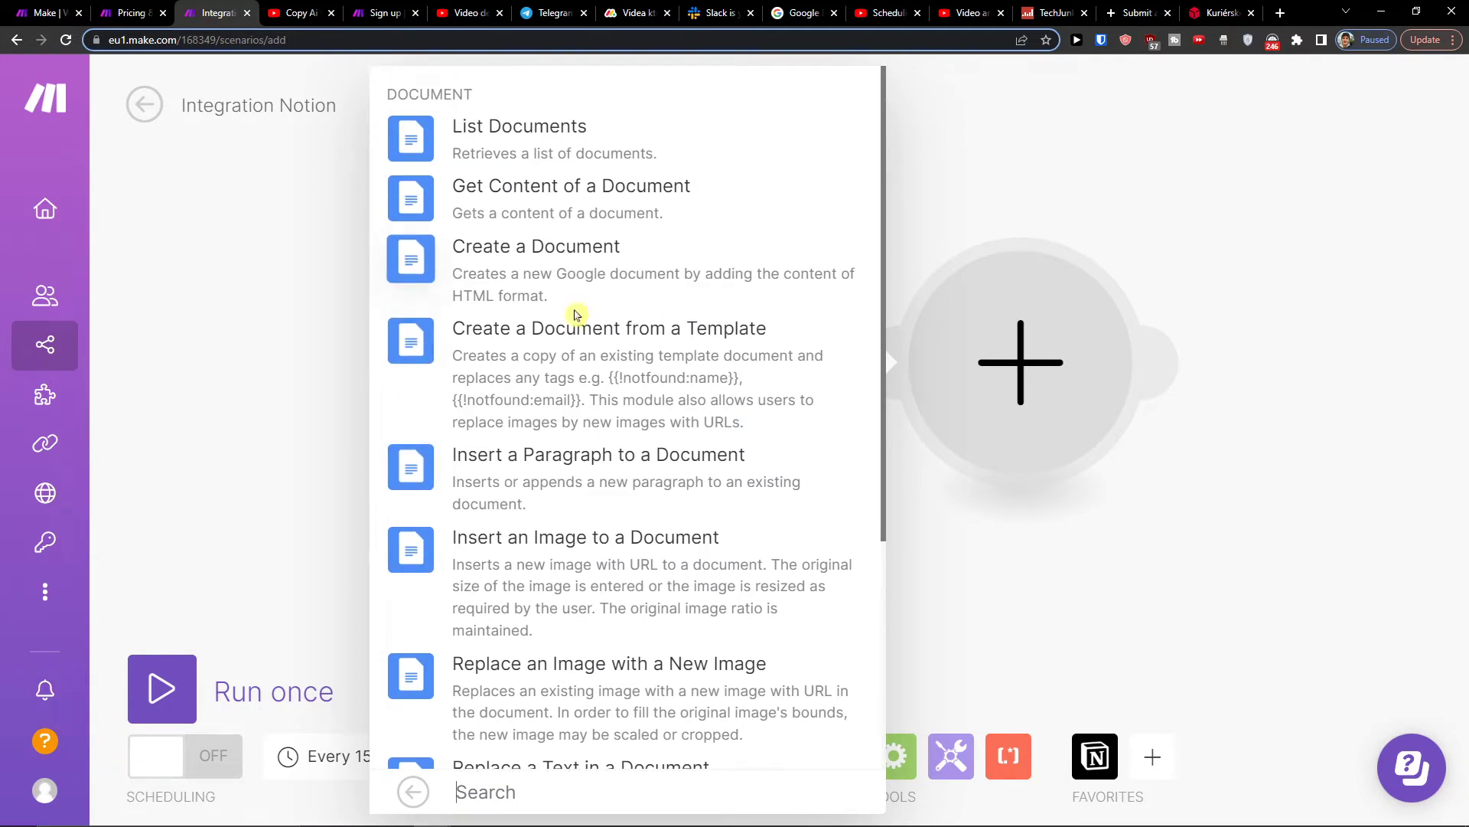
scroll(down, 3)
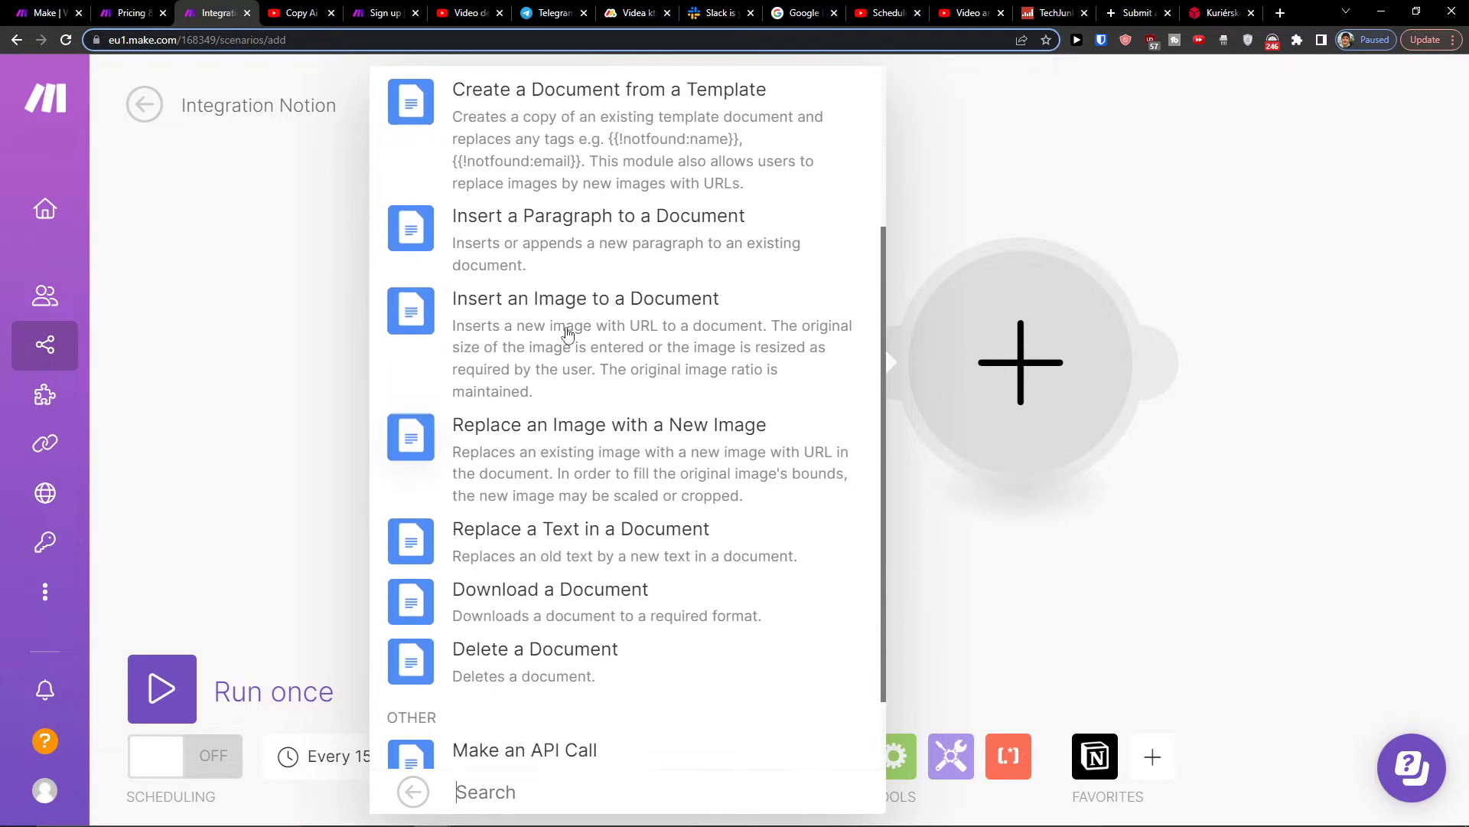
click(608, 89)
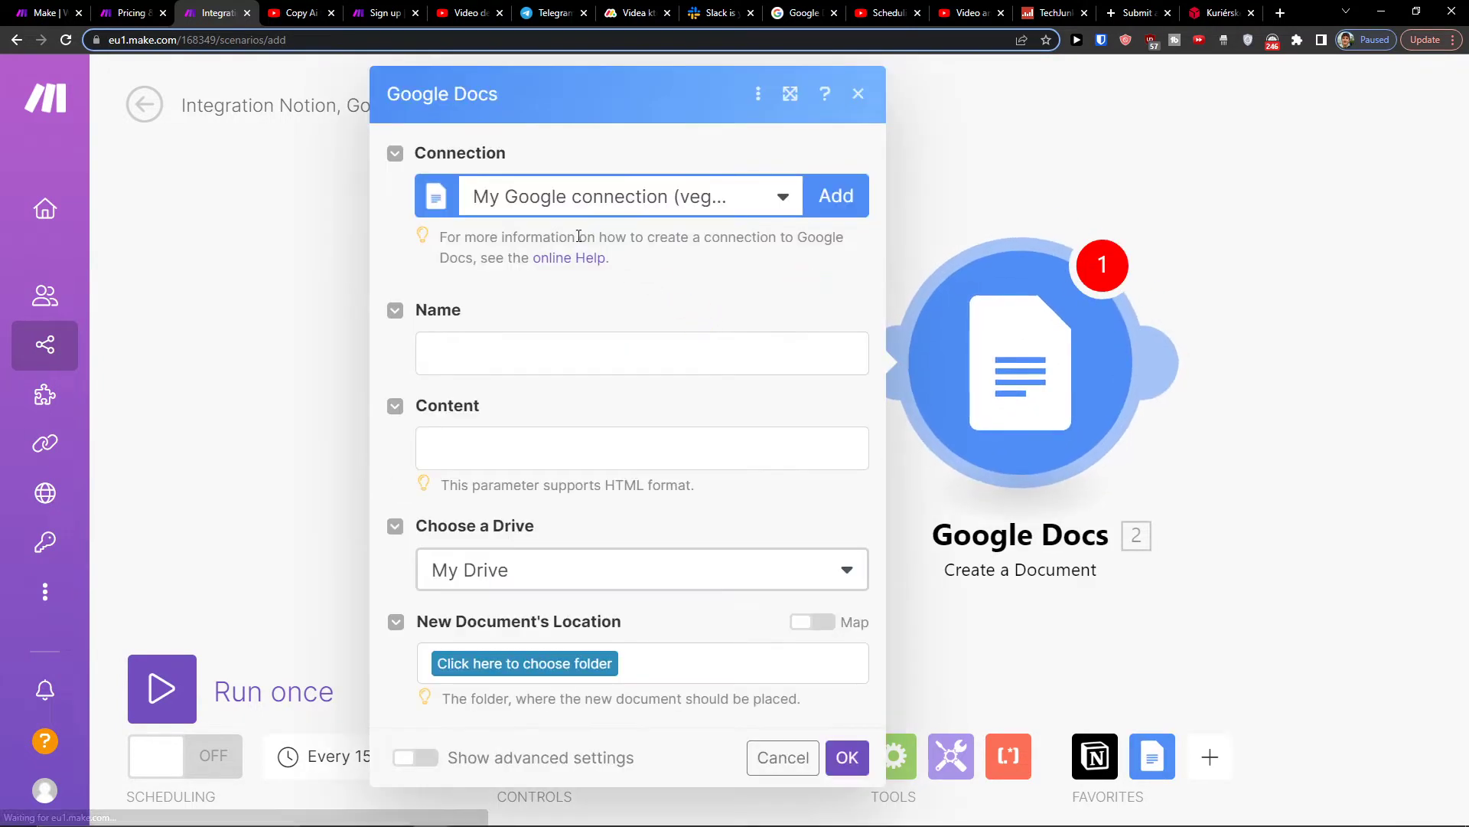
Map Database Item ID into Name, and Created Time plus Database Item ID into Content.
click(642, 353)
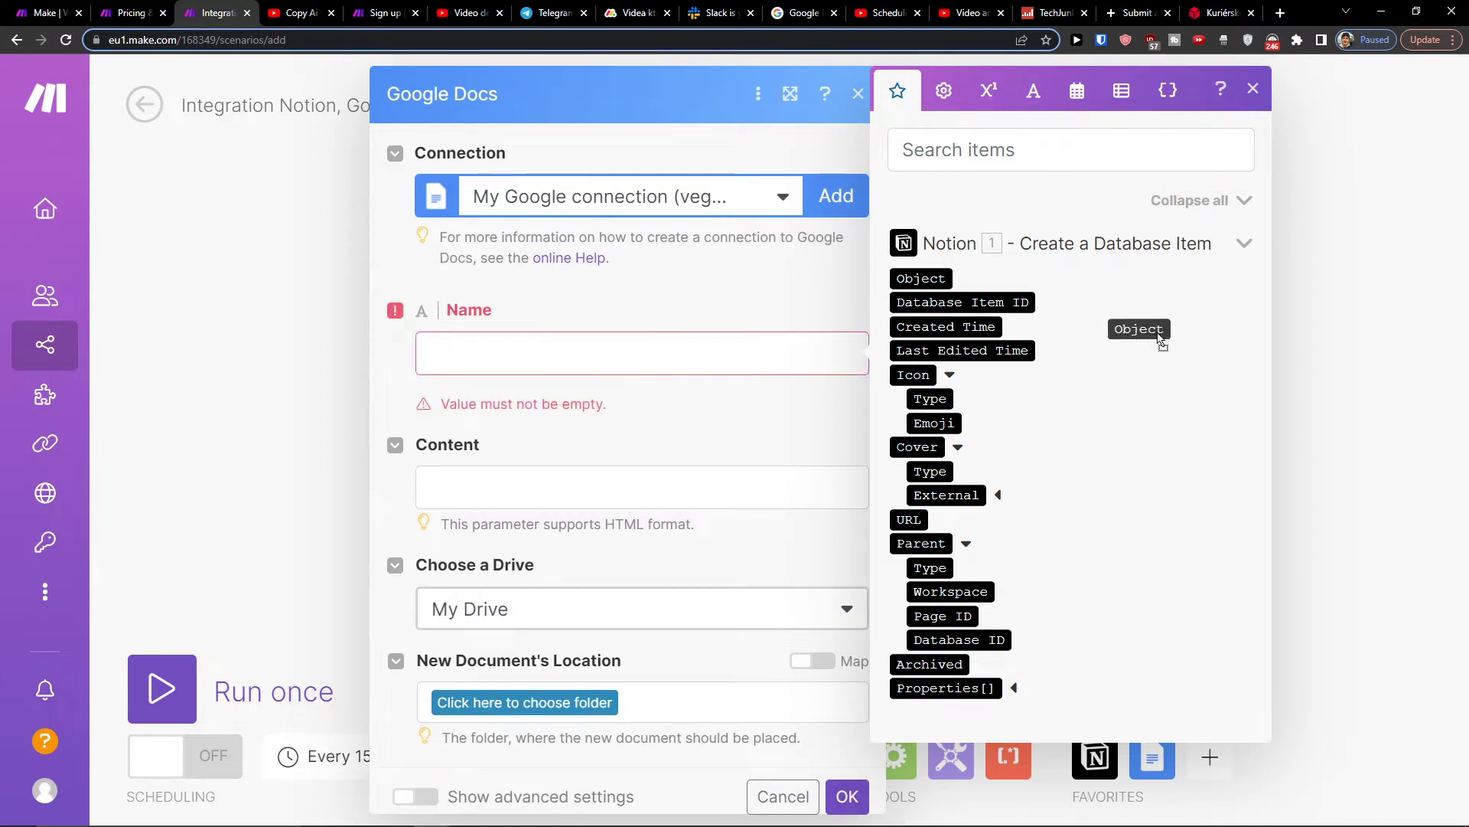
click(961, 302)
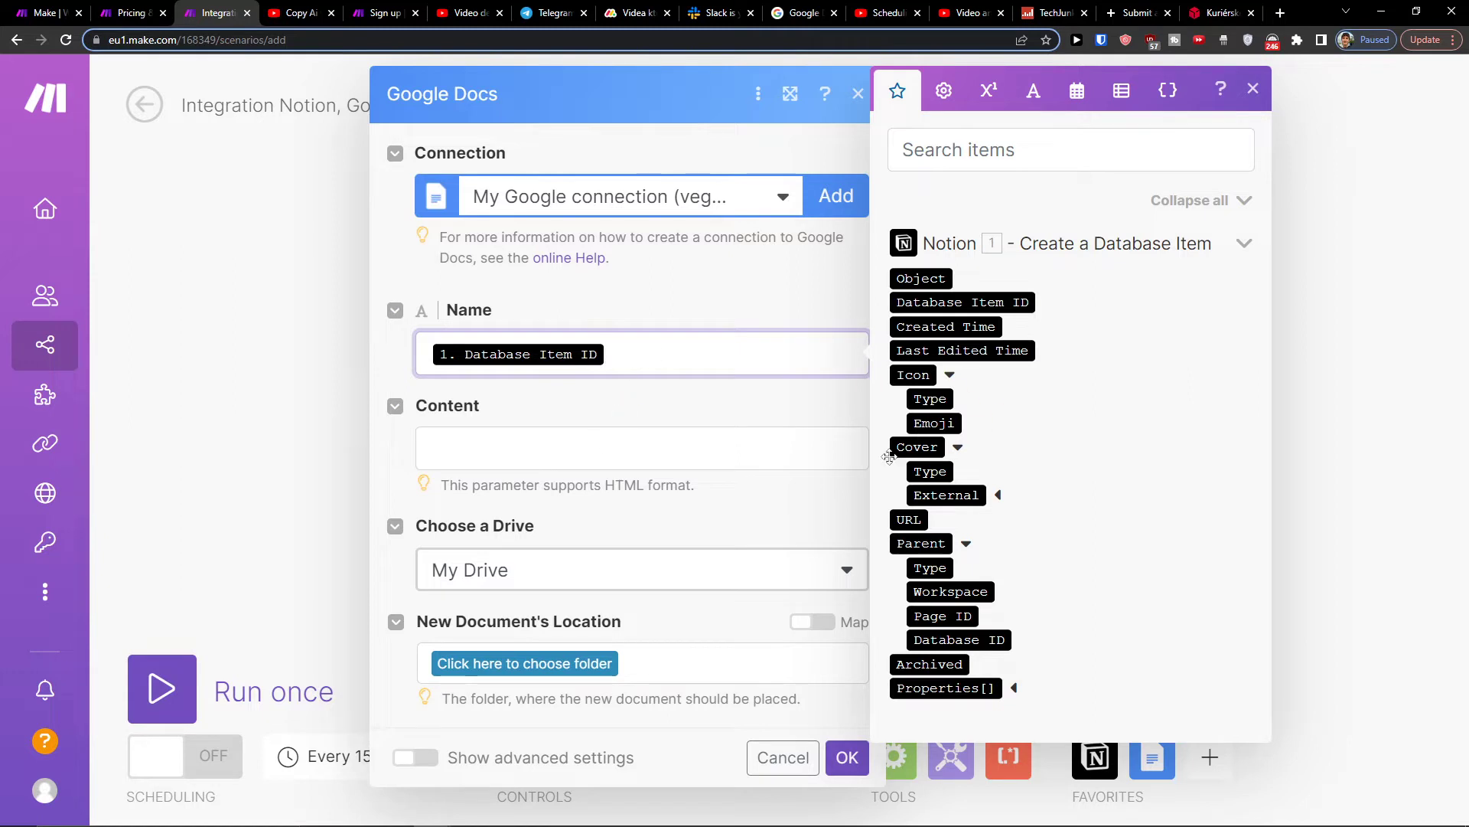
click(641, 447)
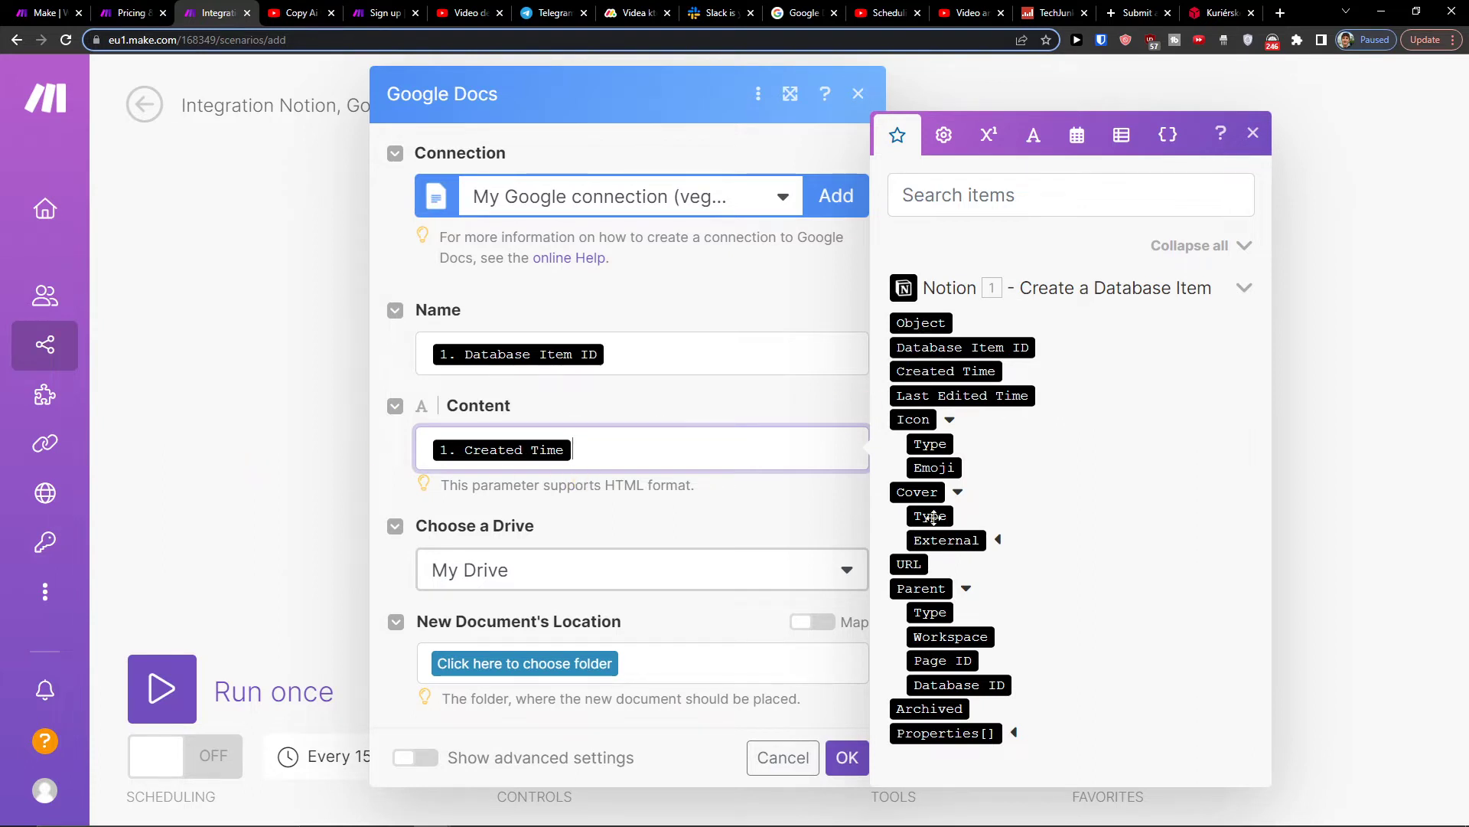
mouse_move(942, 590)
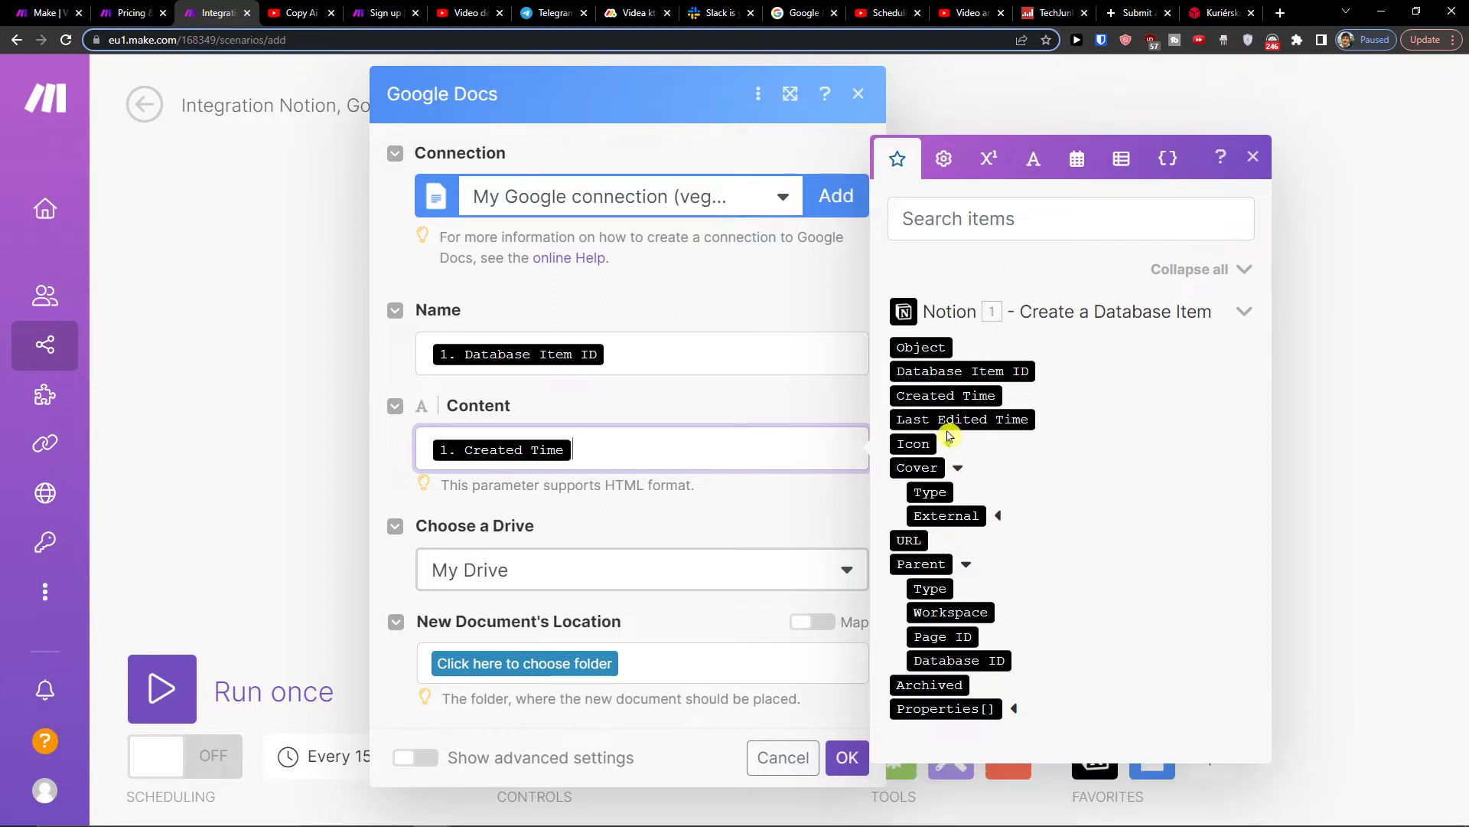
click(949, 420)
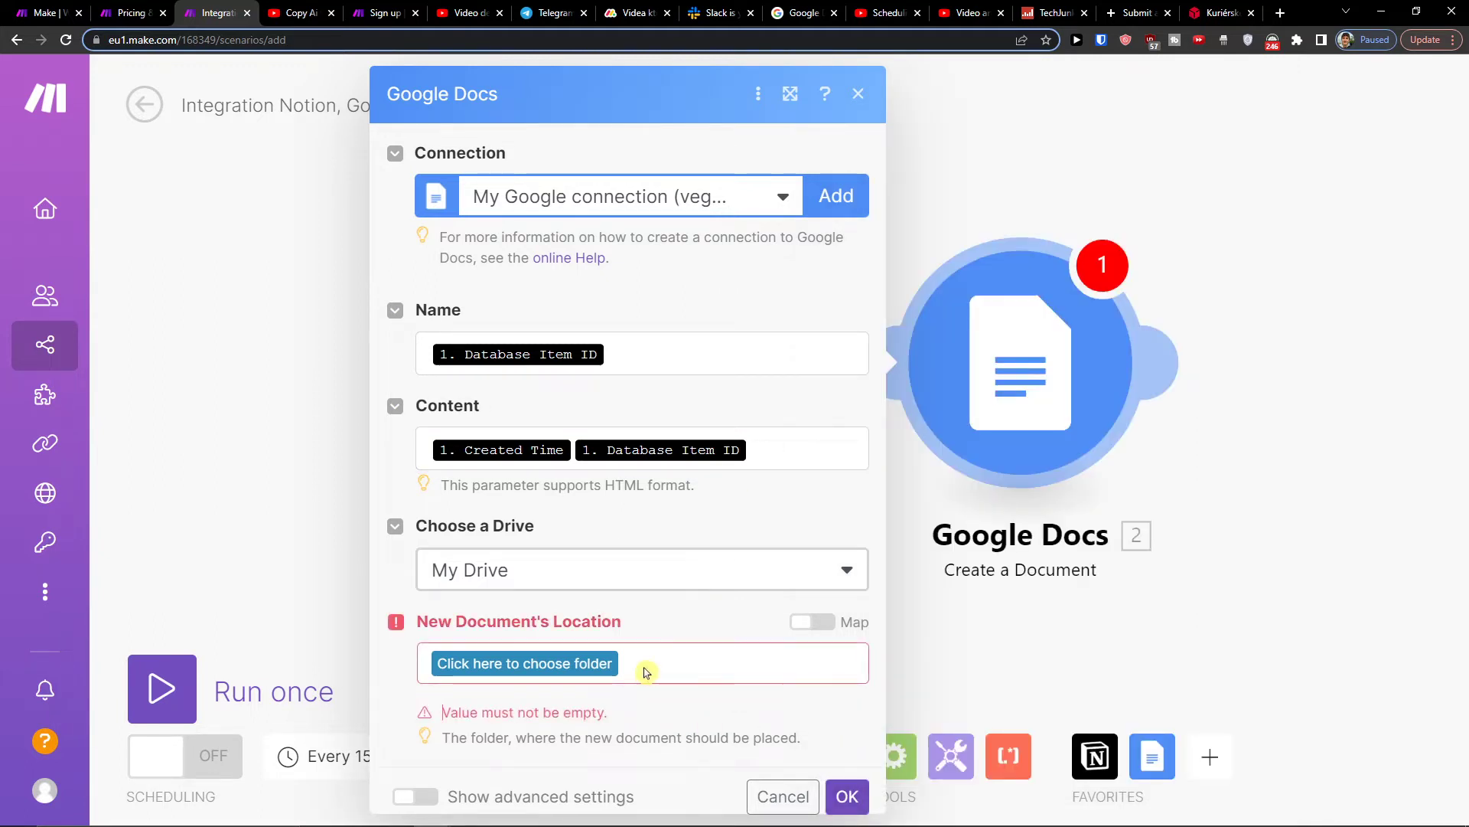
click(523, 663)
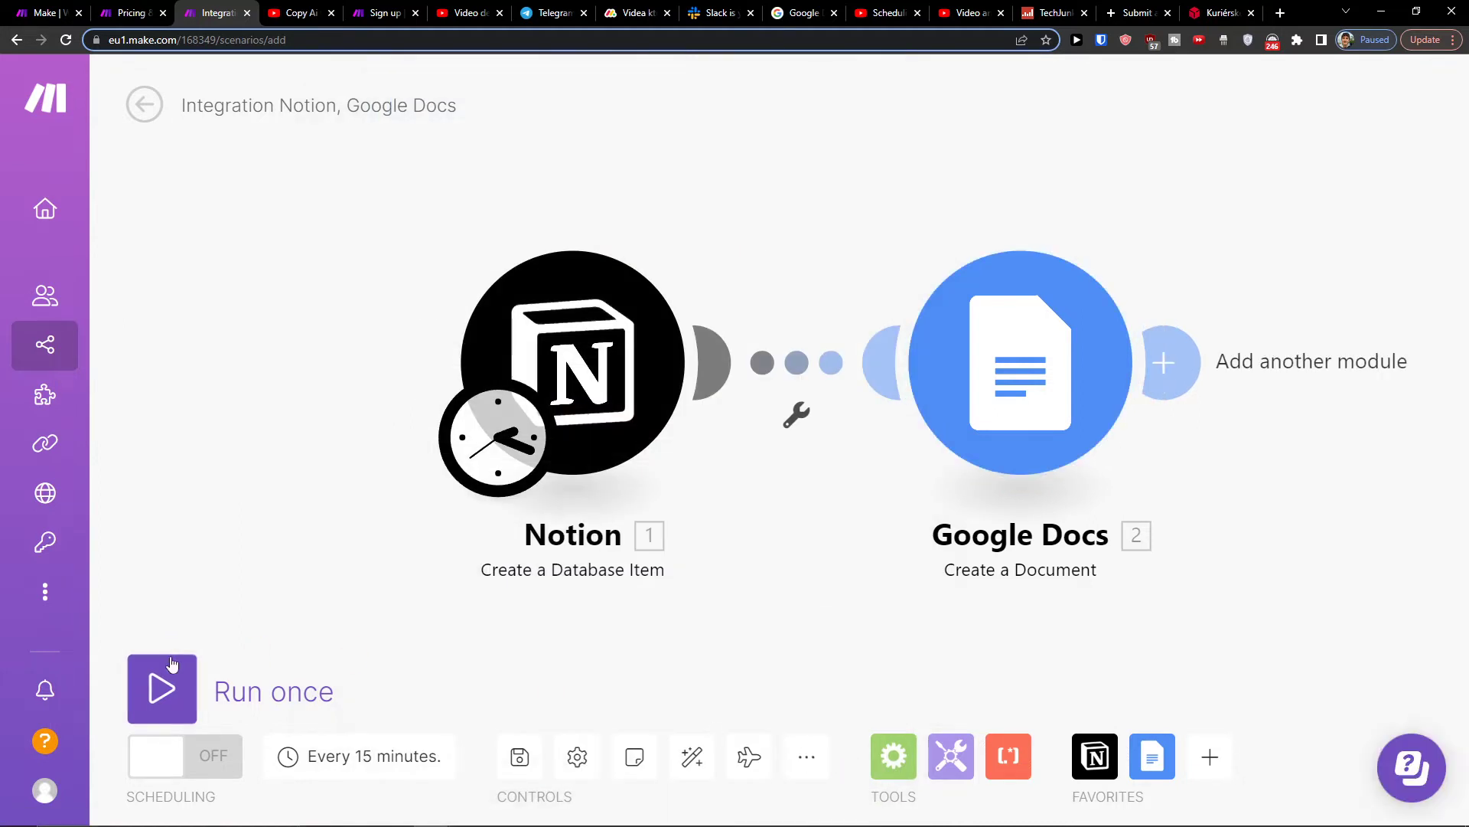
Run once, hit the invalid CRM database ID error, and reopen the Notion module.
click(162, 688)
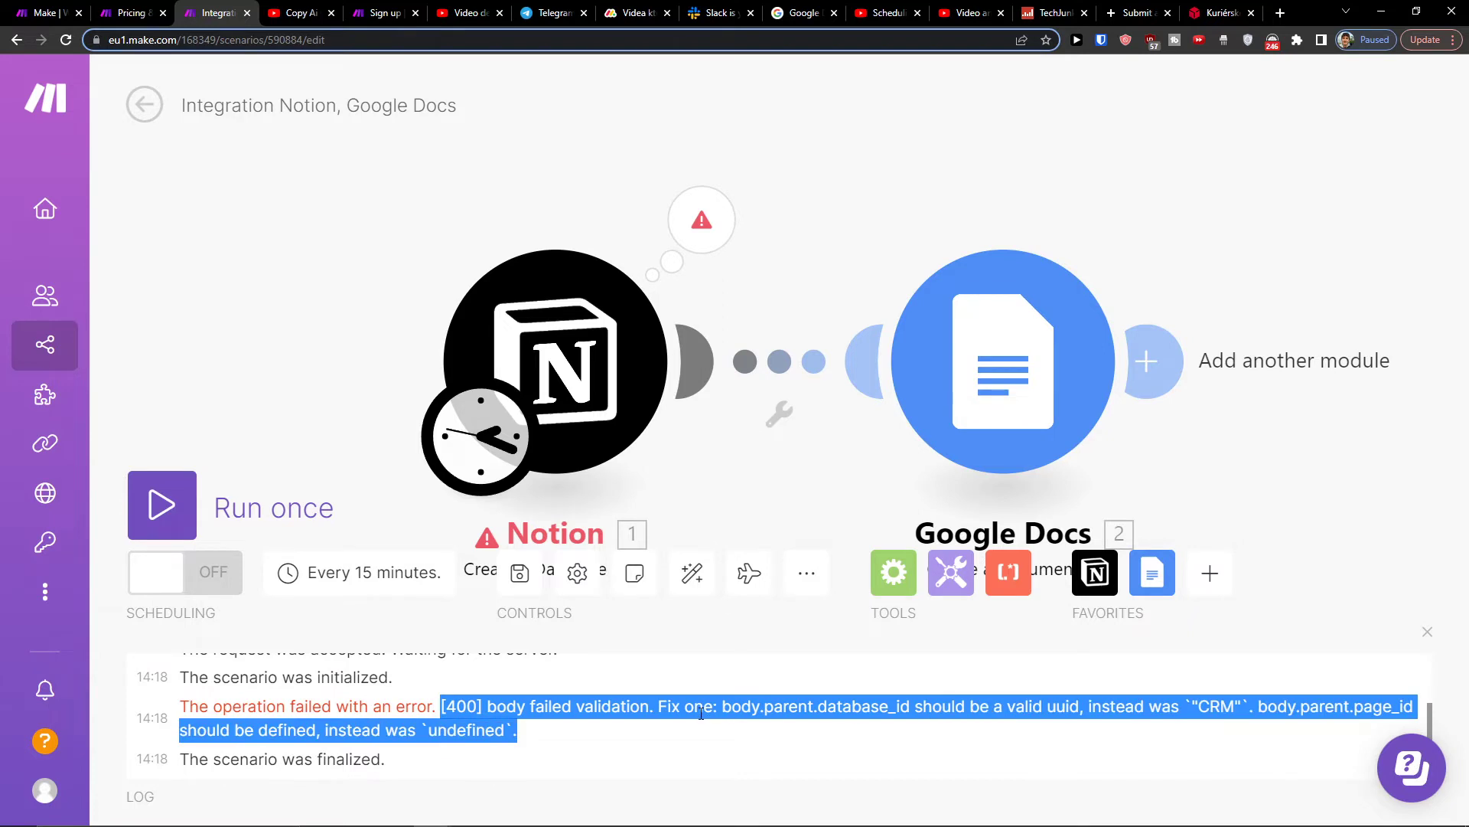
click(552, 366)
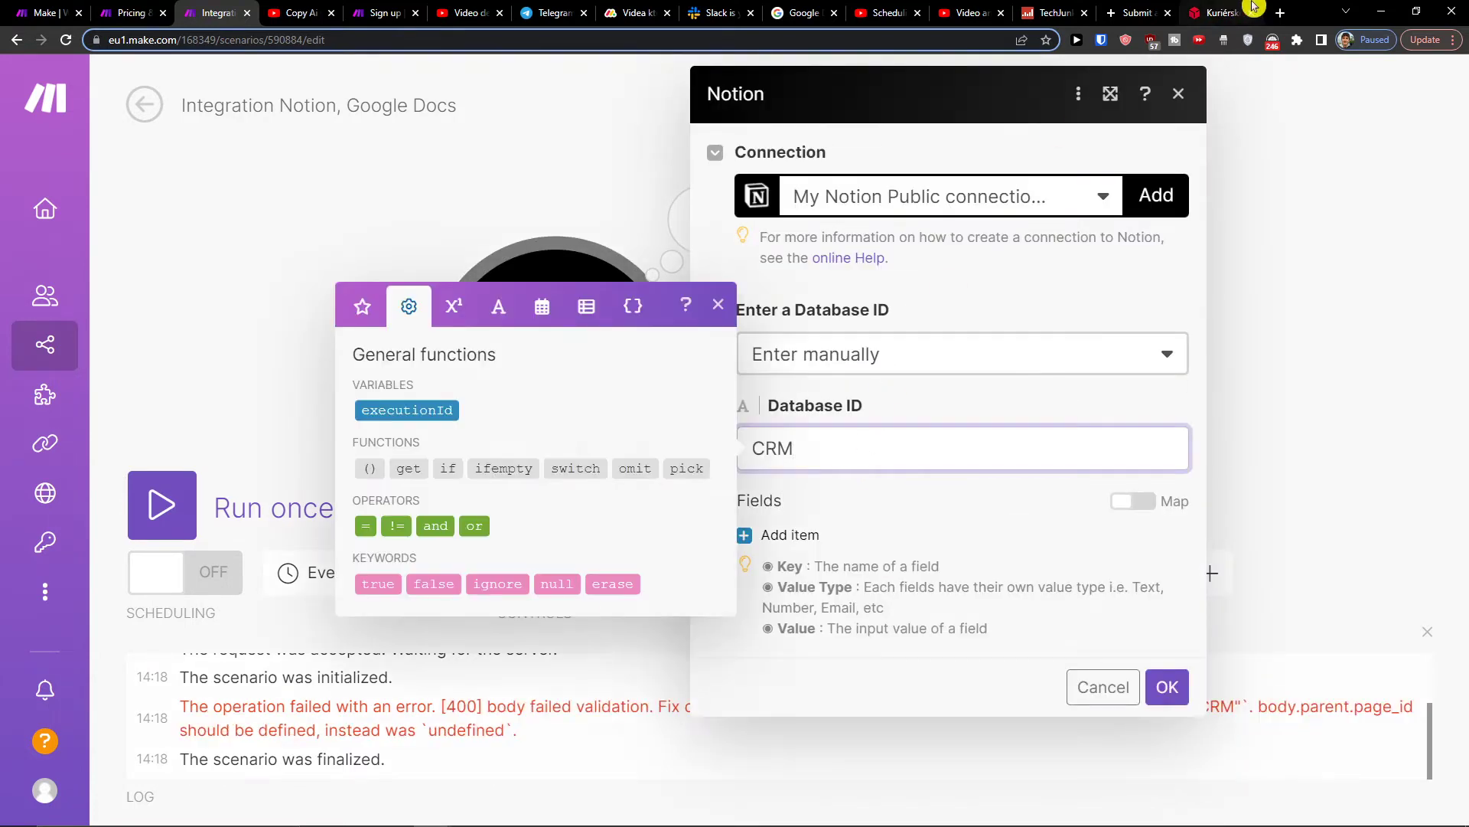
Retype the Notion database ID as NOVY KANAL, rerun, then clear the field.
click(1279, 12)
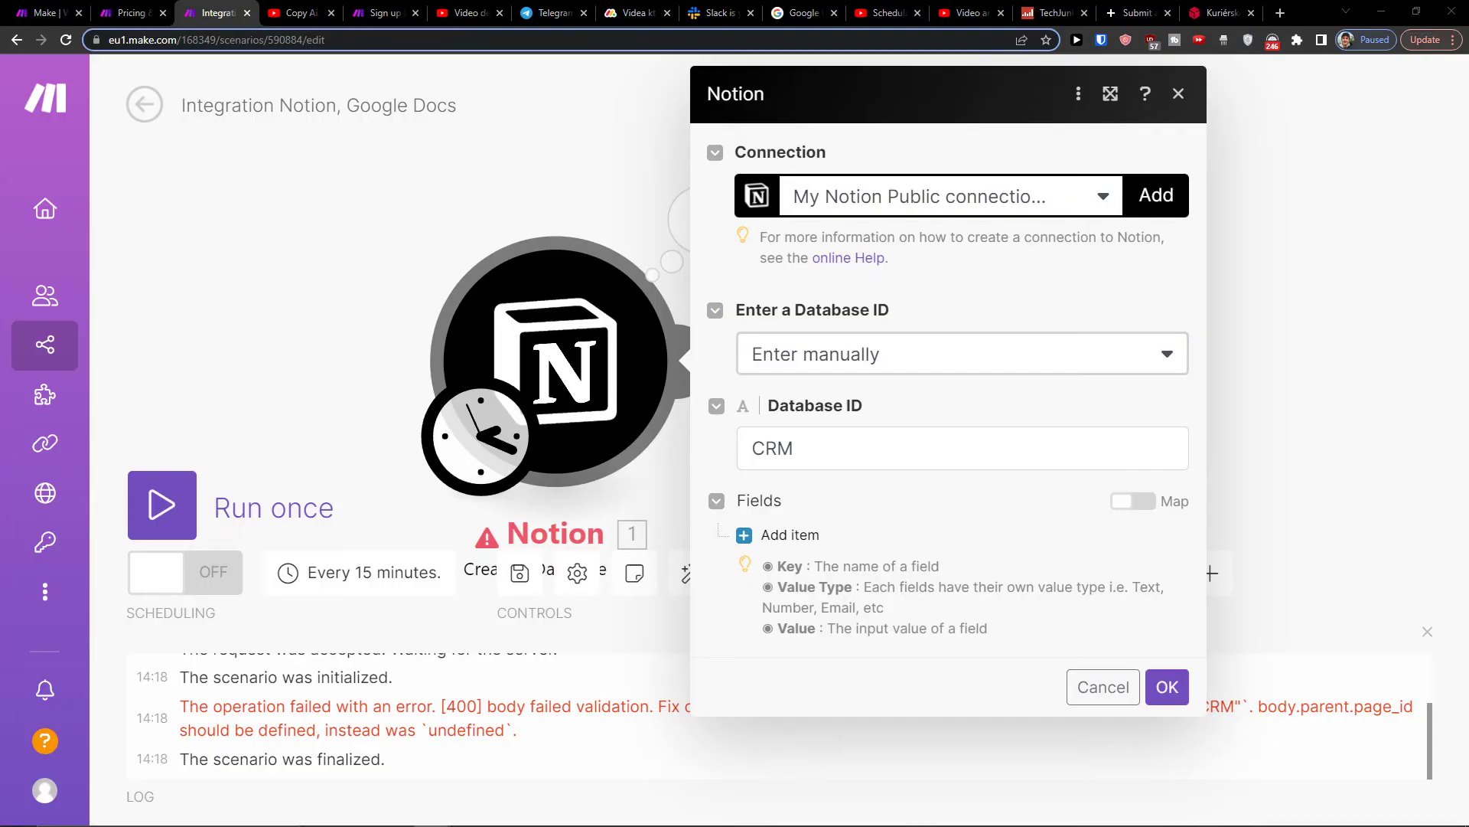
mouse_move(450, 183)
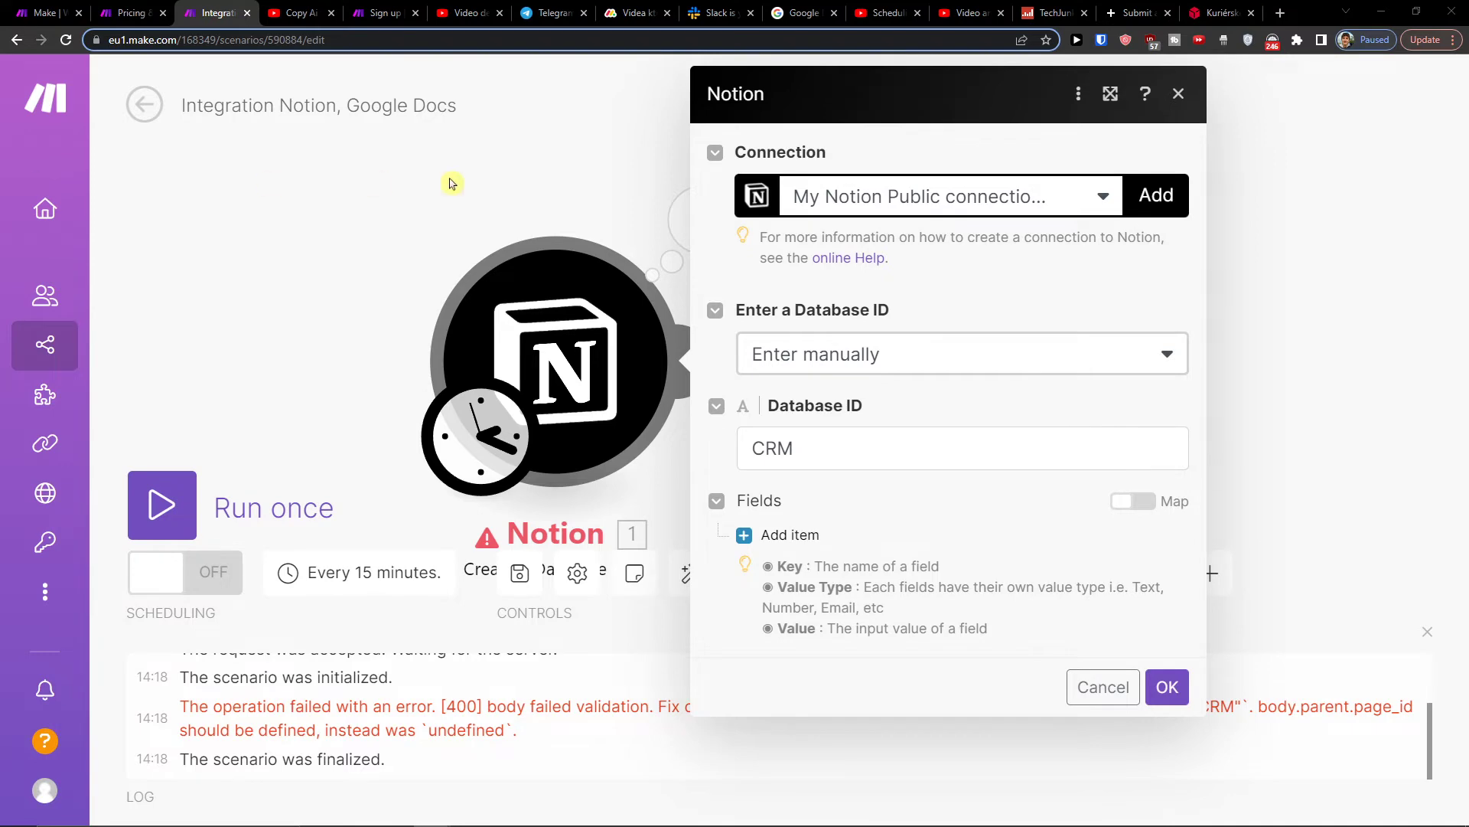
click(956, 447)
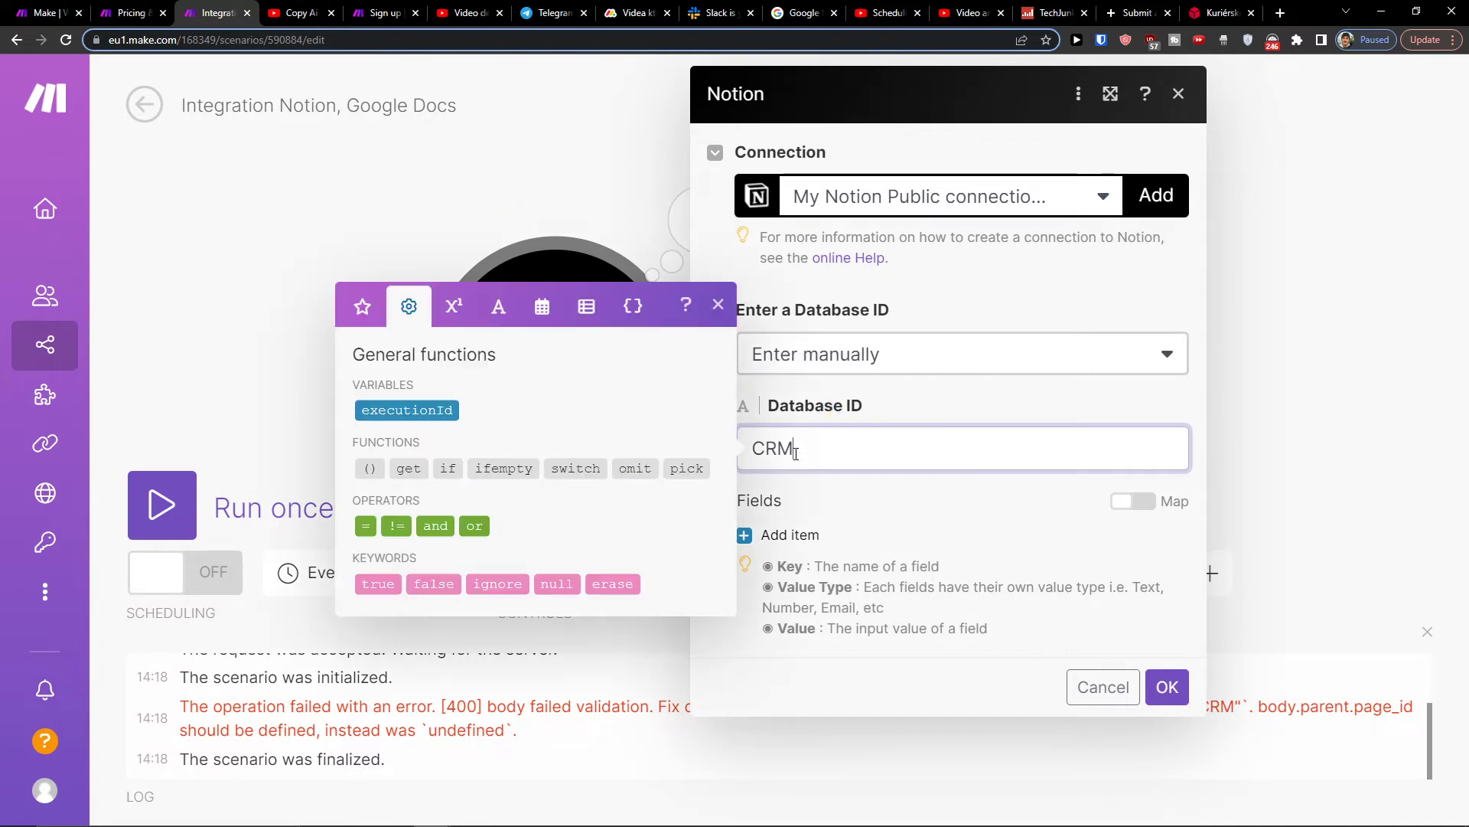
click(51, 810)
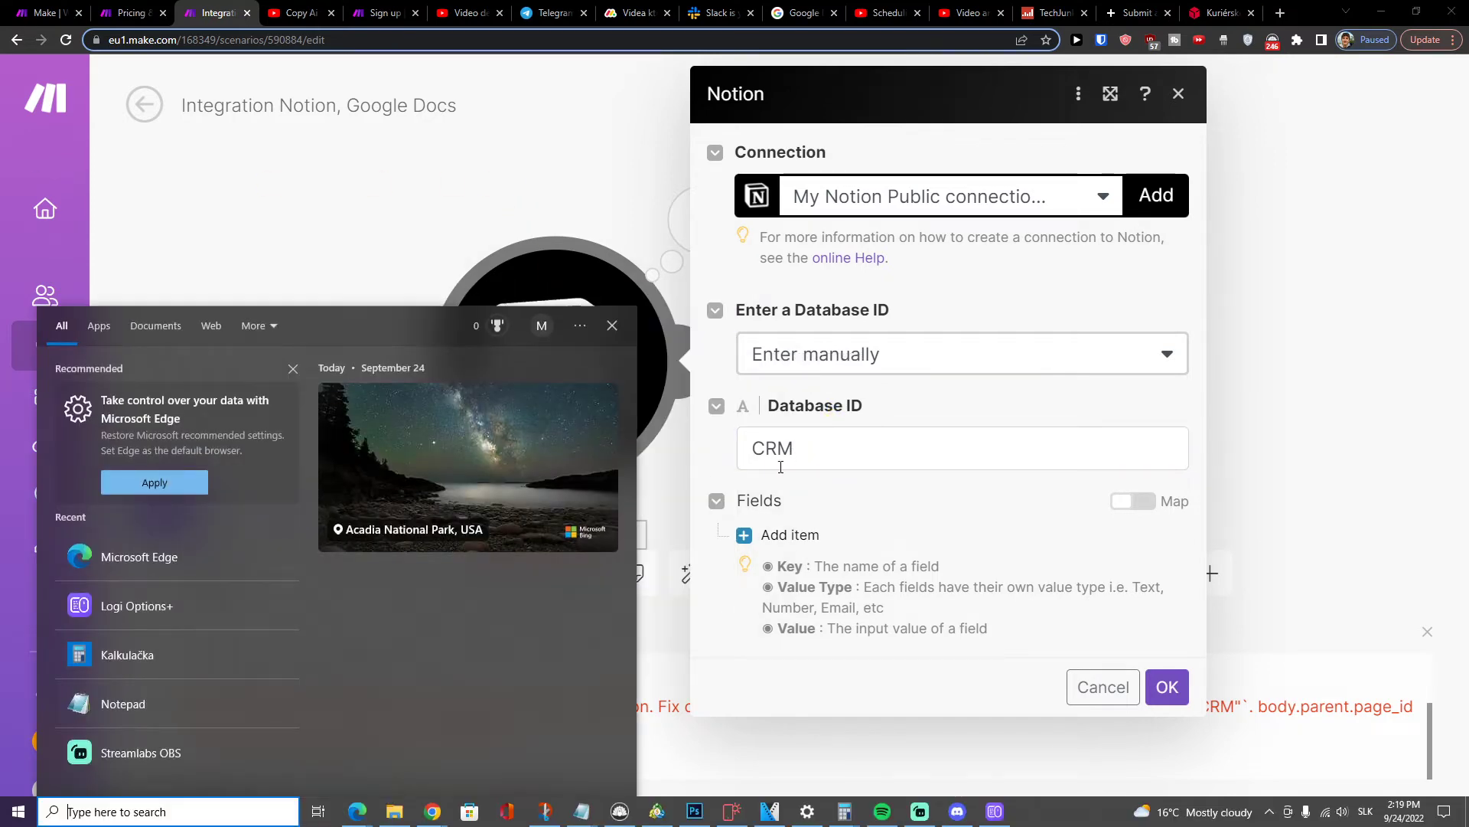
text(NOVY)
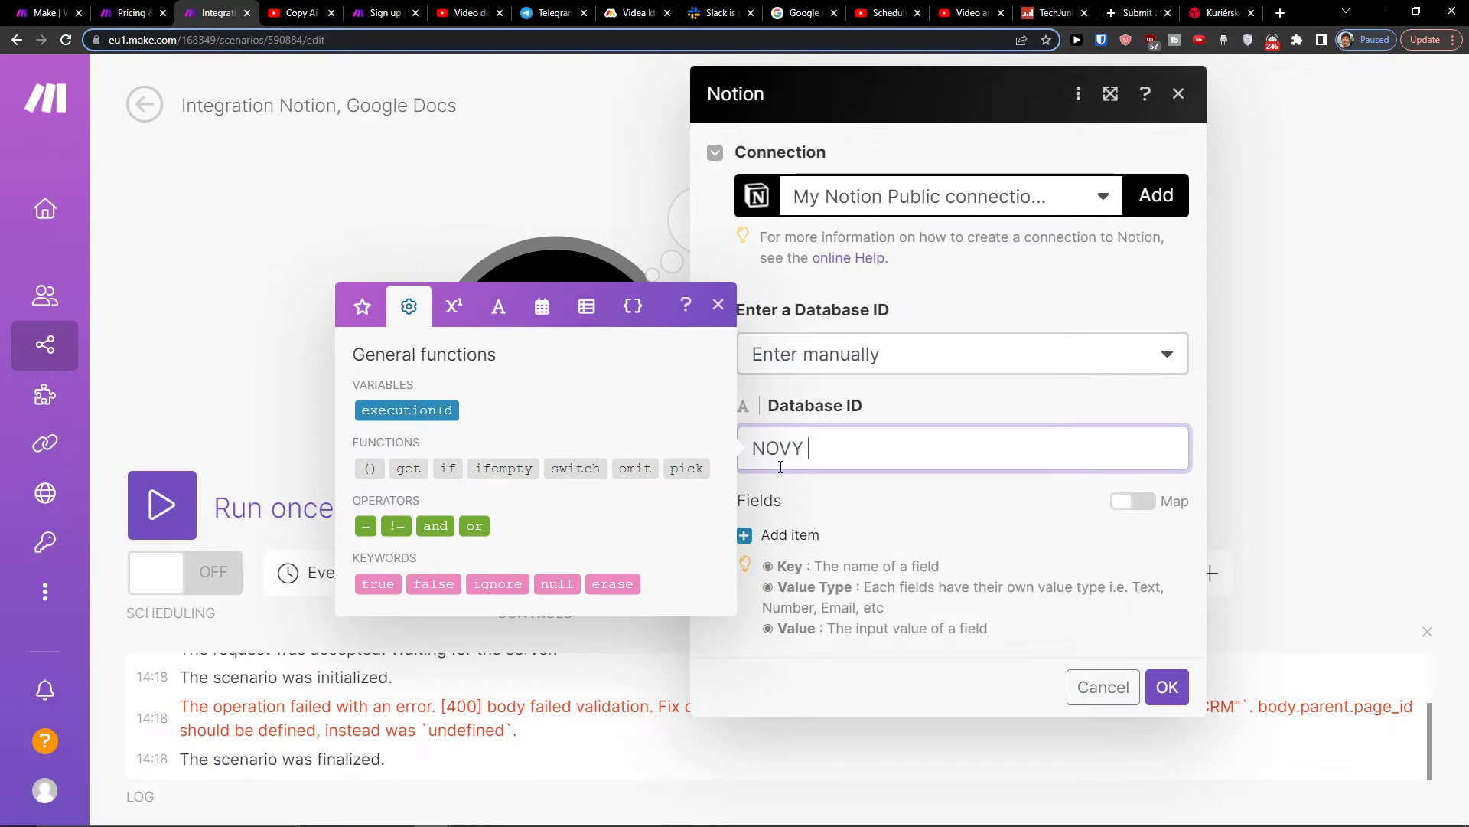
text(KANAL)
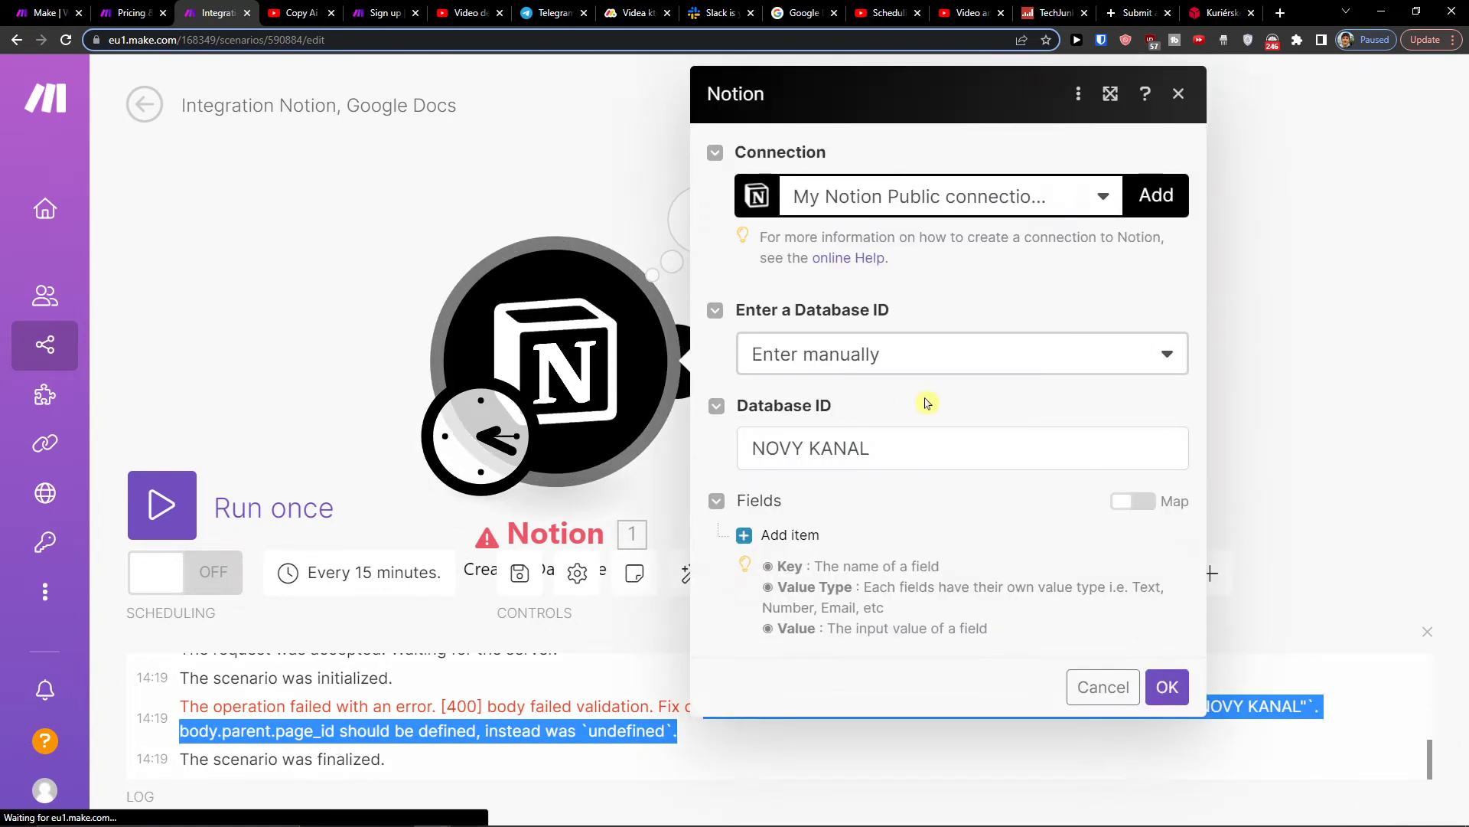
click(960, 447)
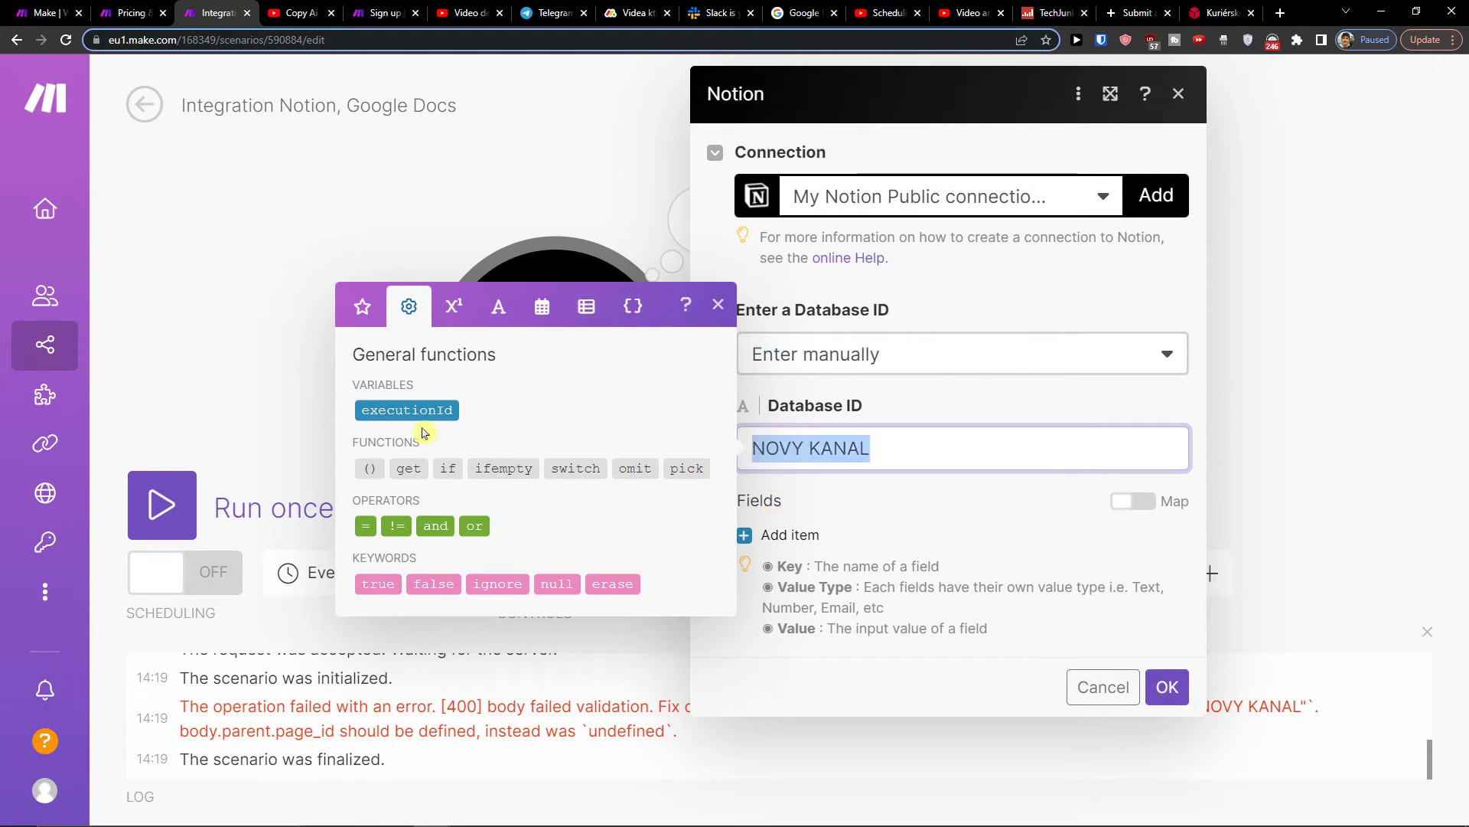
click(406, 409)
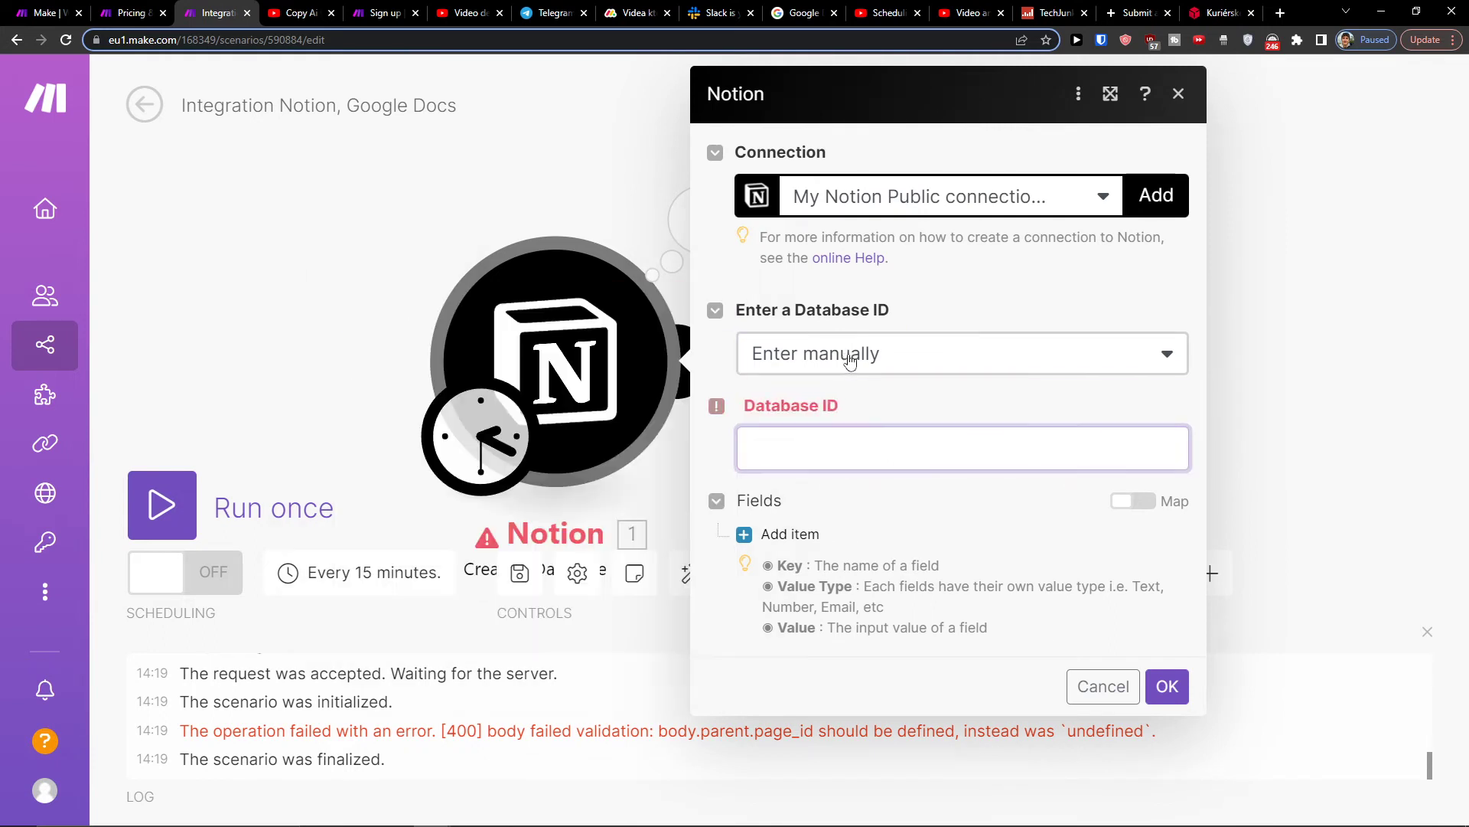
Switch Database ID to Select from the list and search Notion for NOVY KANAL.
click(956, 352)
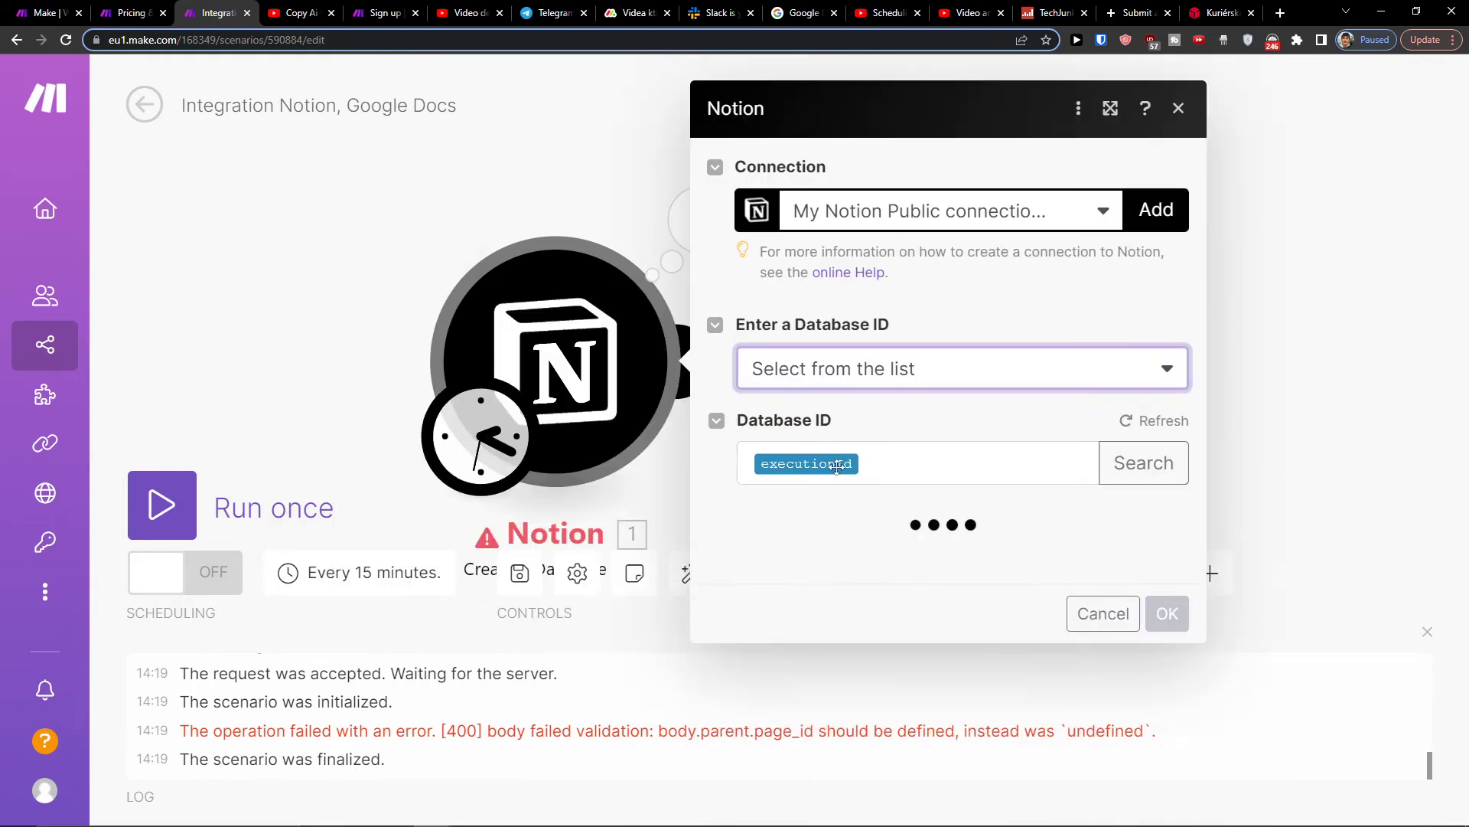
click(1143, 463)
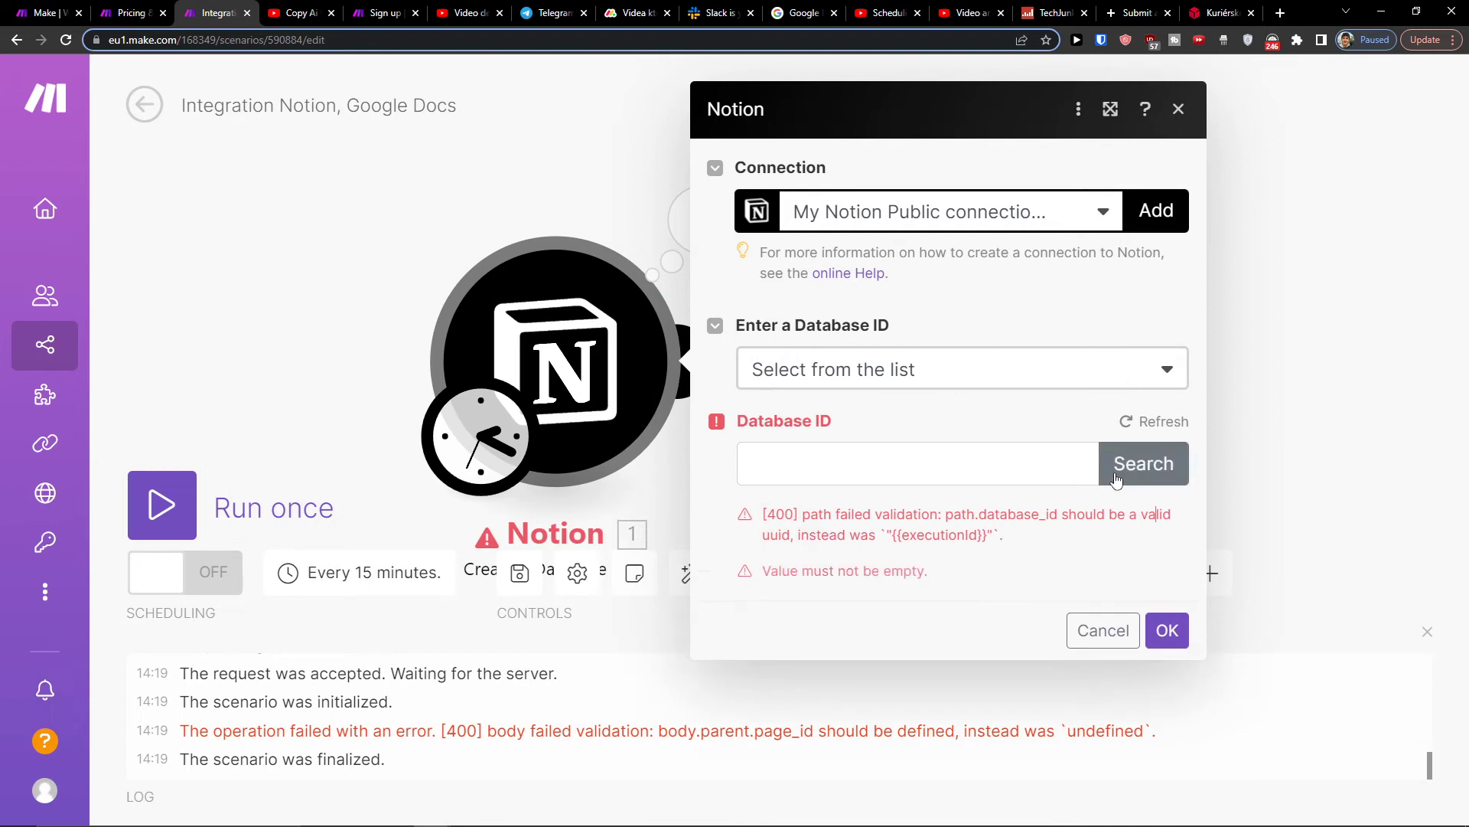
click(1143, 463)
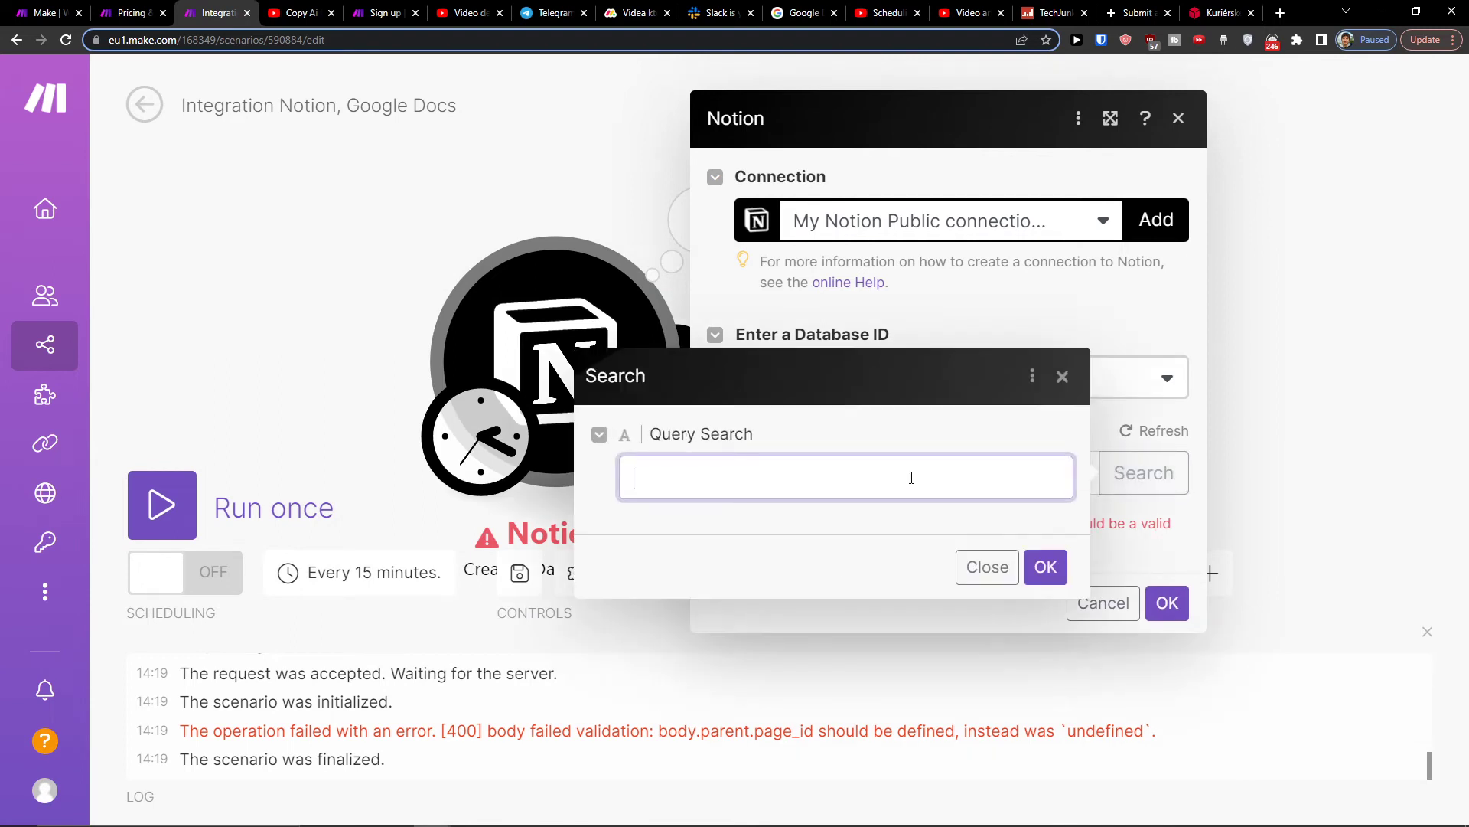
text(NOVY KANAL)
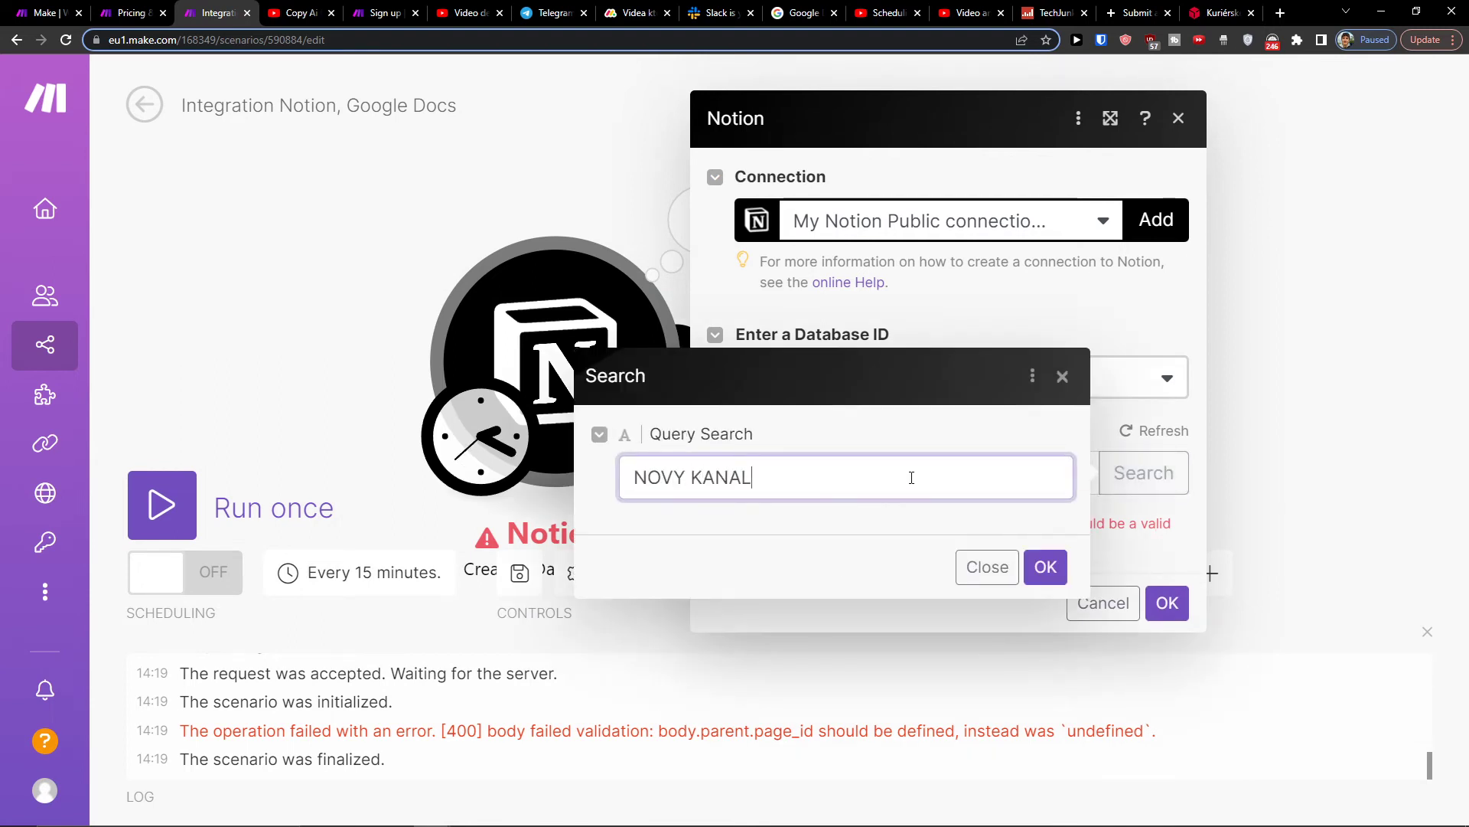
click(1044, 567)
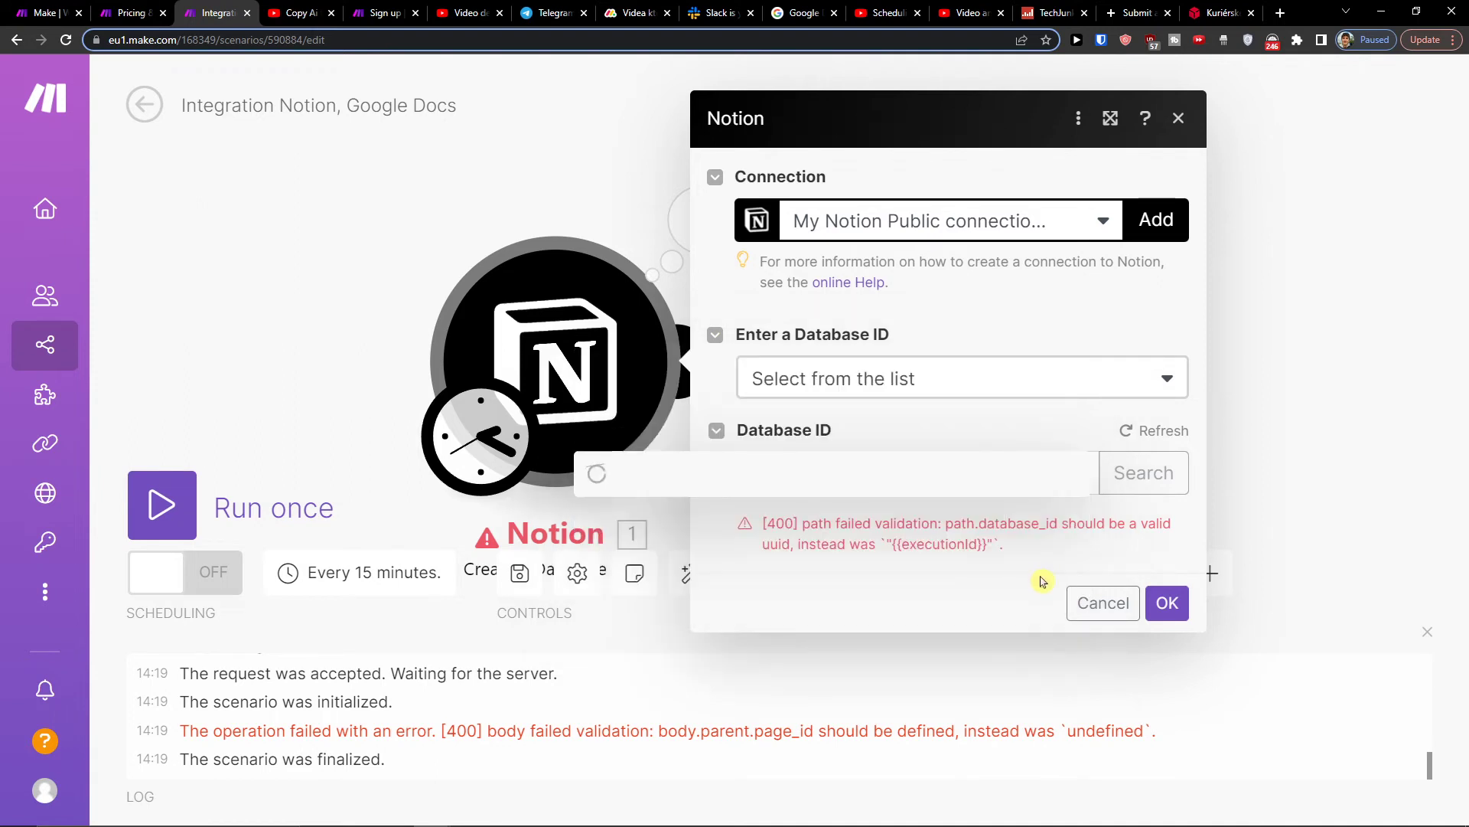
Paste database ID b32591c1-2e95-47e2-a162-1c6194c94ca6 and save the Notion module.
text(b32591c1-2e95-47e2-a162-1c6194c94ca6)
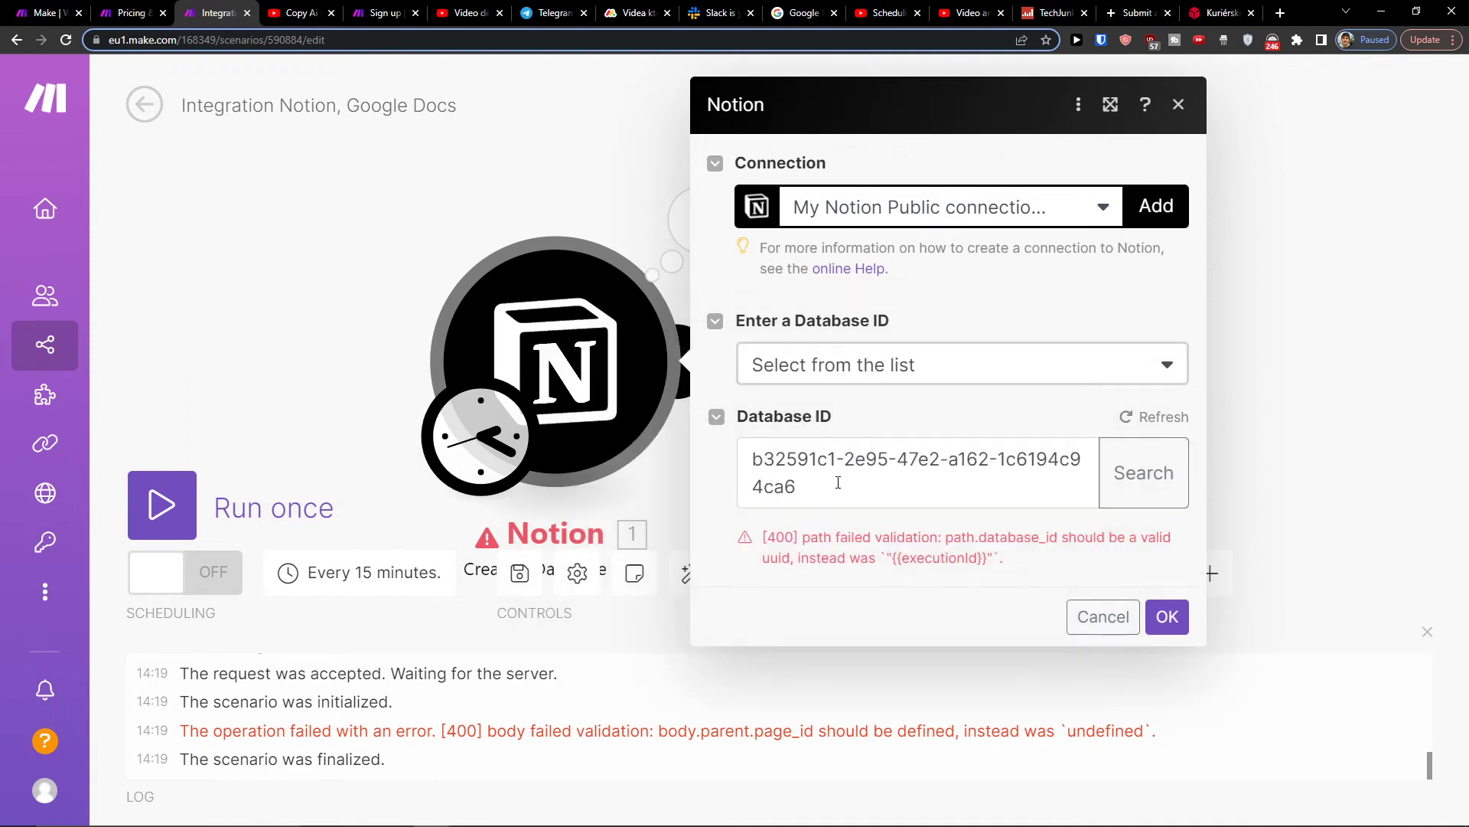
click(914, 472)
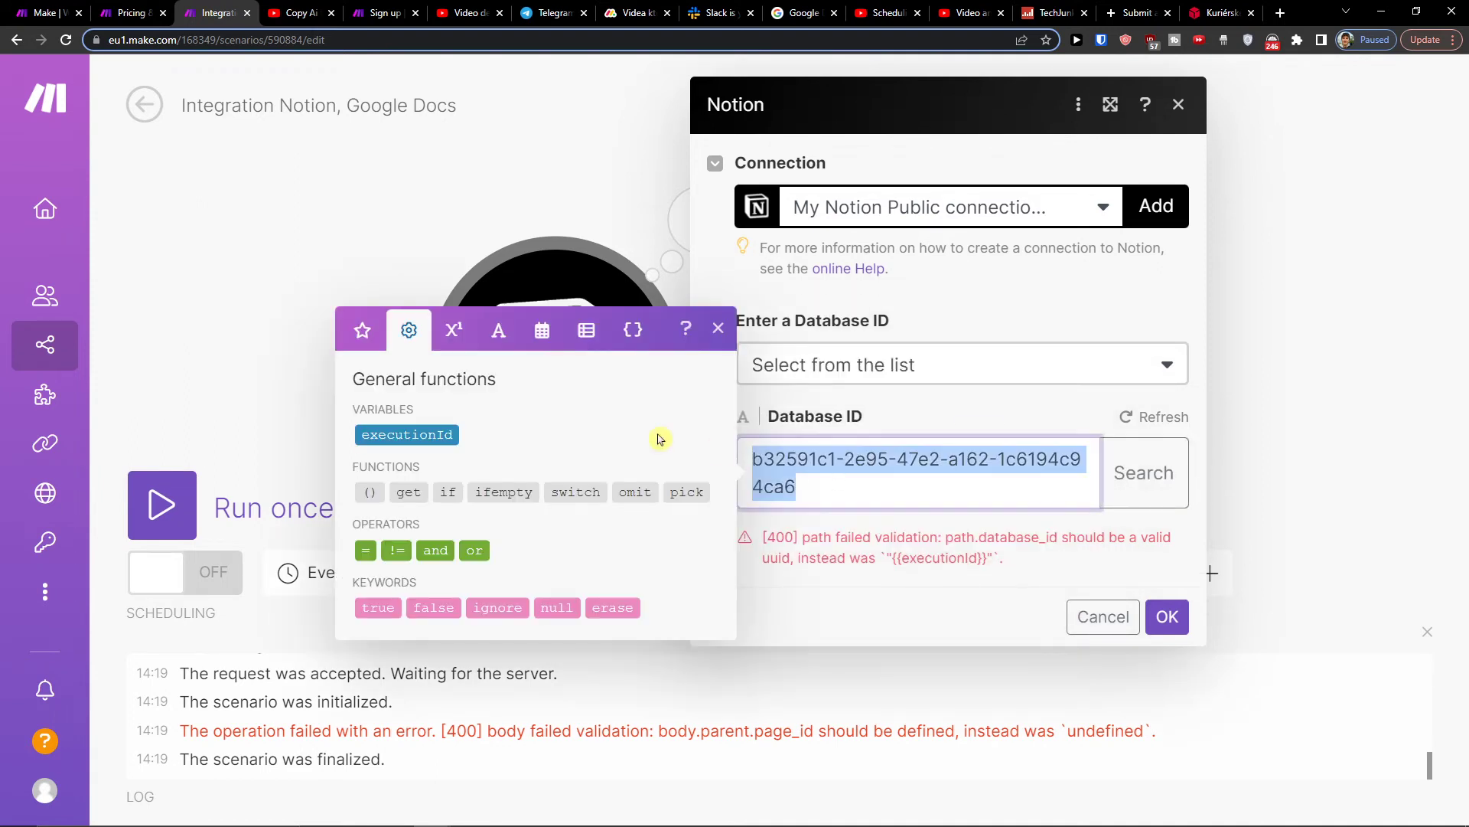
click(718, 329)
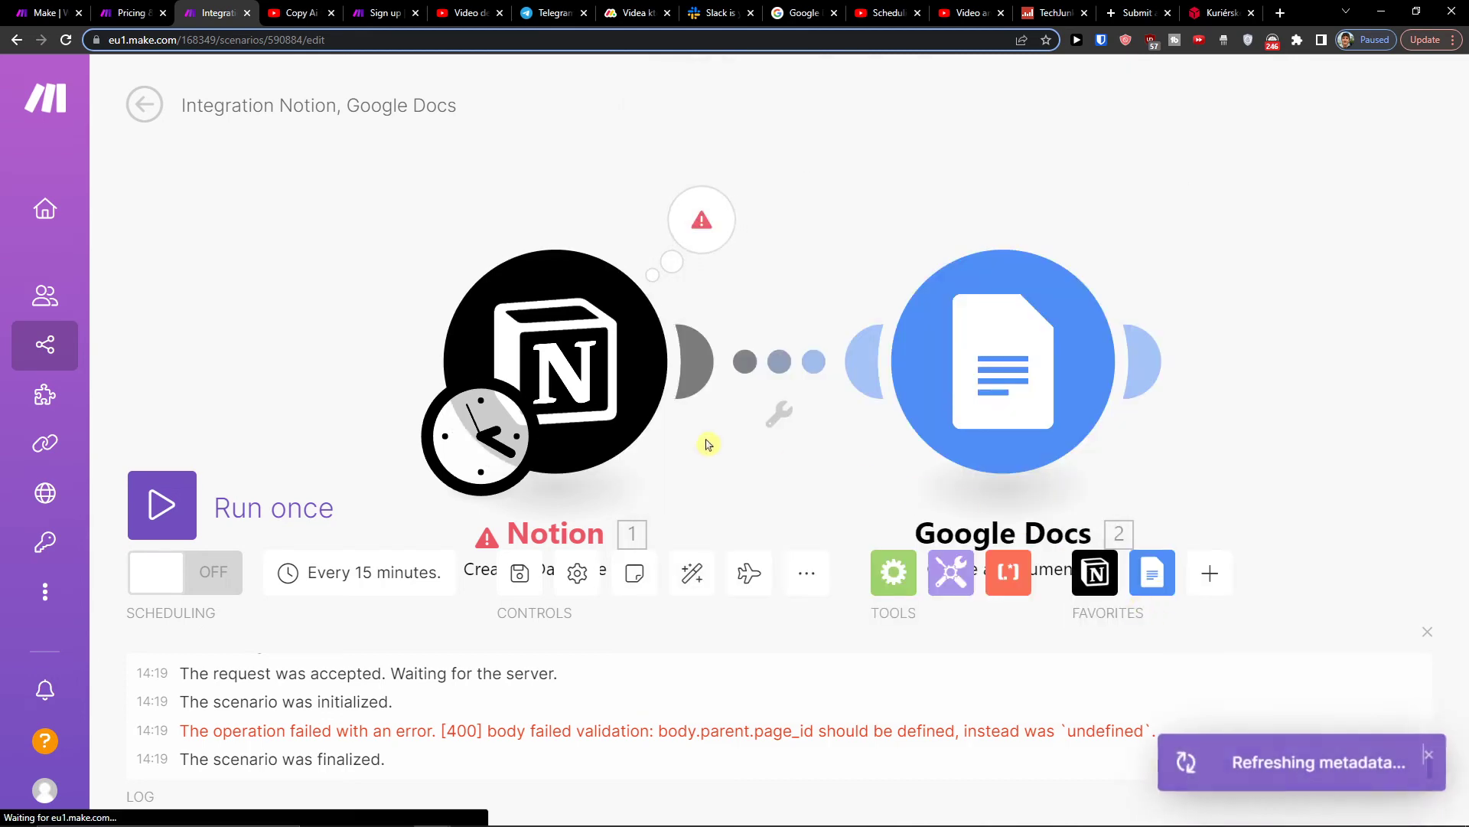
Rerun the scenario, hit the undefined parent page ID error, and reopen the Notion module.
click(161, 504)
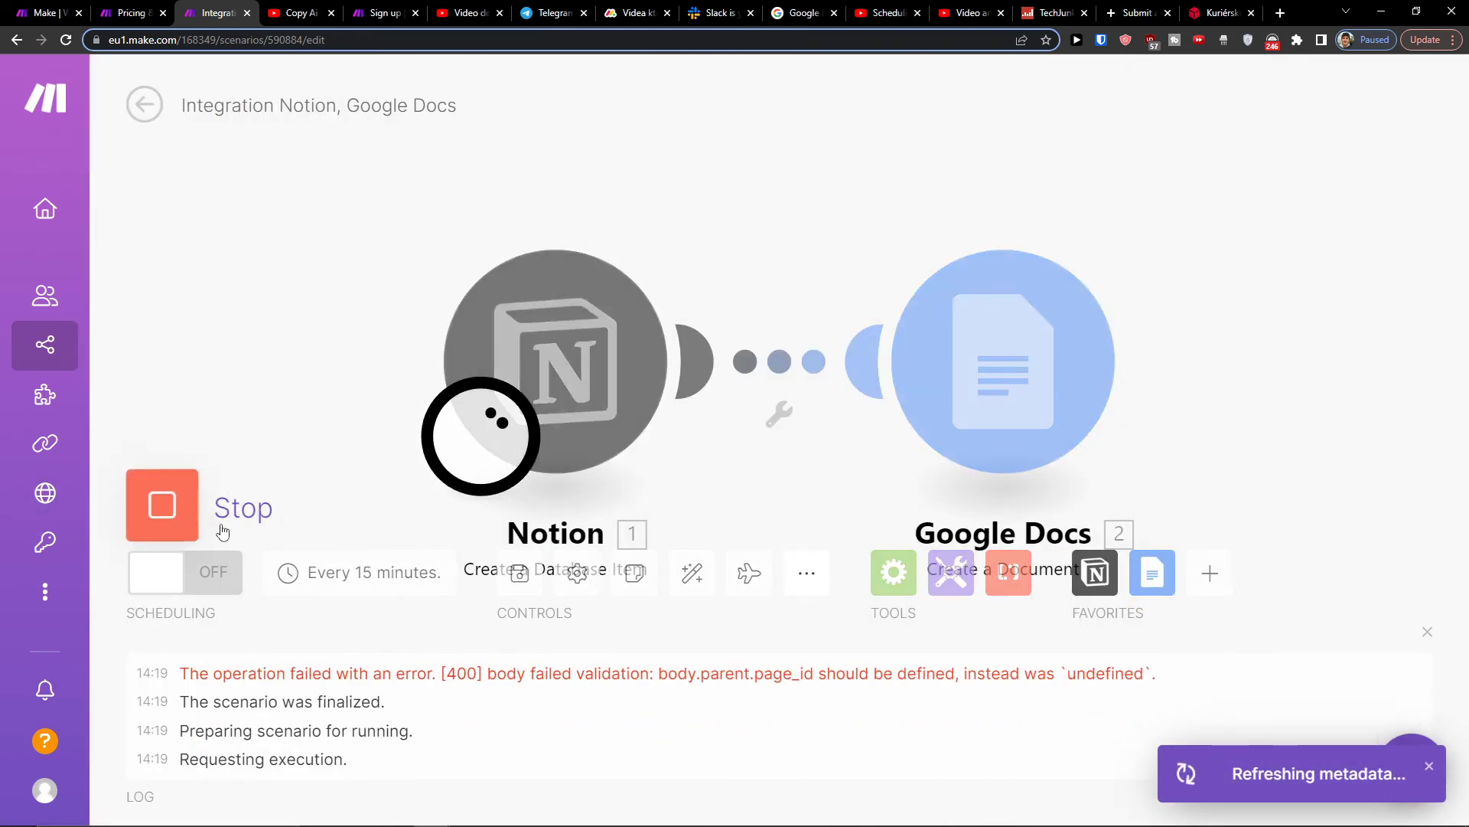
click(161, 505)
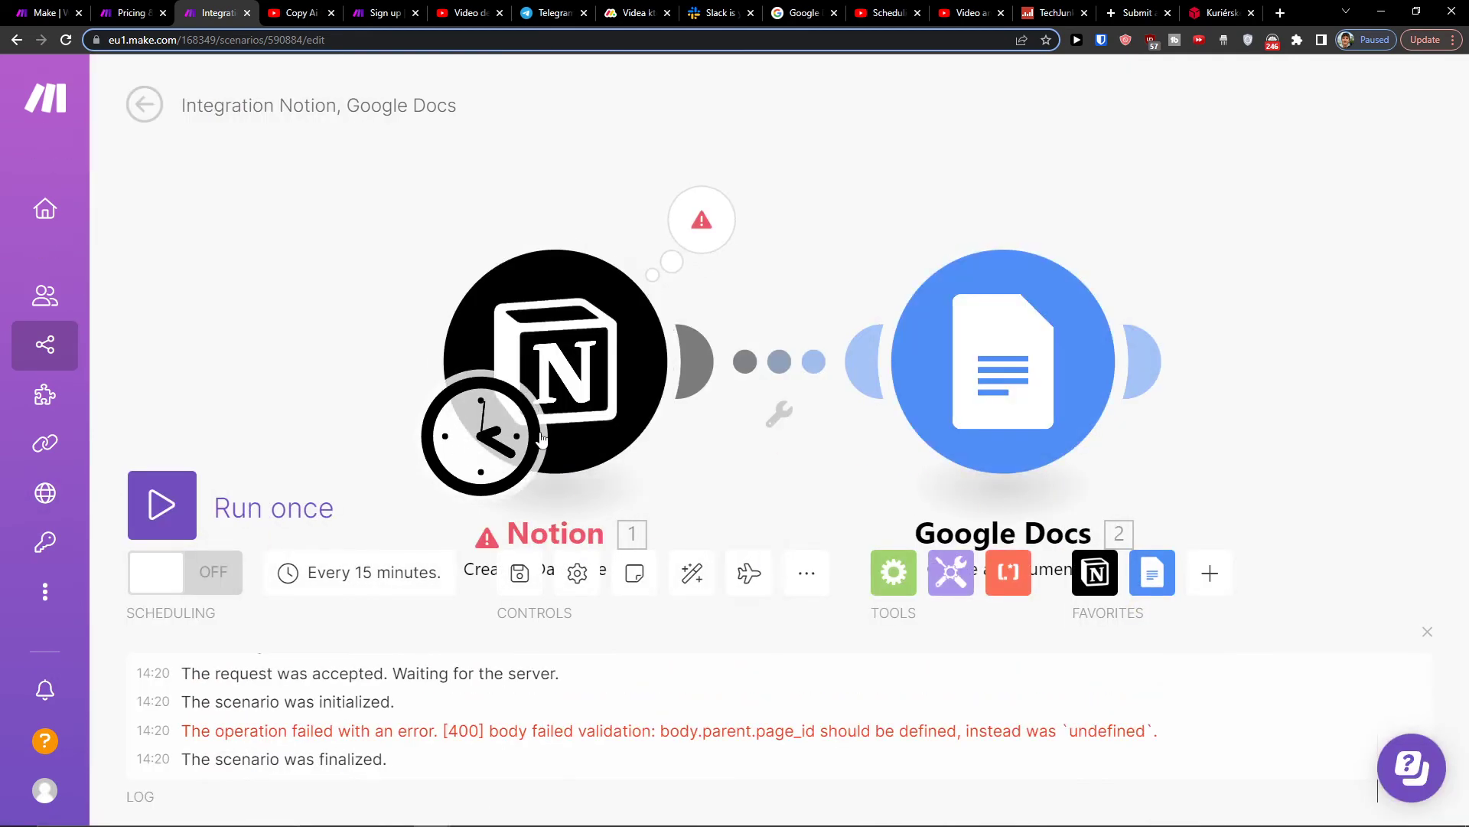
click(544, 366)
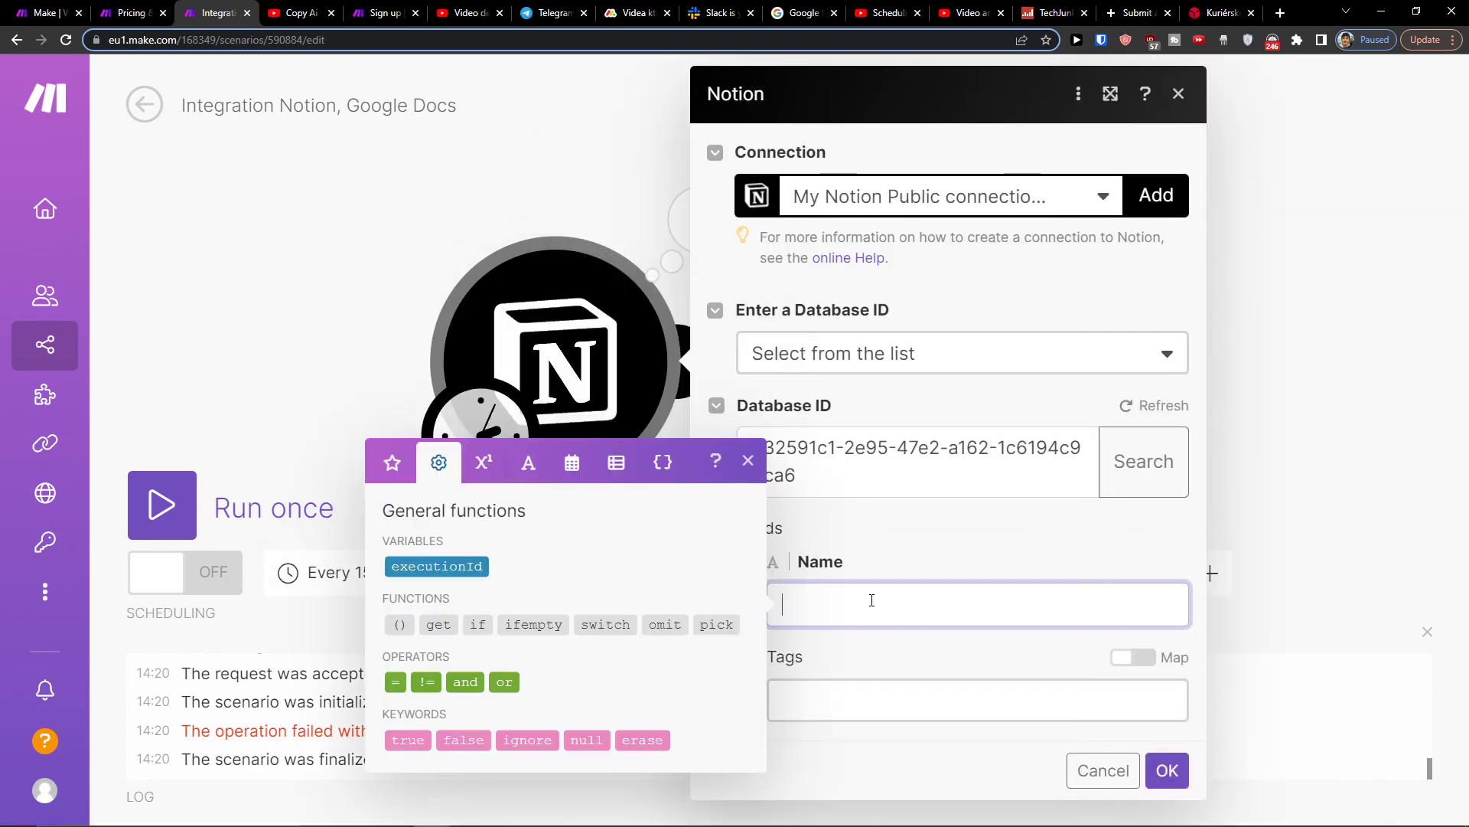
mouse_move(883, 556)
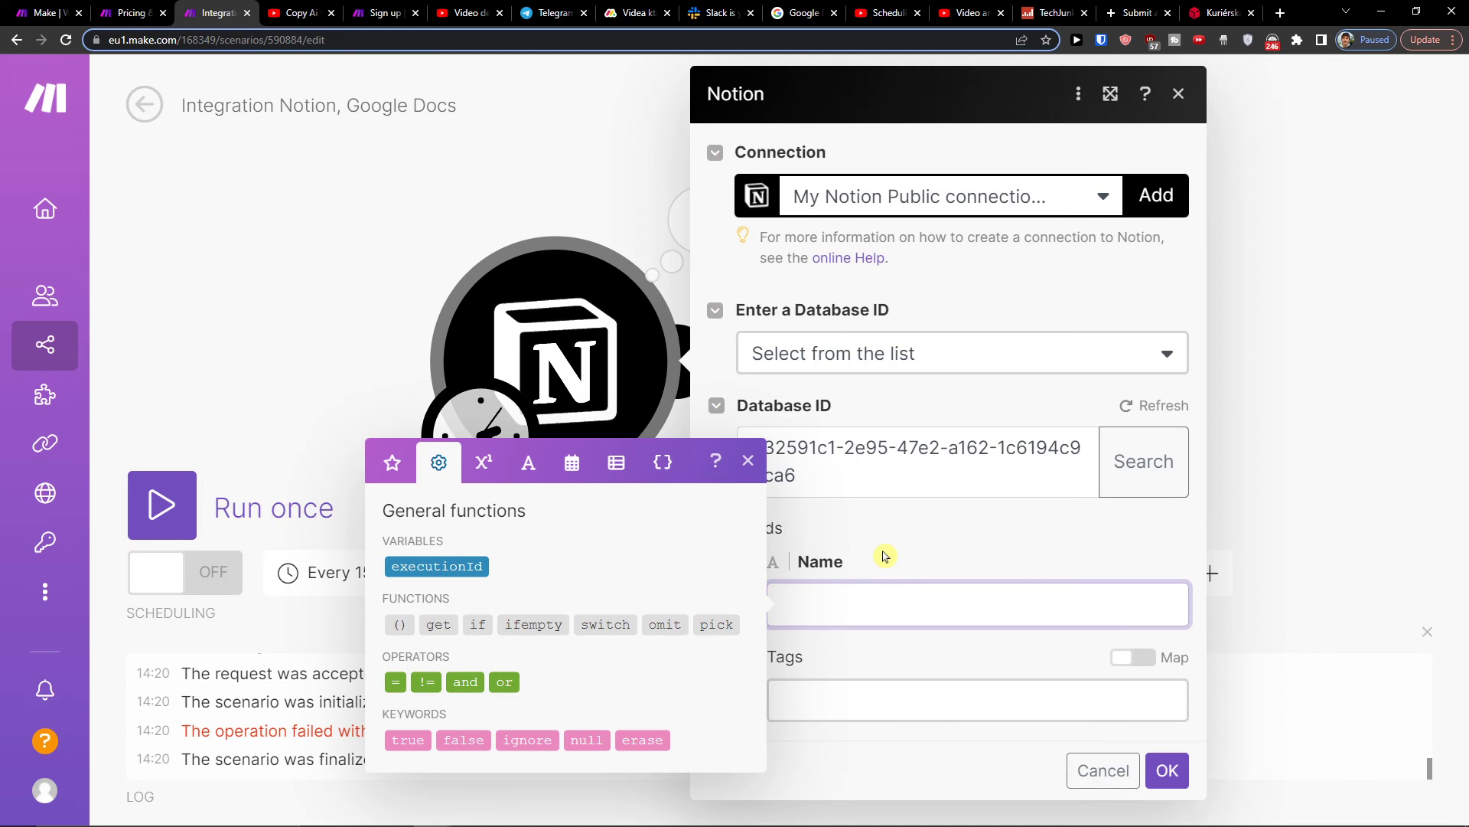
Enter 'New Notion' as the Notion item's Name and run the scenario once.
text(Ne)
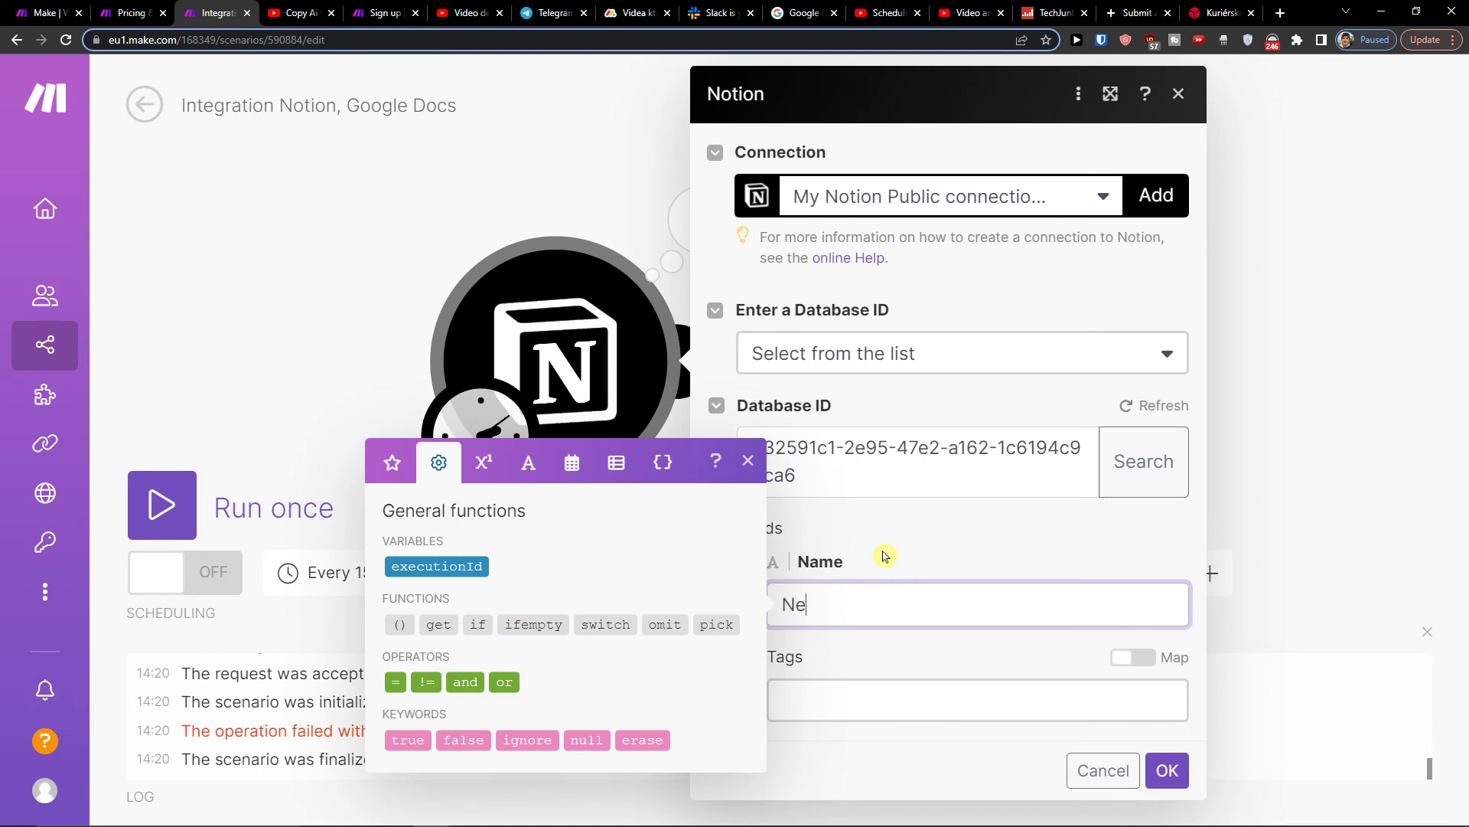
text(w Notion)
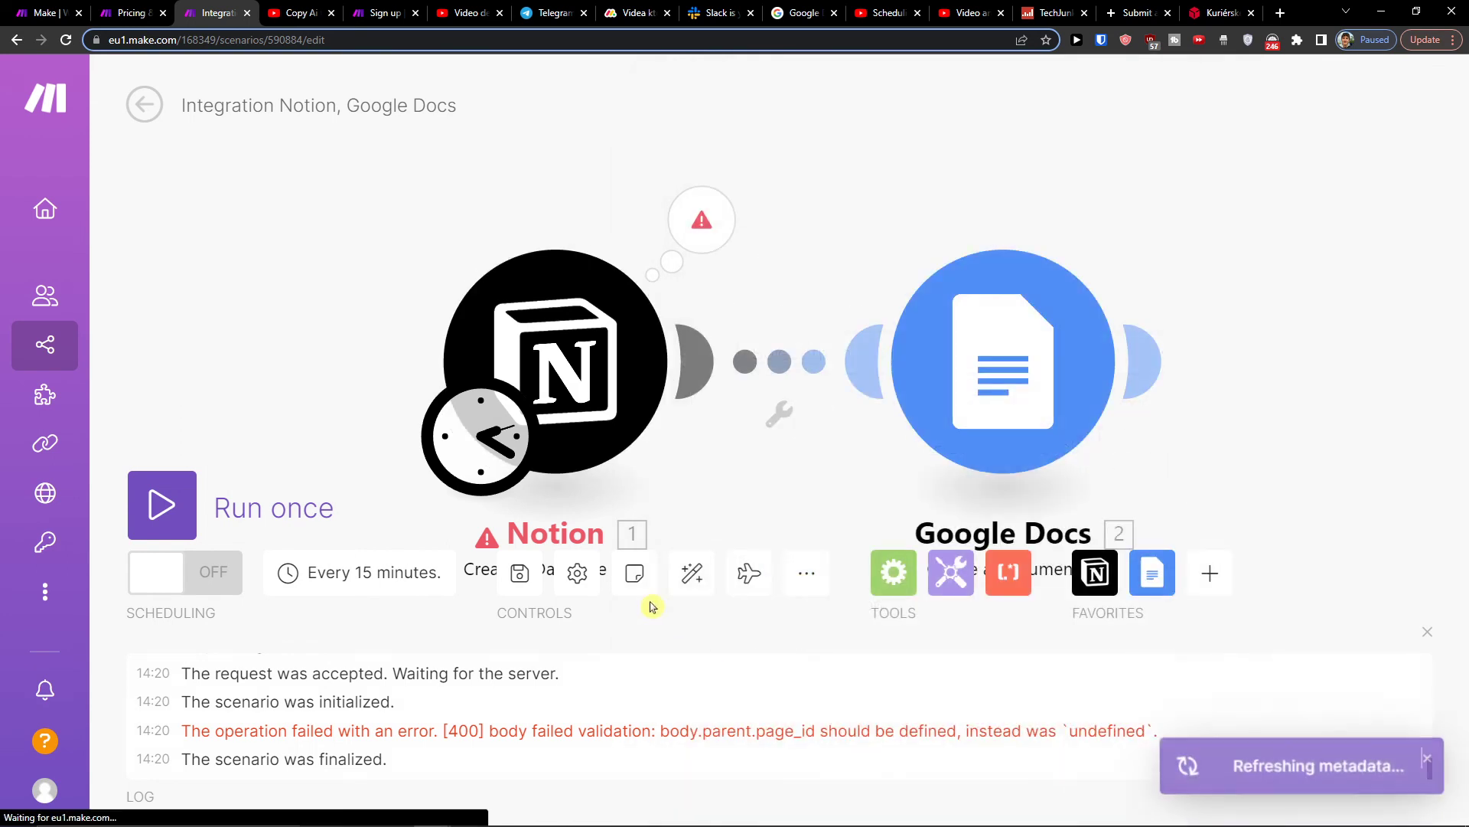
click(161, 505)
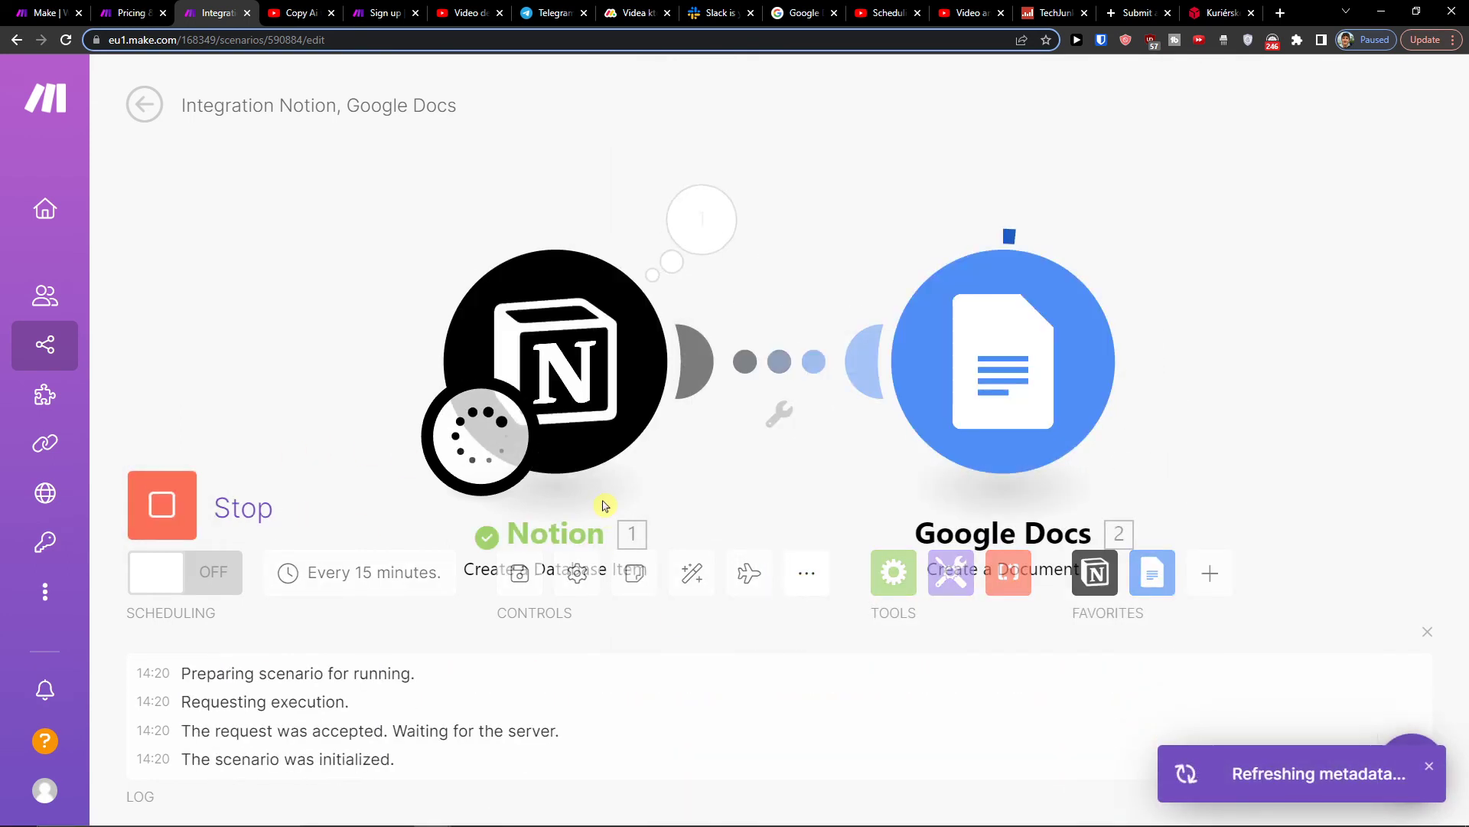